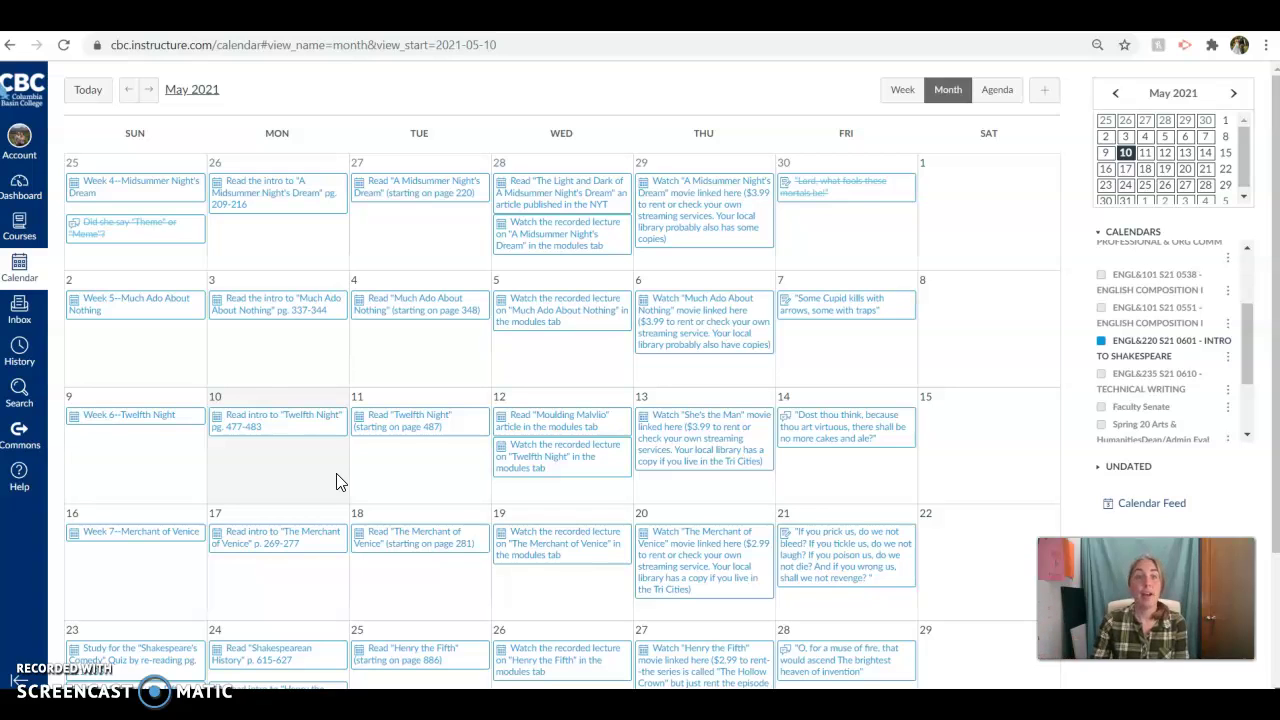
pyautogui.moveTo(290, 446)
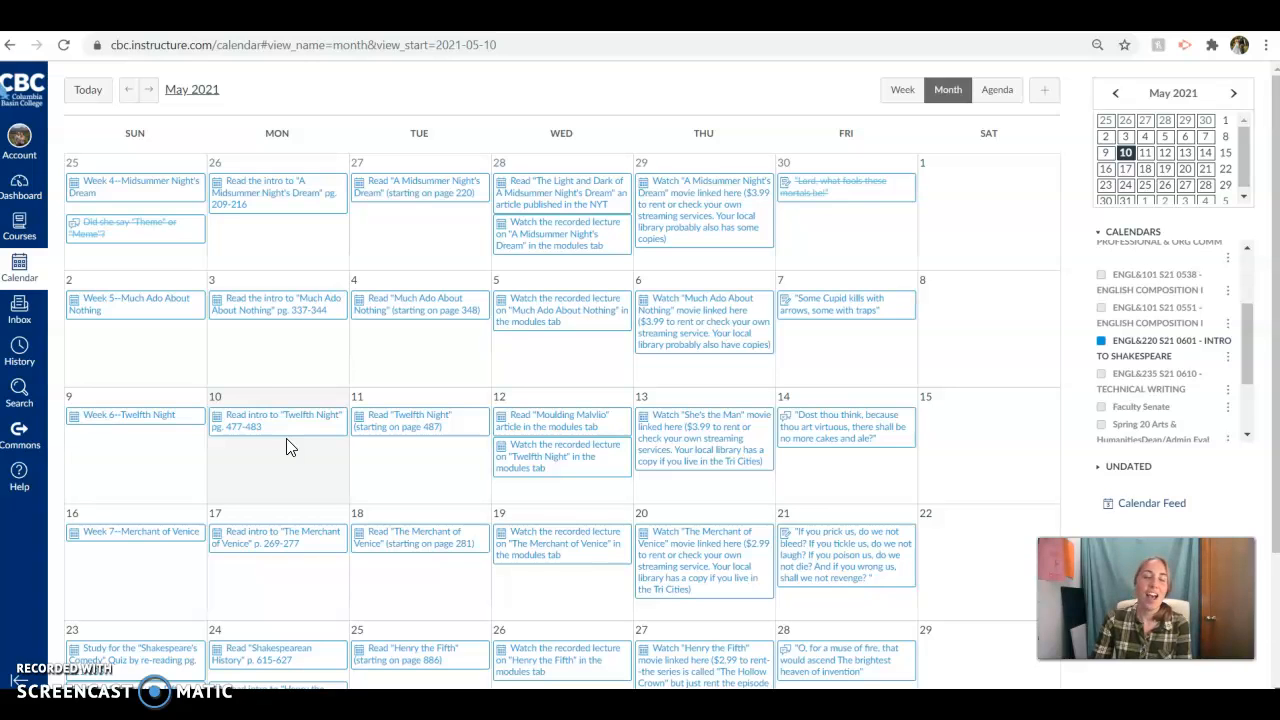
pyautogui.moveTo(284, 420)
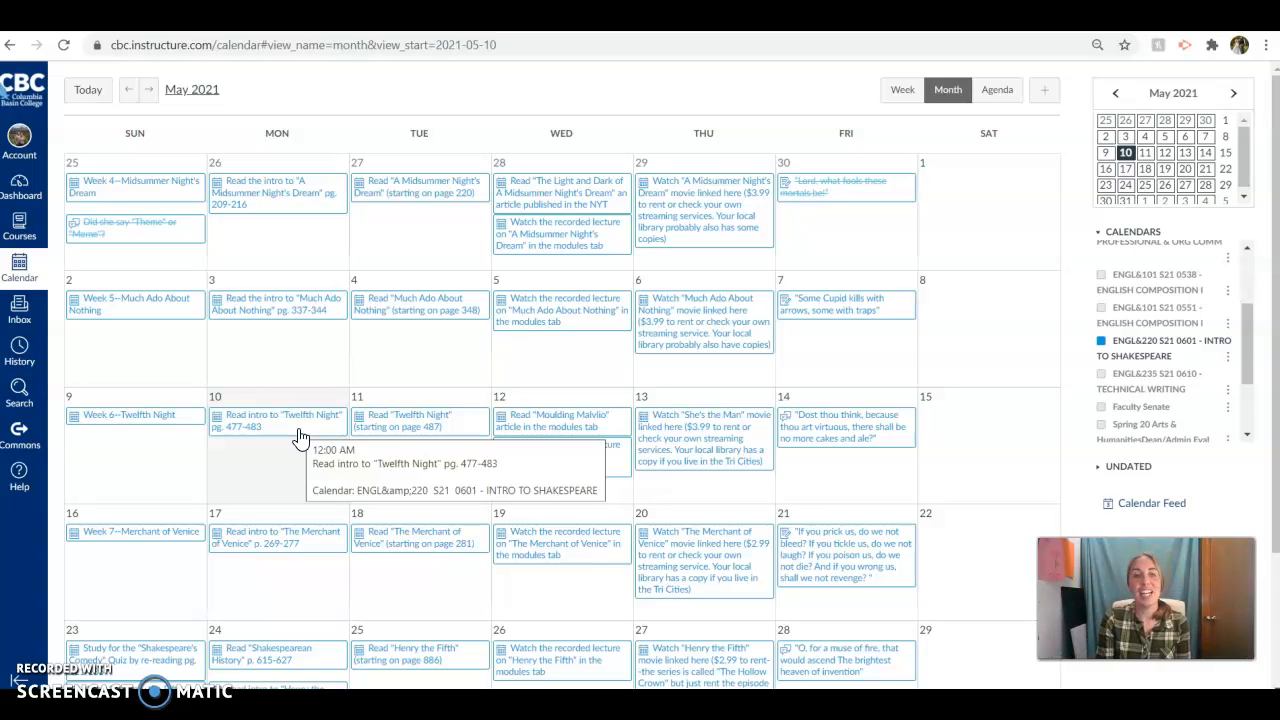
pyautogui.moveTo(456, 440)
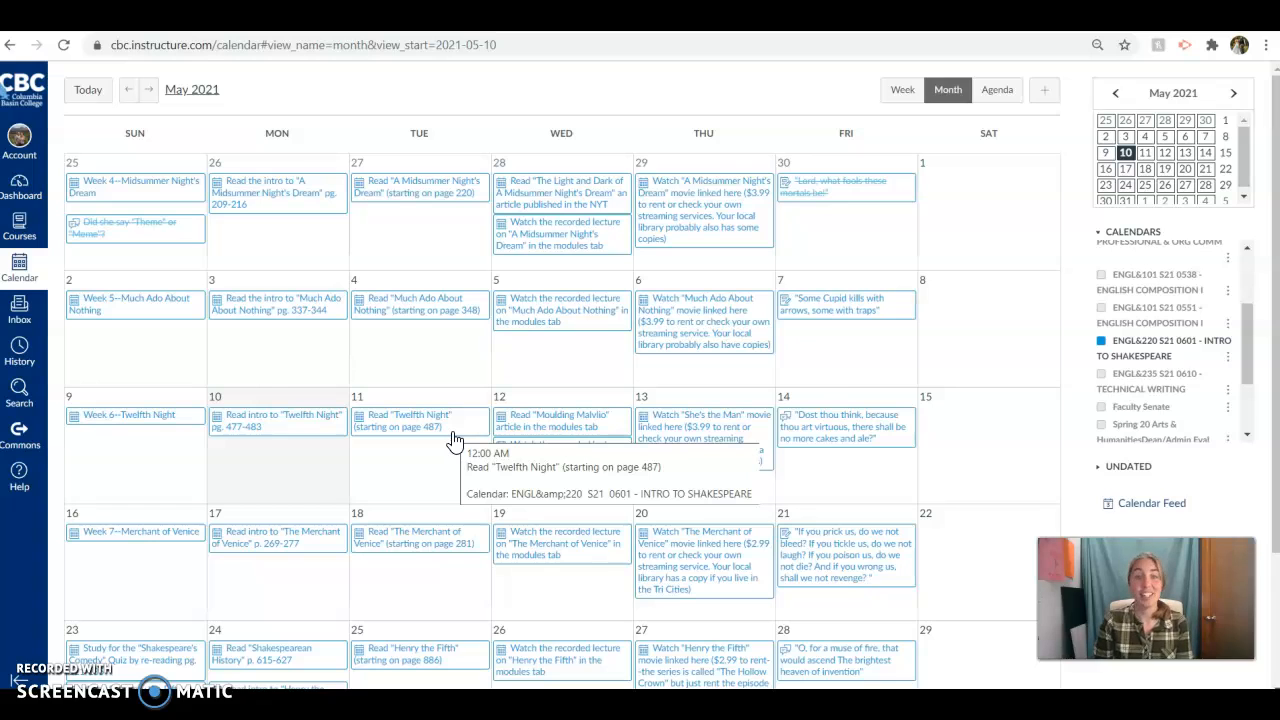
pyautogui.moveTo(548, 420)
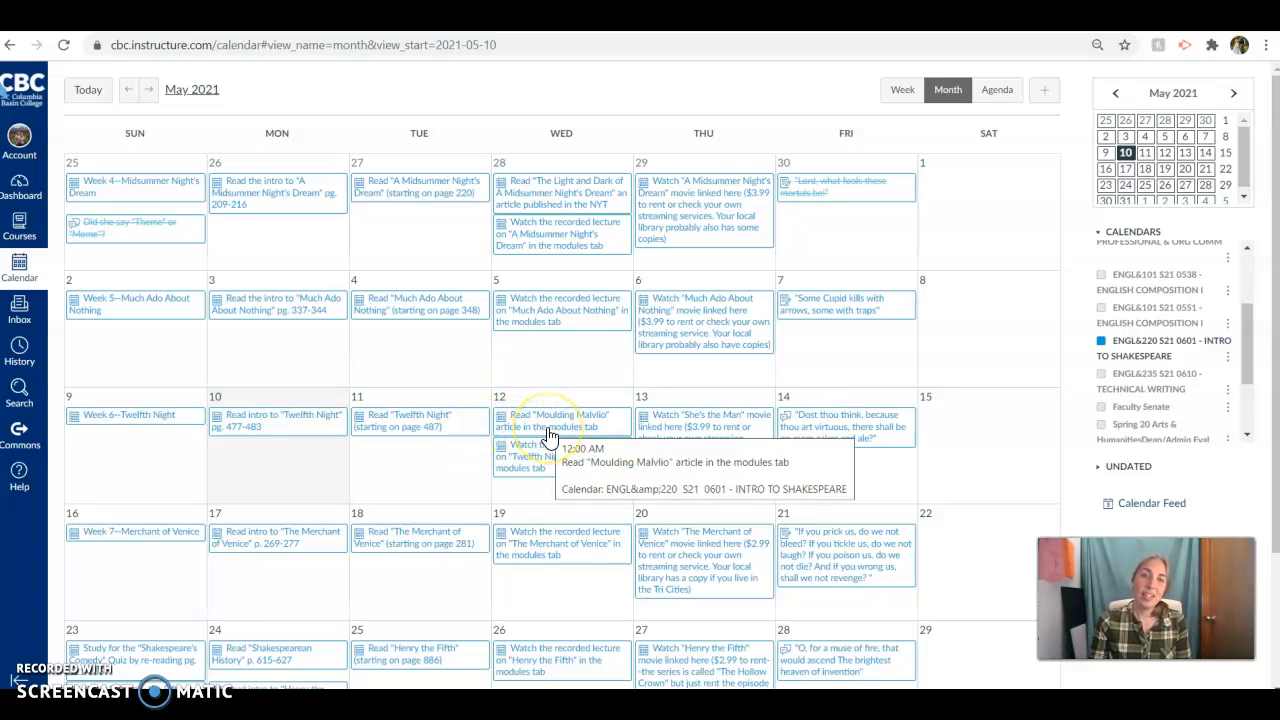
pyautogui.moveTo(618, 428)
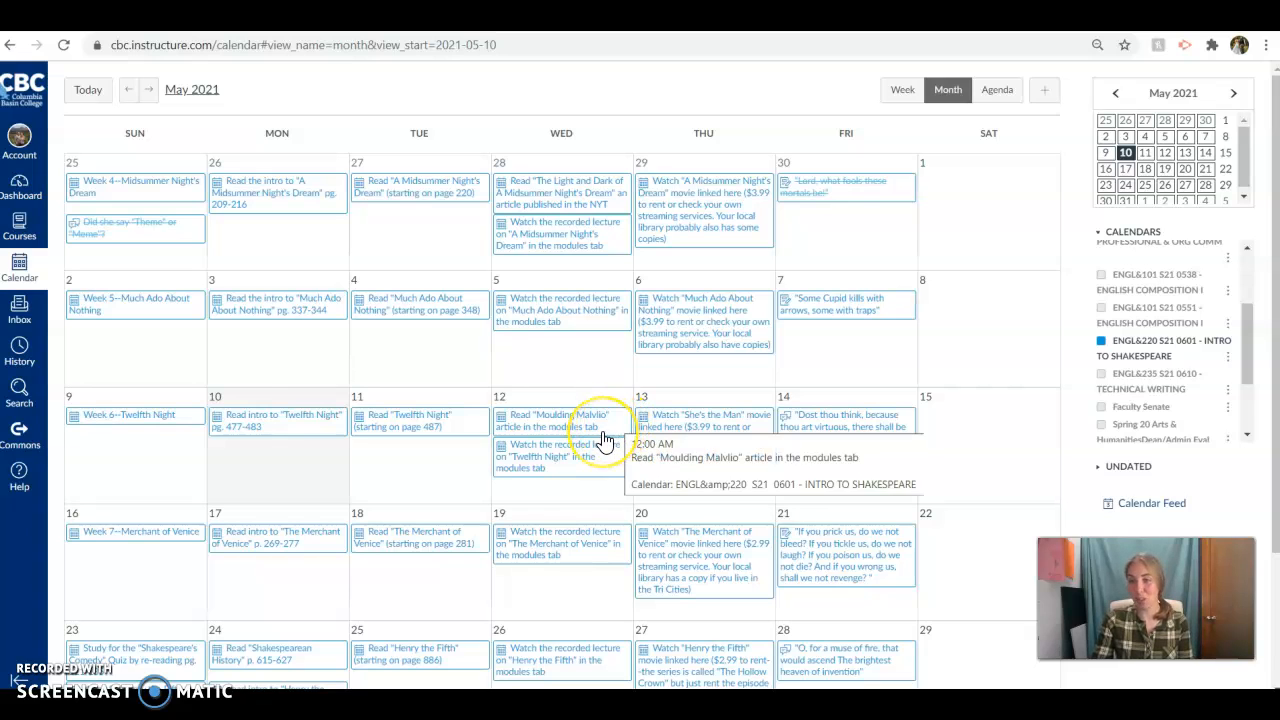
pyautogui.moveTo(604, 432)
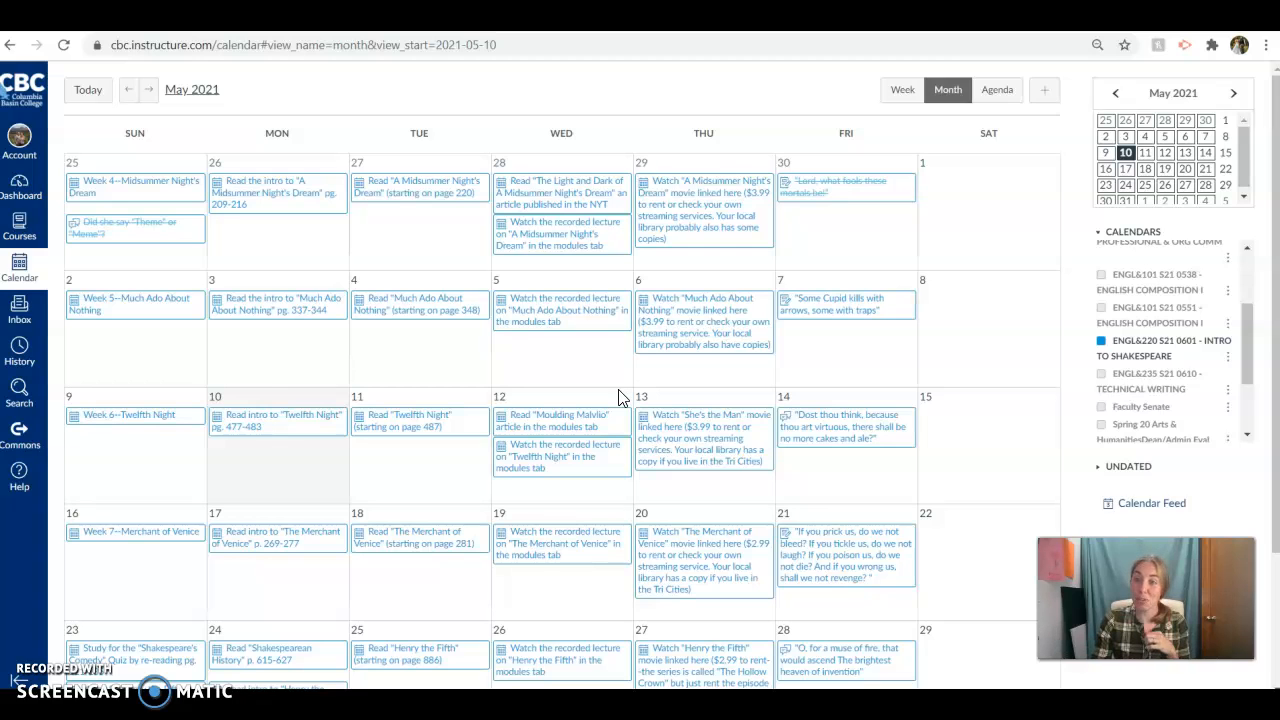
pyautogui.moveTo(560, 420)
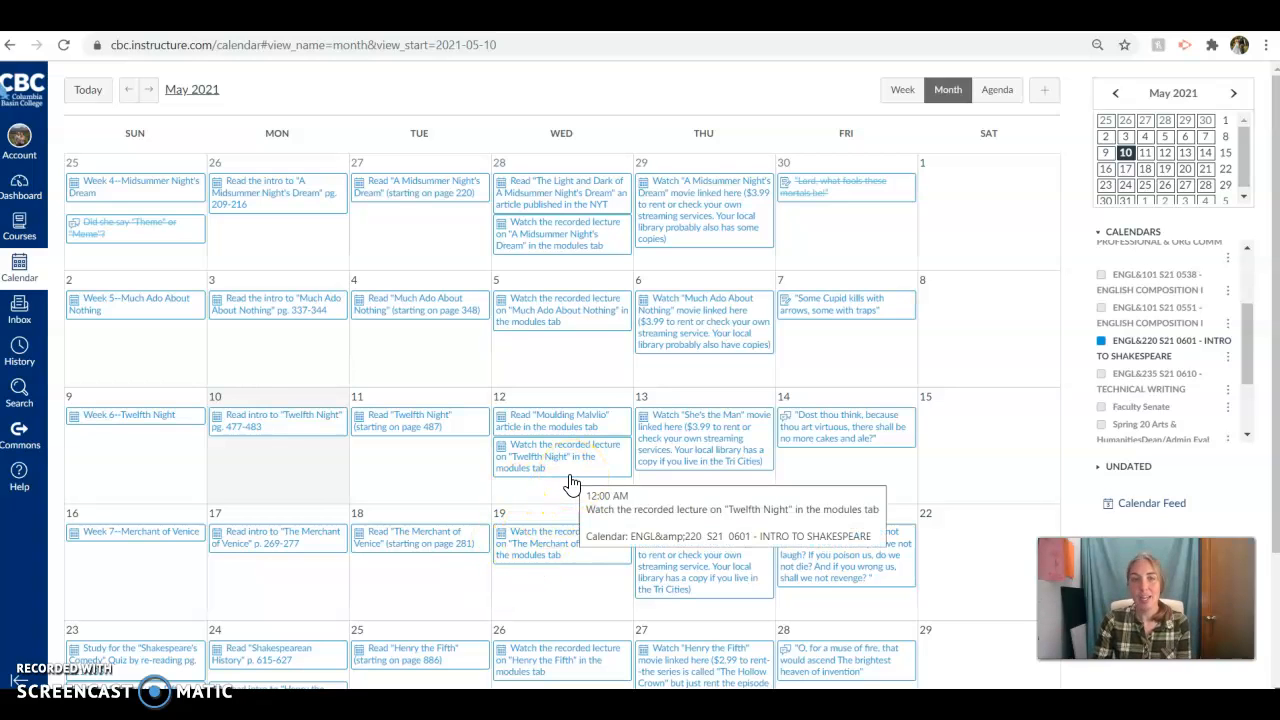
pyautogui.moveTo(550, 488)
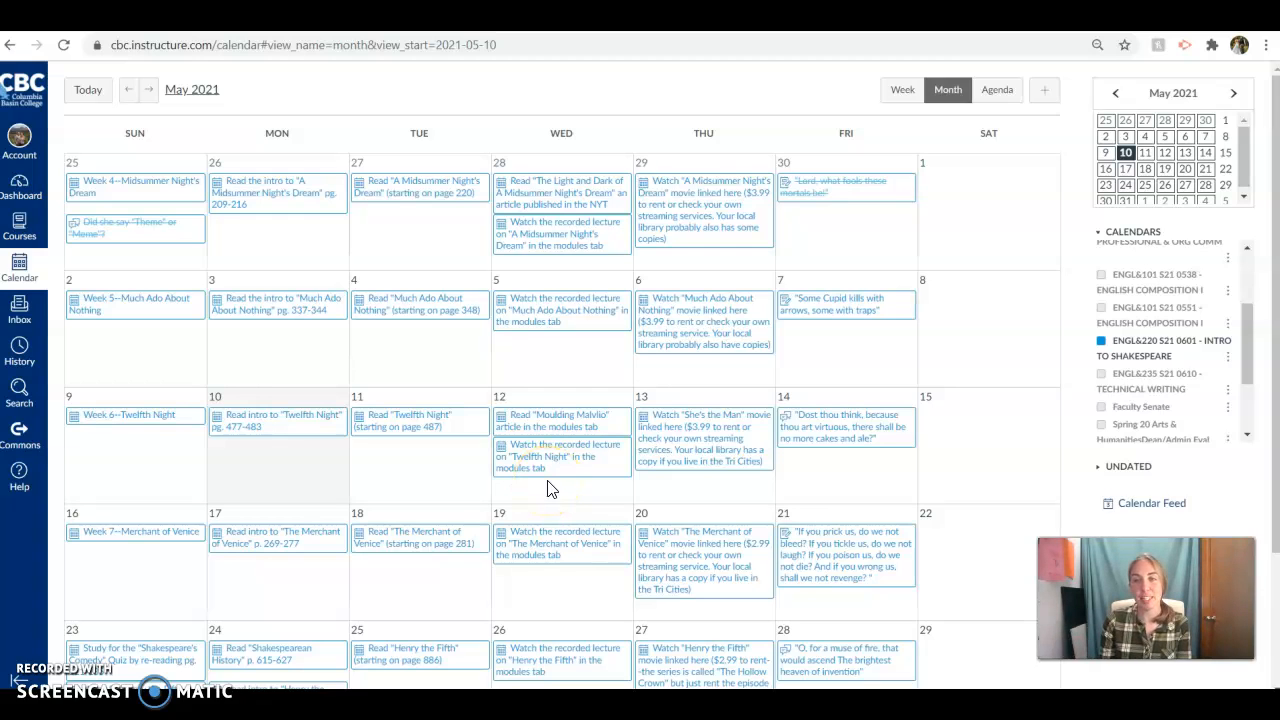
pyautogui.moveTo(550, 456)
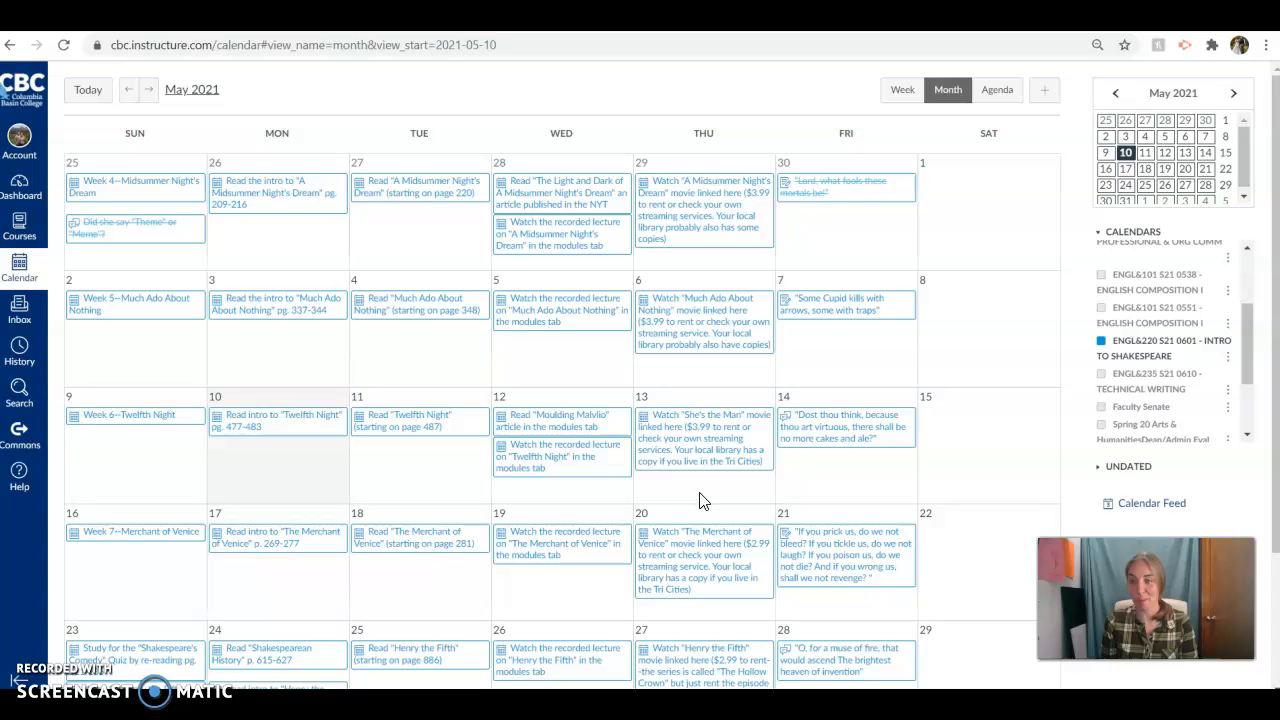
pyautogui.moveTo(696, 492)
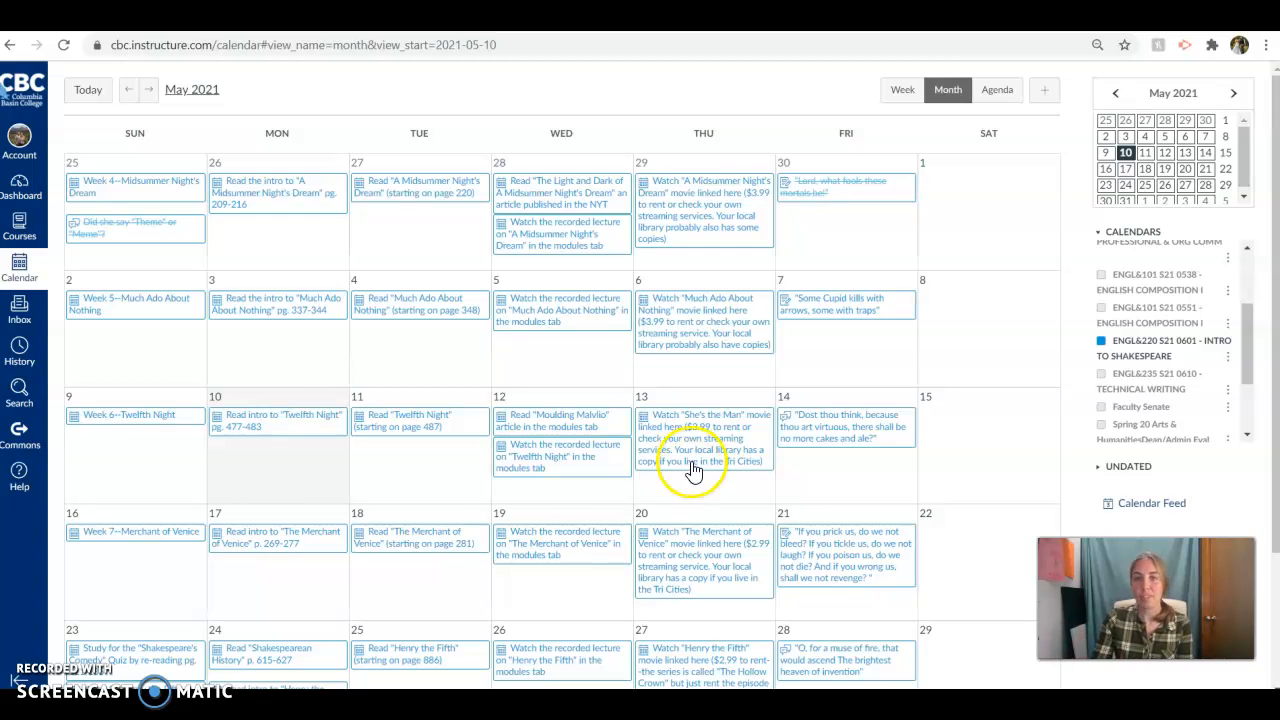
pyautogui.moveTo(838, 436)
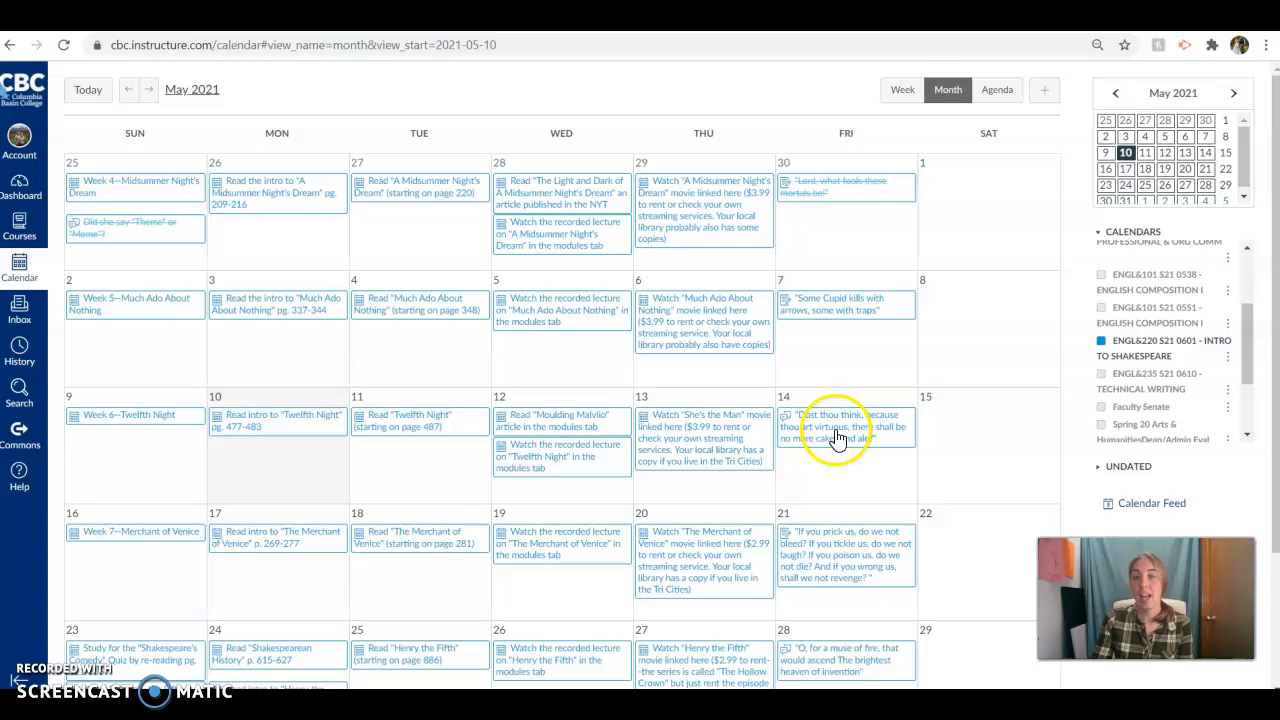
# - Open the 'Dost thou think…' cakes and ale discussion from the May 14 calendar event
pyautogui.click(838, 426)
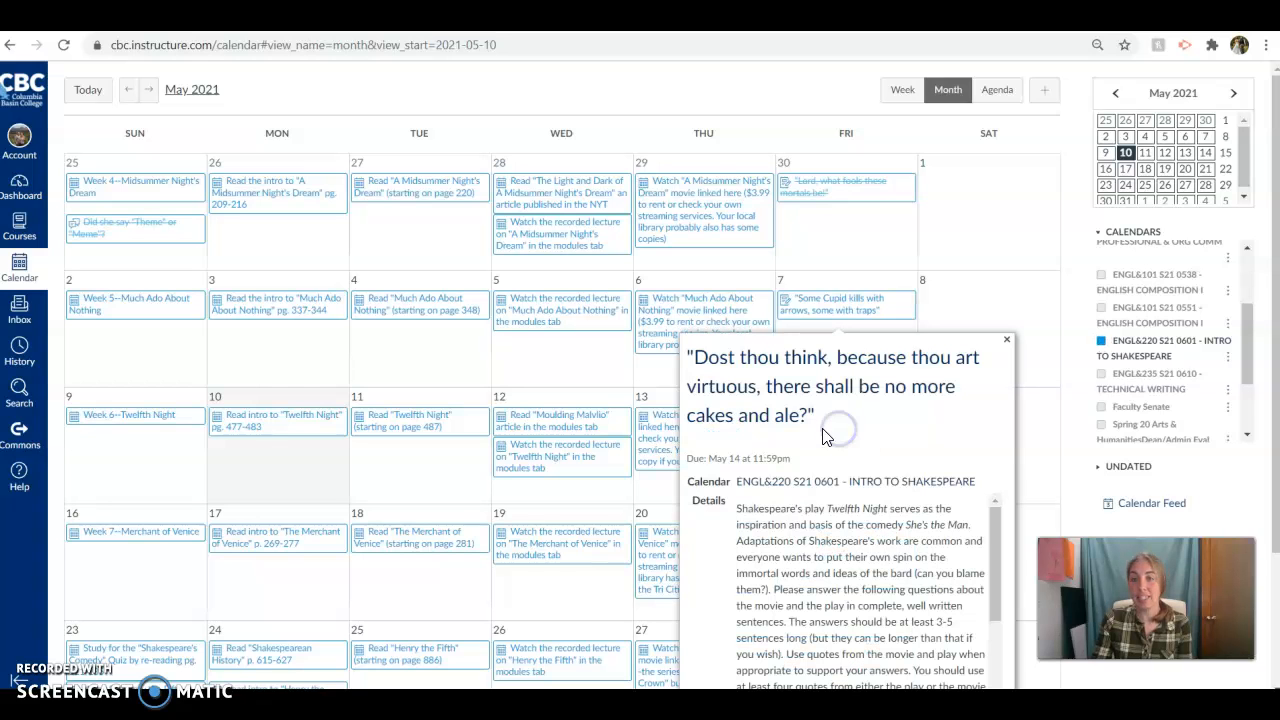
pyautogui.click(828, 386)
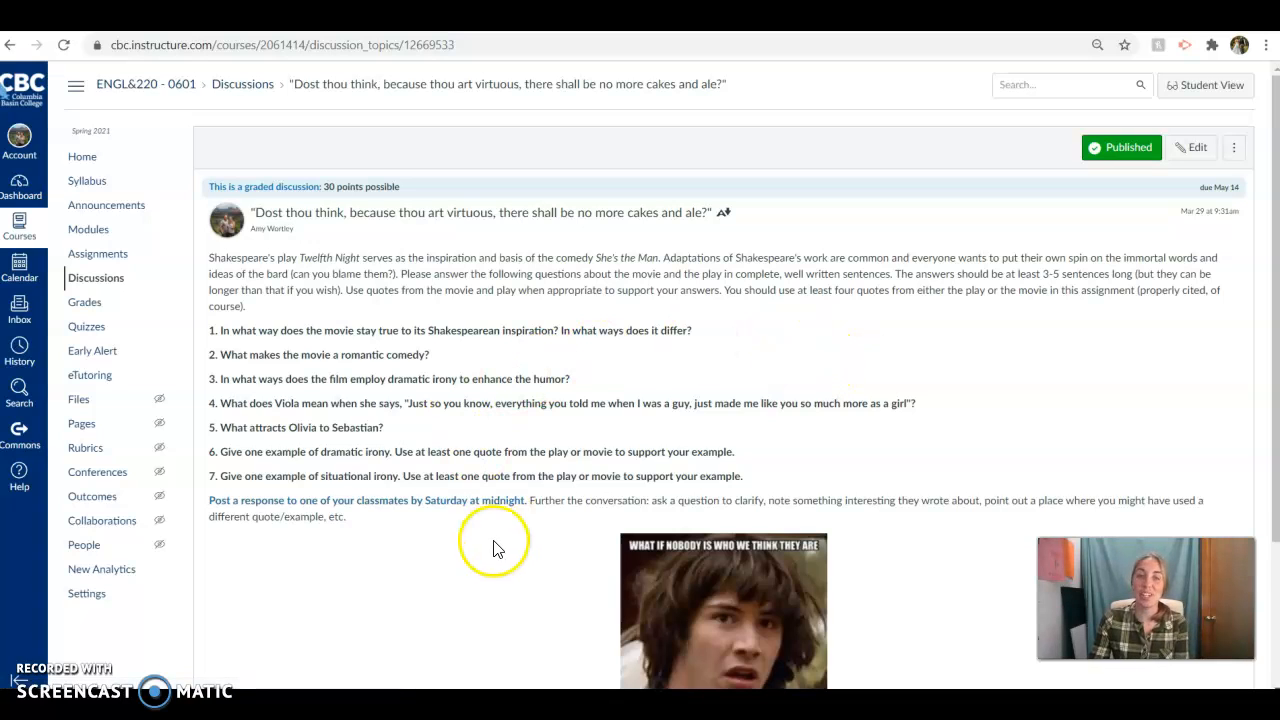
pyautogui.moveTo(410, 252)
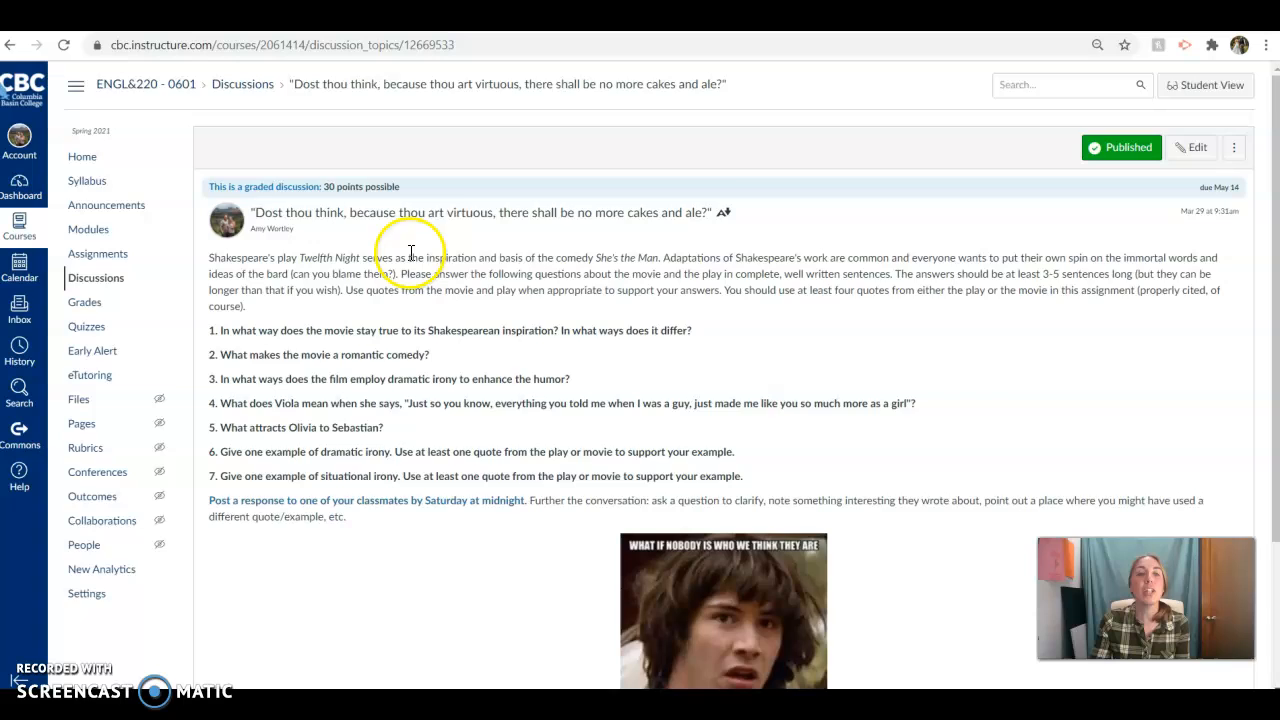
pyautogui.scroll(-3)
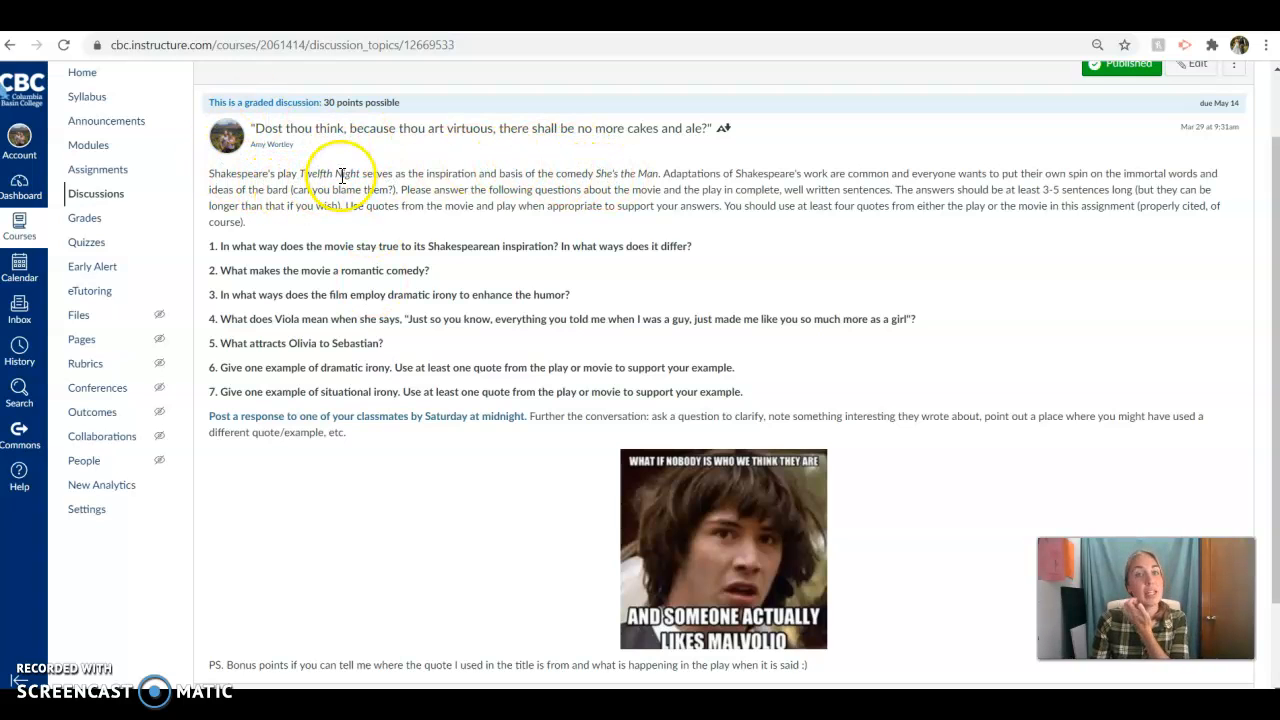
pyautogui.moveTo(292, 360)
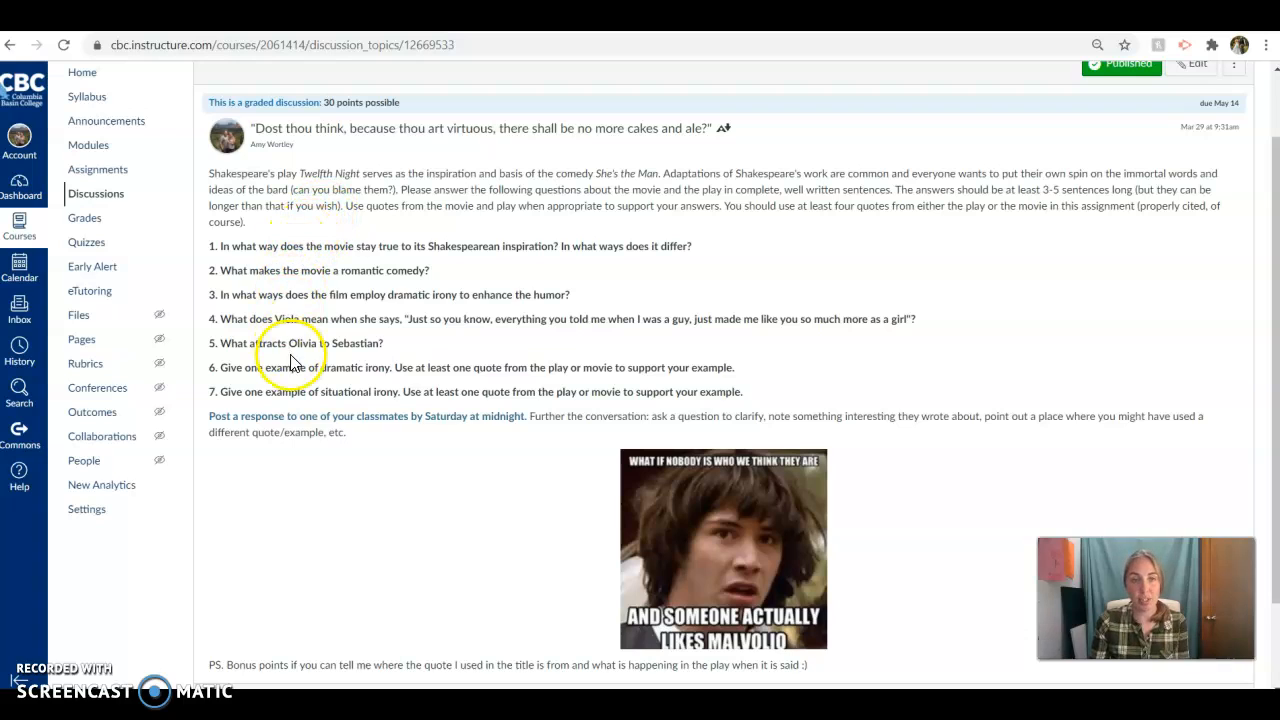
pyautogui.moveTo(302, 388)
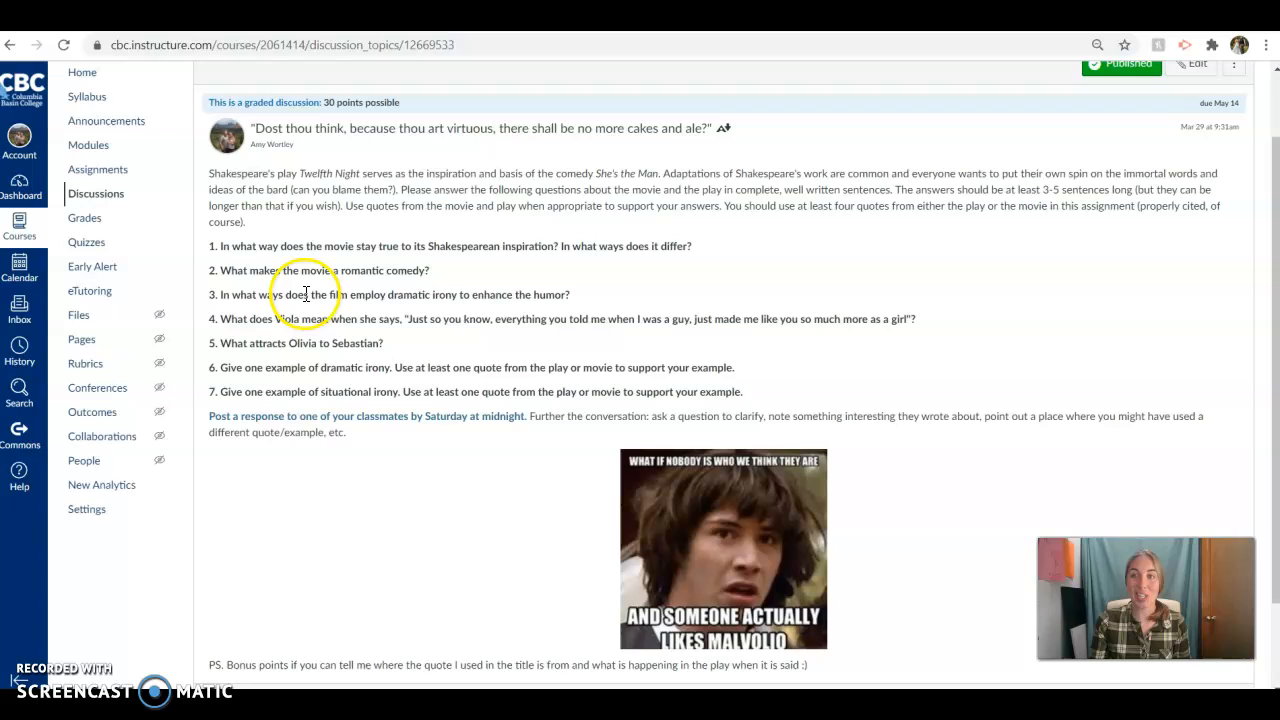
pyautogui.moveTo(304, 282)
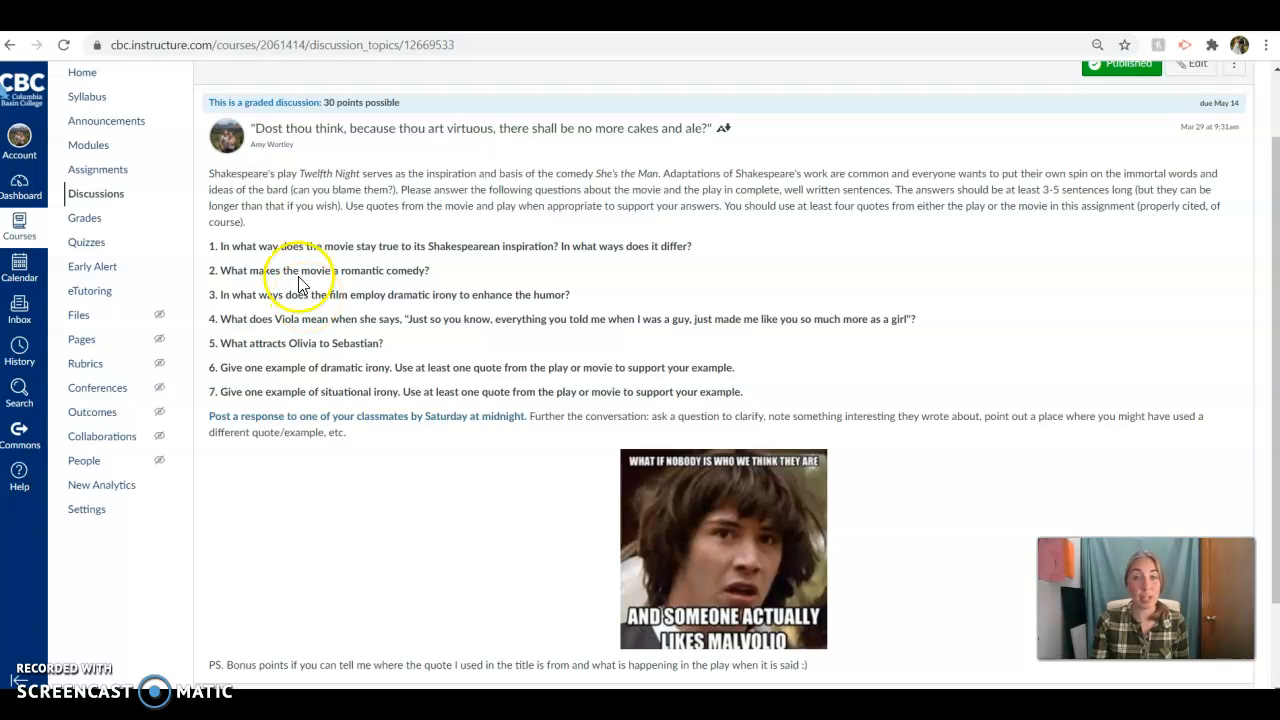
pyautogui.moveTo(284, 372)
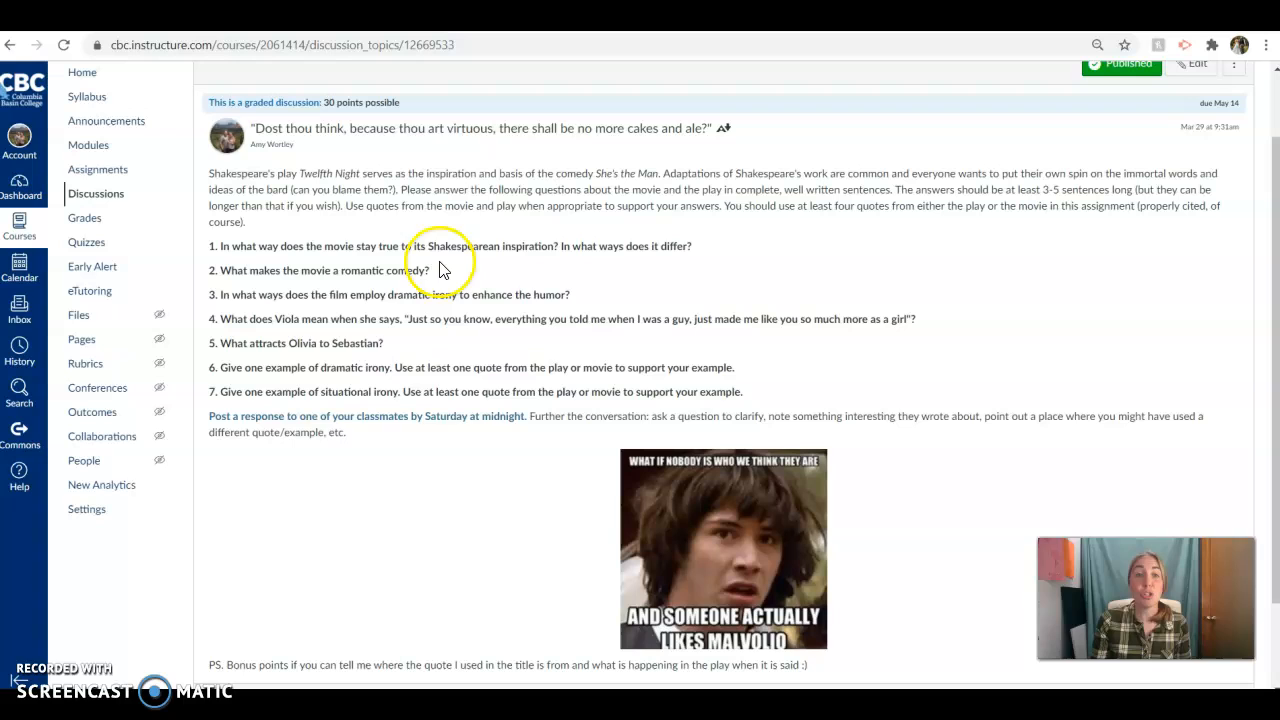
pyautogui.moveTo(450, 390)
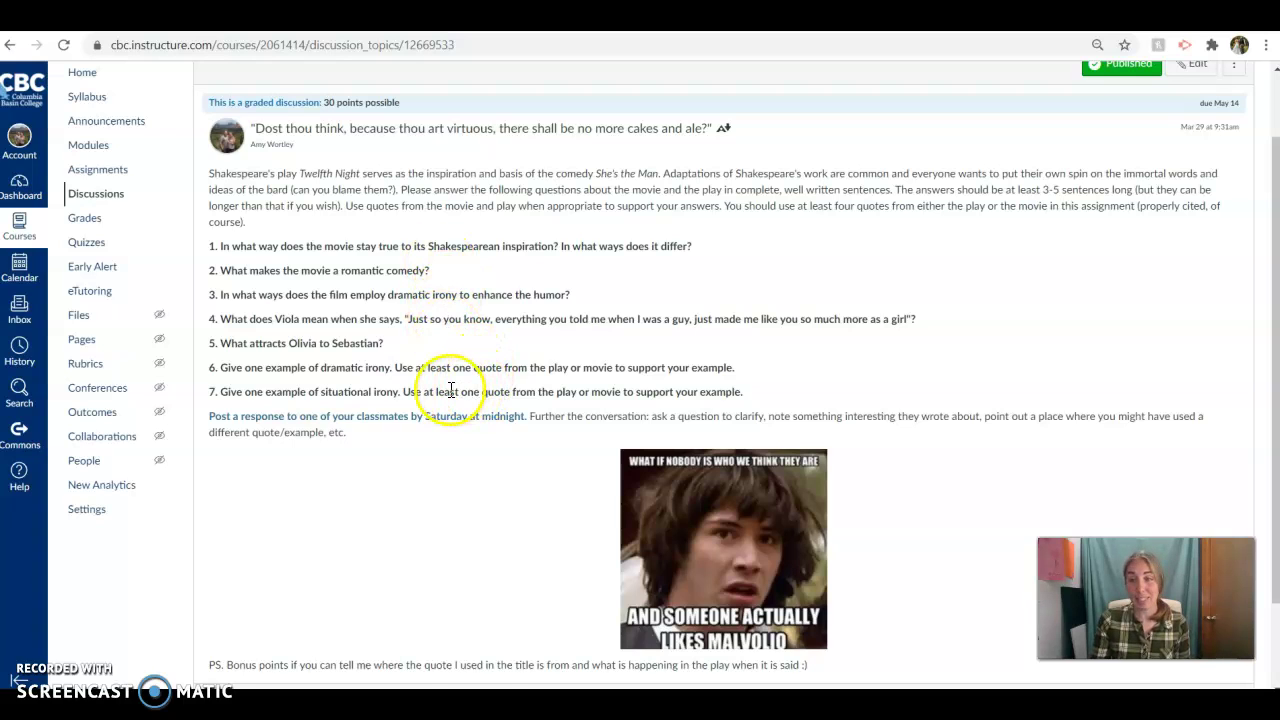
pyautogui.moveTo(456, 290)
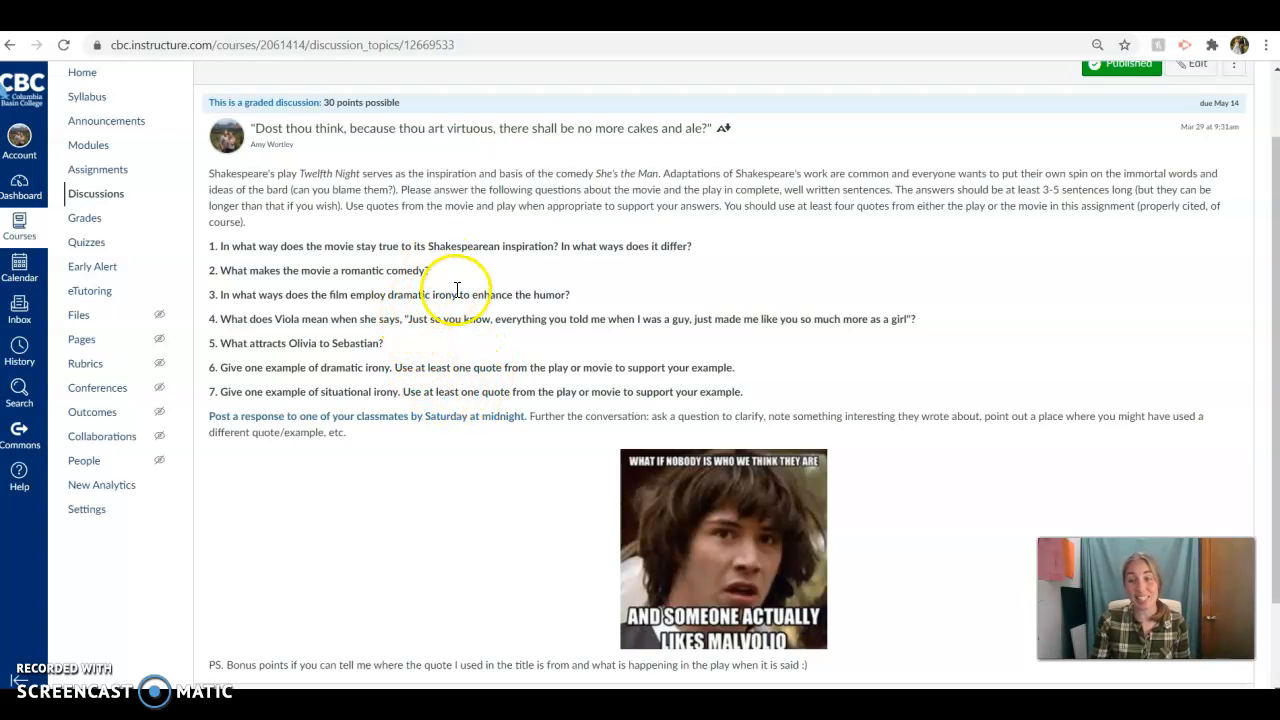
pyautogui.moveTo(316, 262)
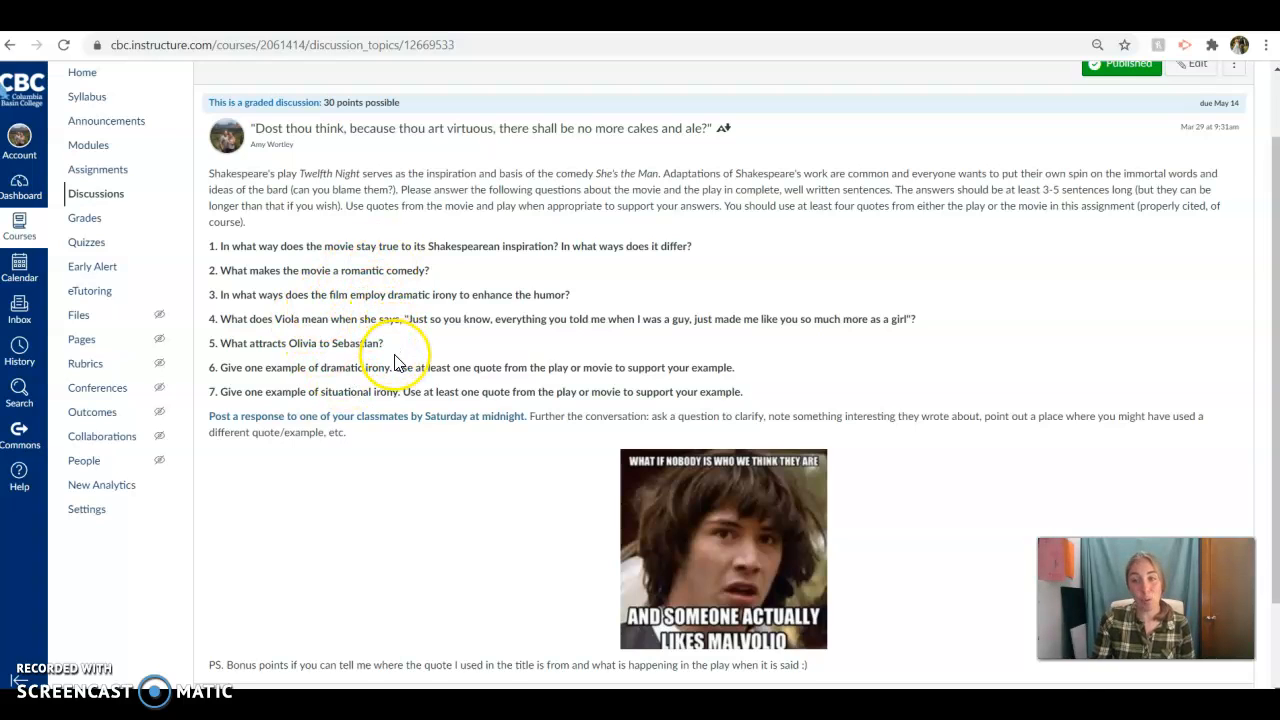
pyautogui.moveTo(394, 356)
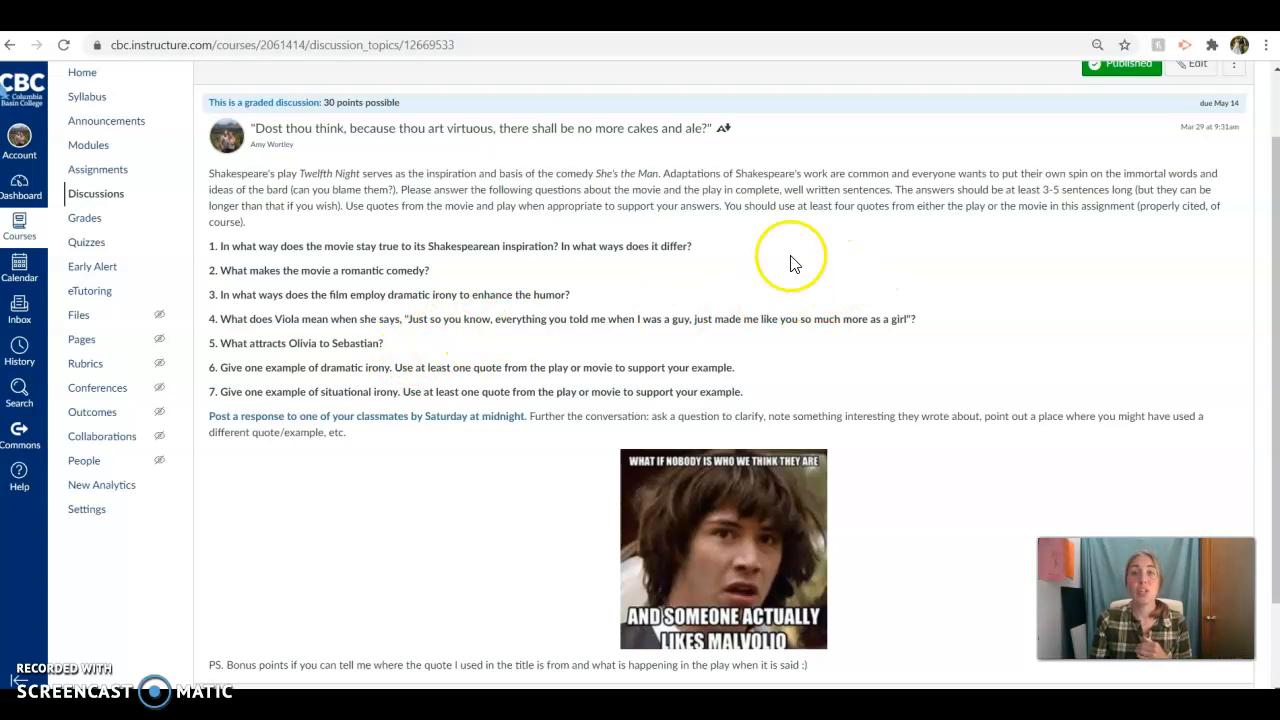
pyautogui.moveTo(1012, 44)
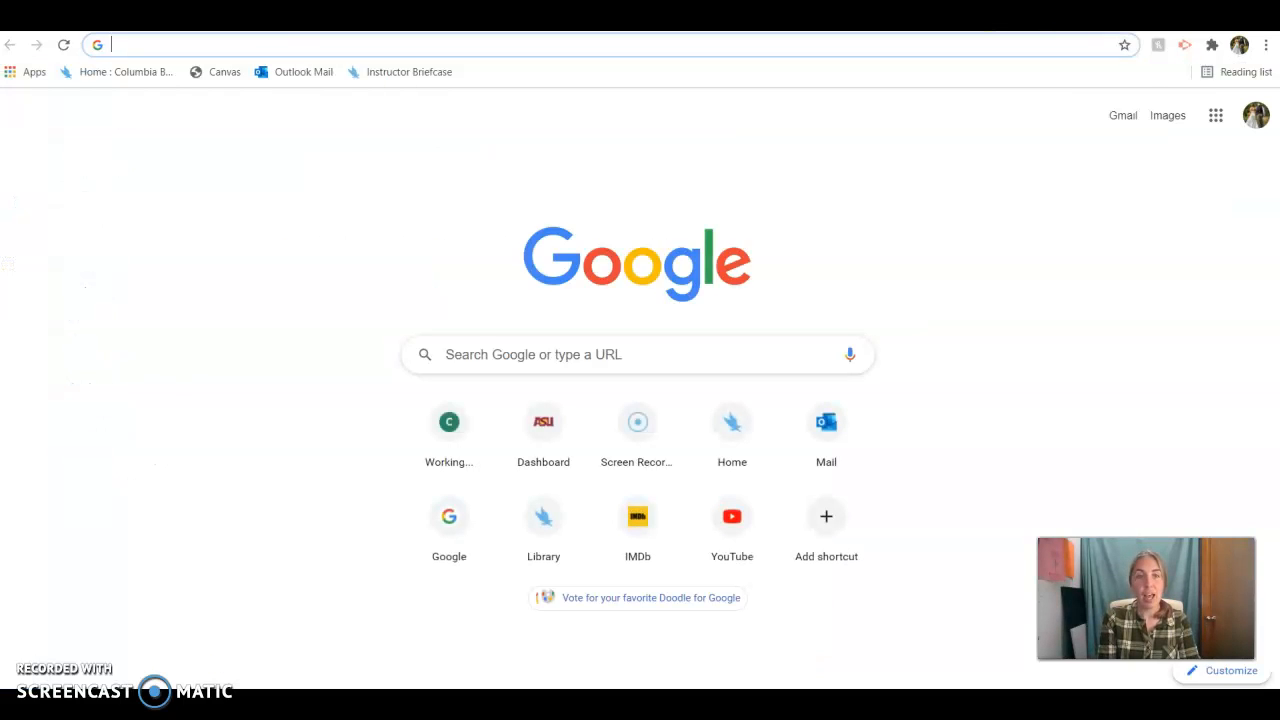
# - Search 'owl purdue mla in-text citation for movie' and open Purdue OWL's MLA In-Text Citations: The Basics
pyautogui.write('owl purude')
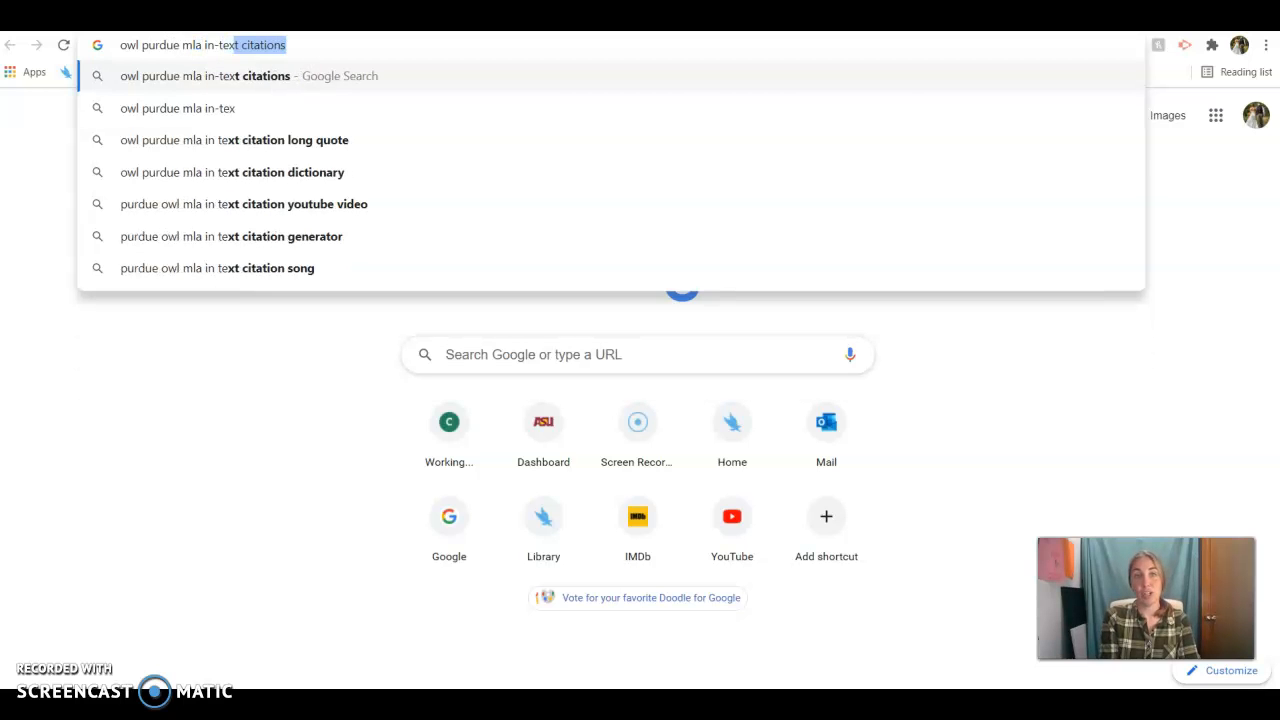
pyautogui.write('citation for movi')
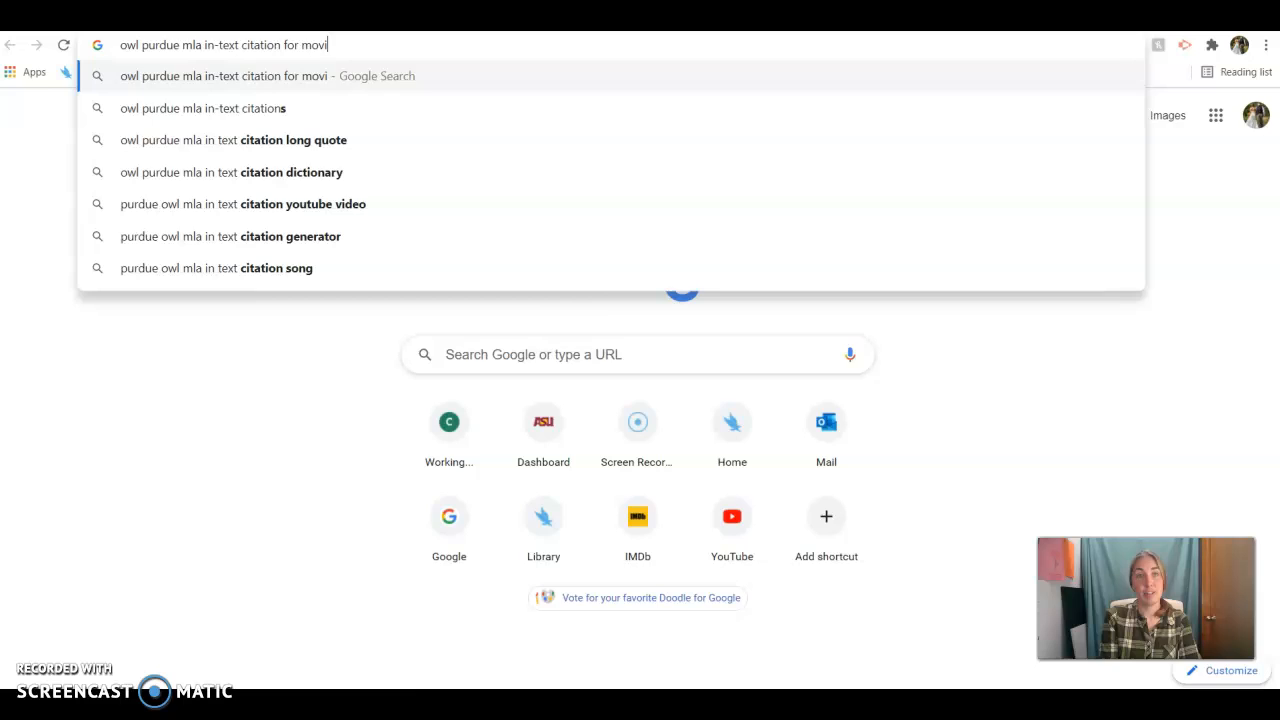
pyautogui.press('Return')
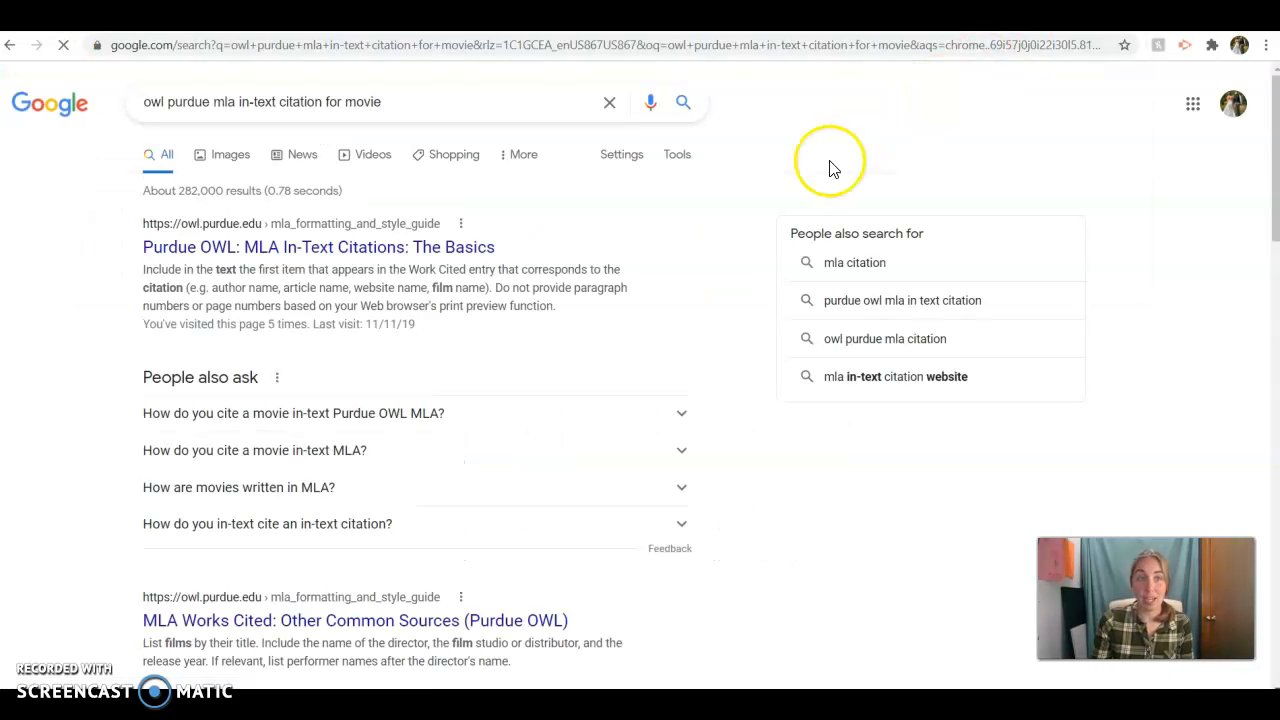
pyautogui.click(318, 248)
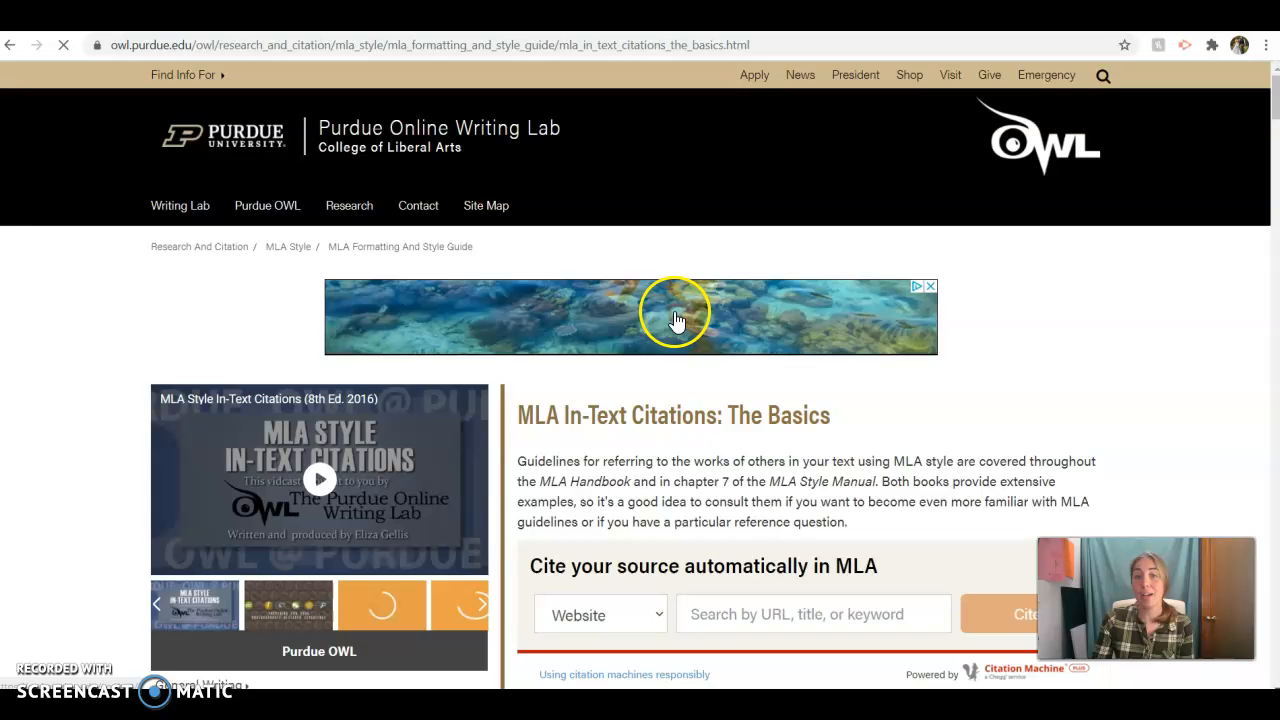
# - Read through the Purdue OWL MLA in-text citation rules, including plays and non-print sources
pyautogui.scroll(-3)
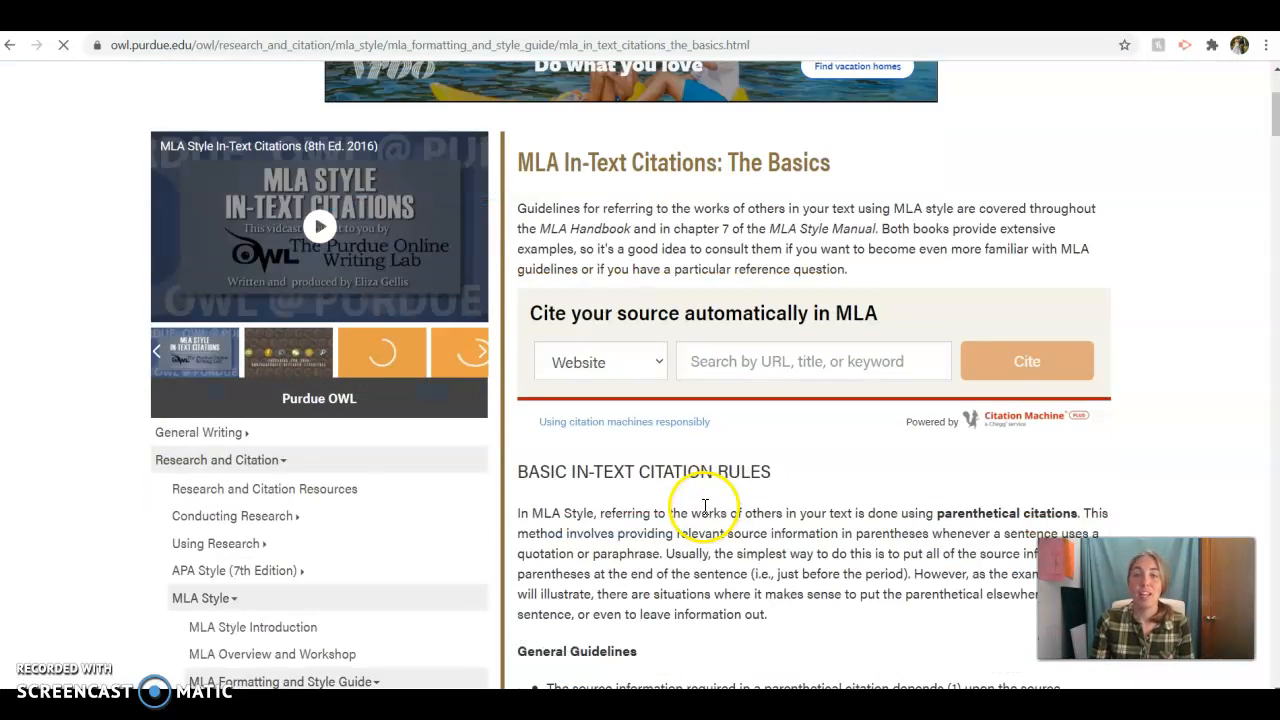
pyautogui.scroll(-3)
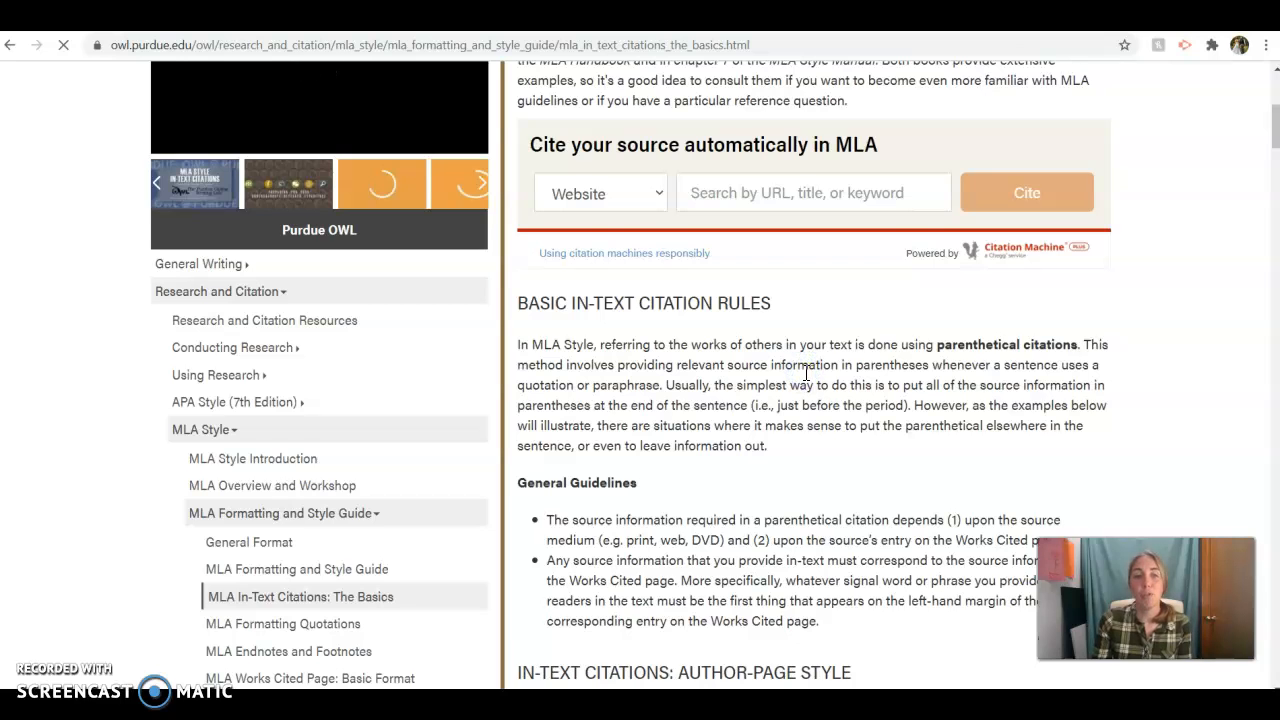
pyautogui.scroll(-3)
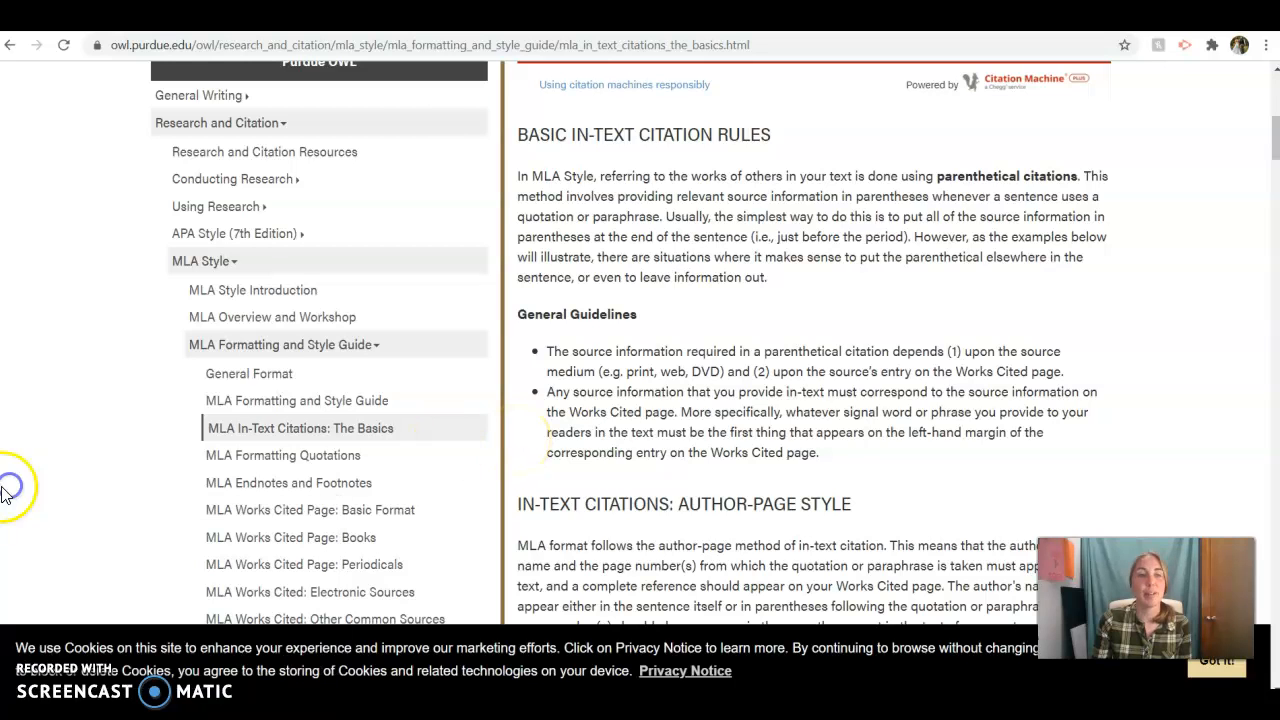
pyautogui.moveTo(920, 284)
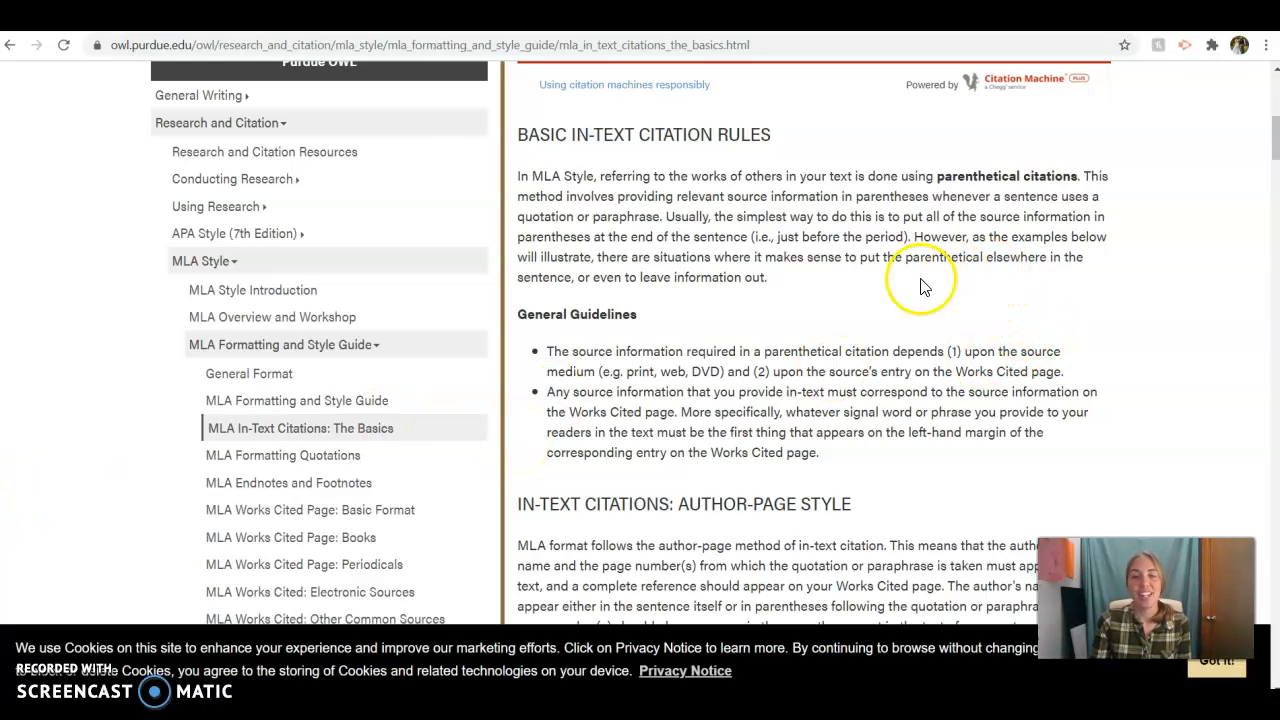
pyautogui.scroll(-3)
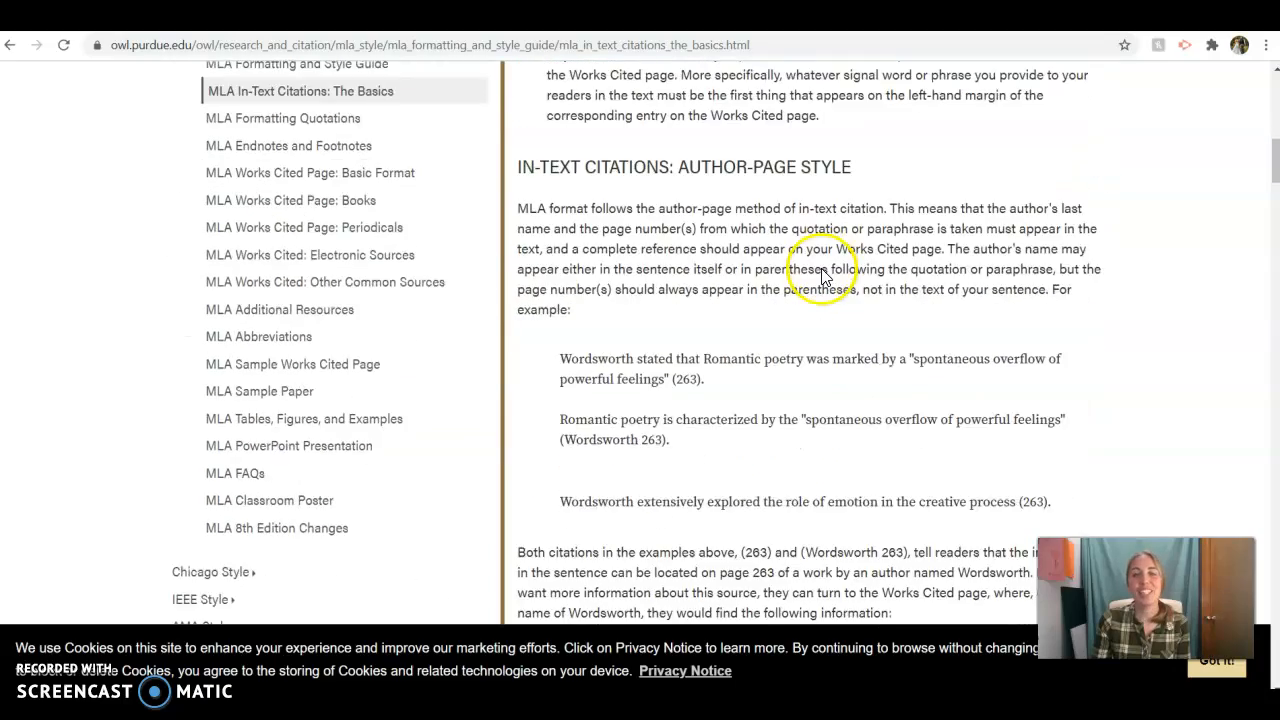
pyautogui.scroll(-3)
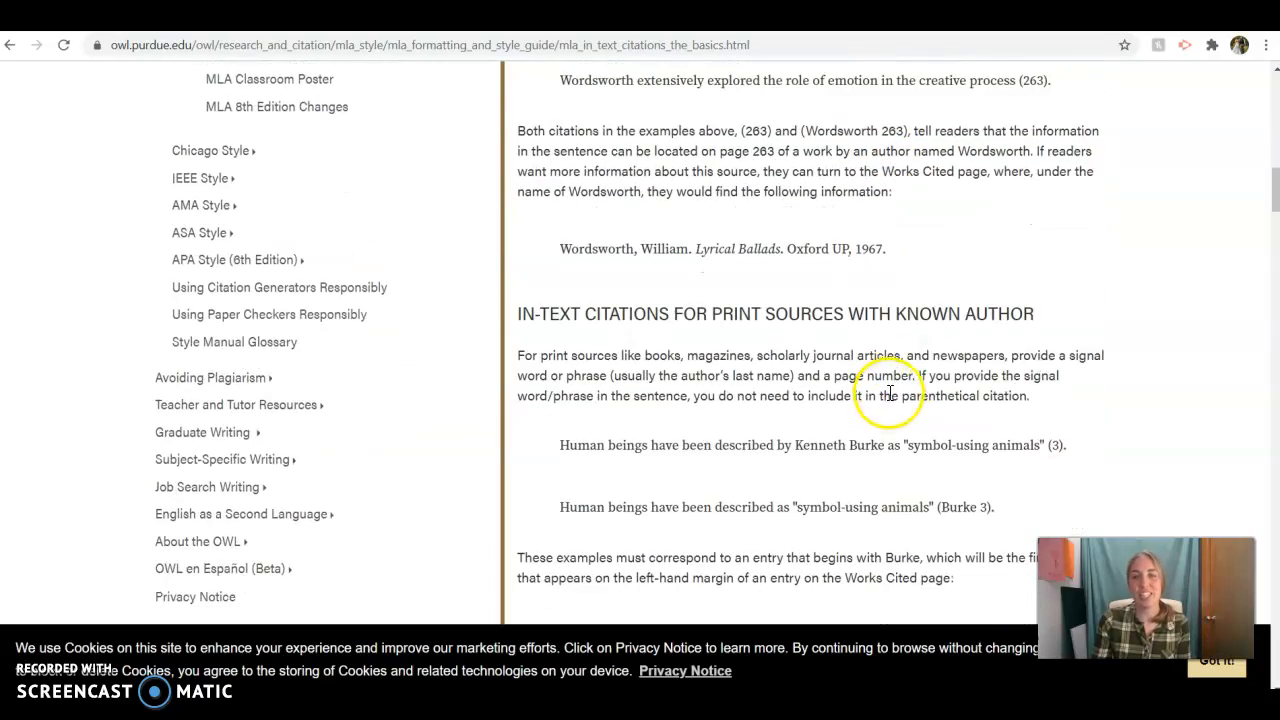
pyautogui.scroll(-3)
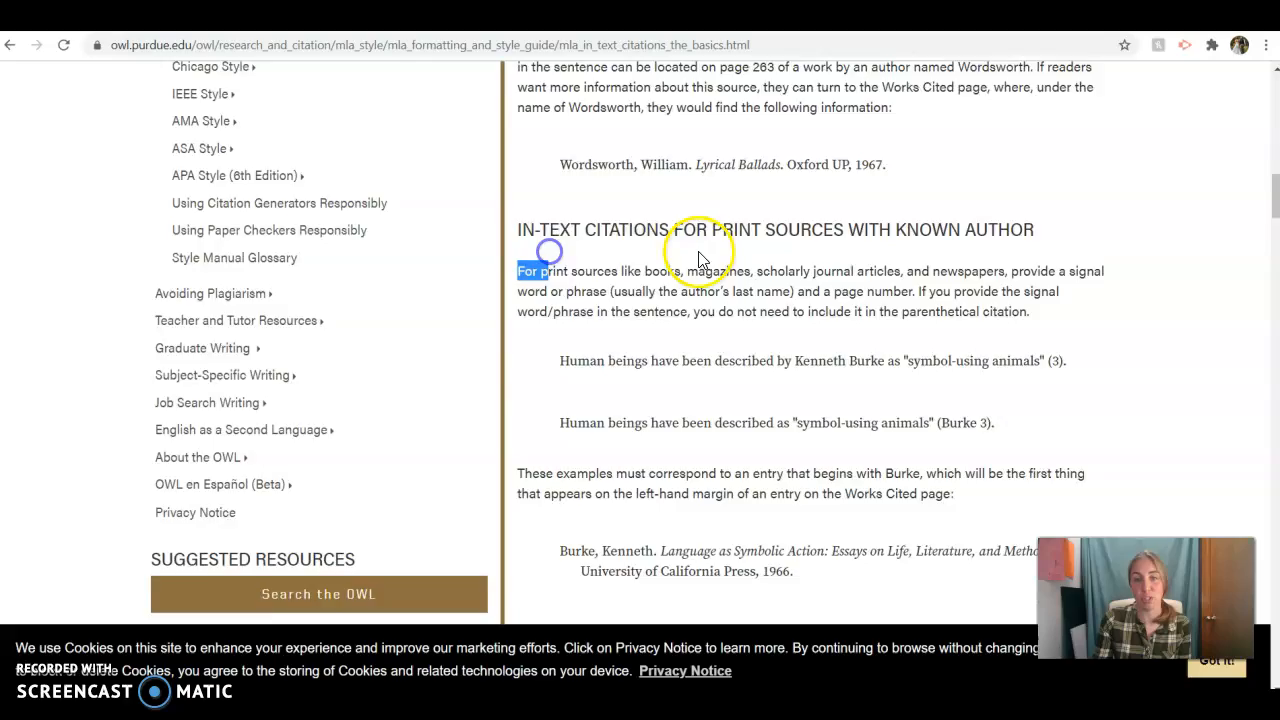
pyautogui.scroll(-3)
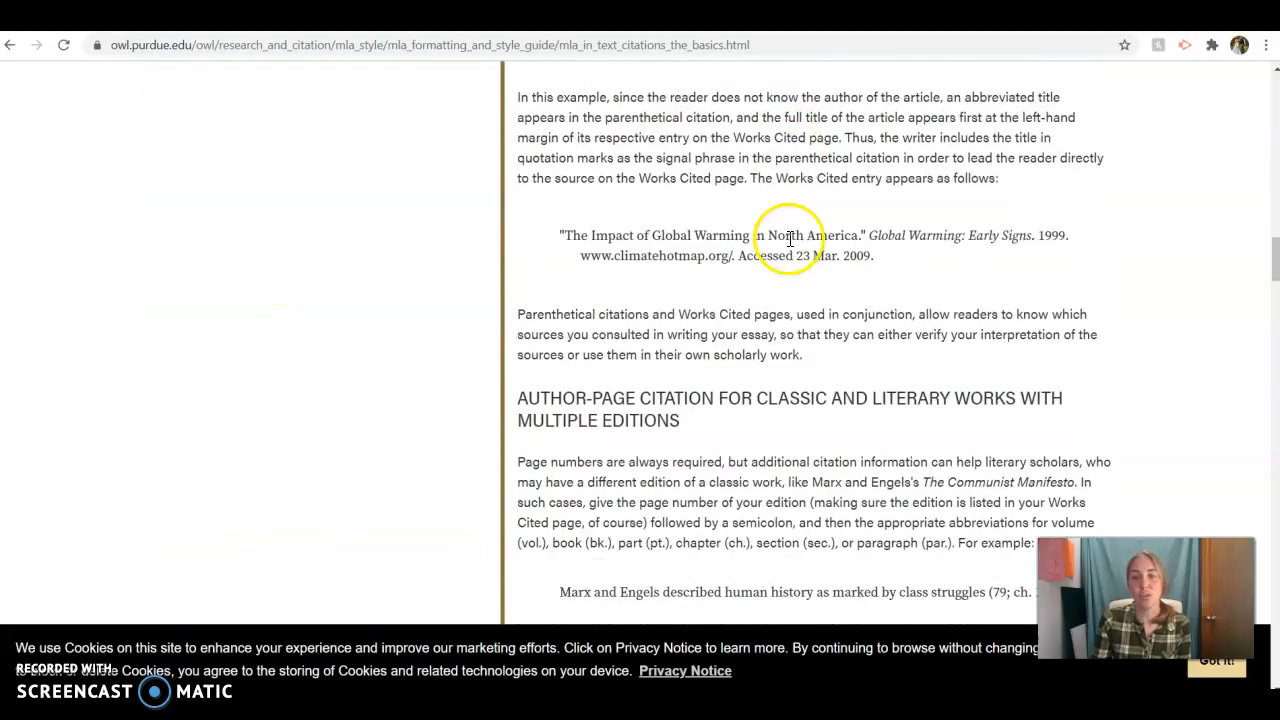
pyautogui.scroll(-3)
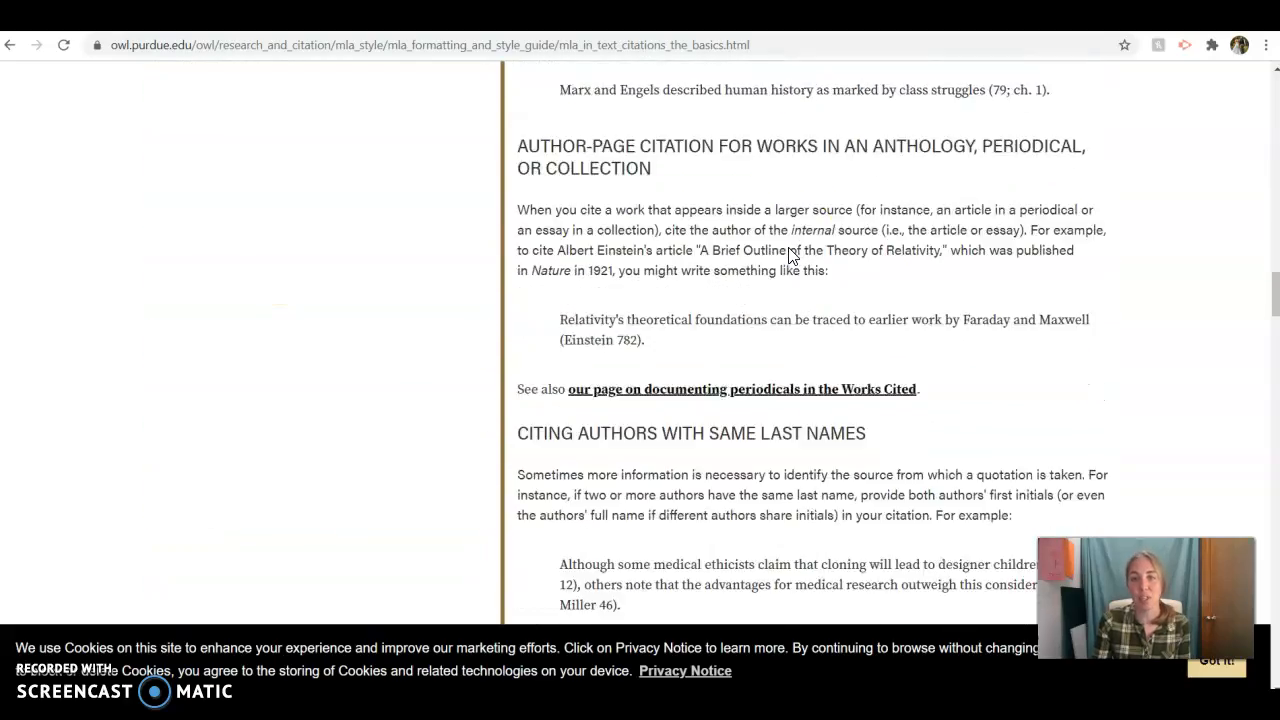
pyautogui.scroll(-3)
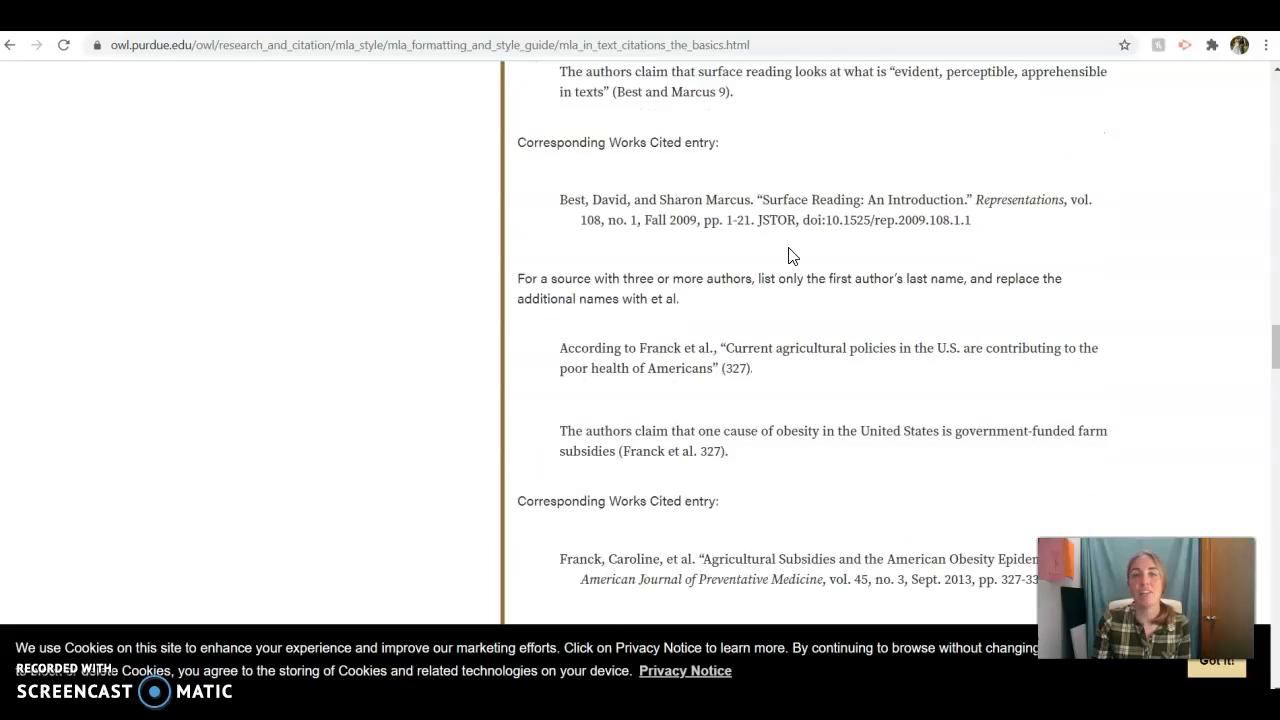
pyautogui.scroll(-3)
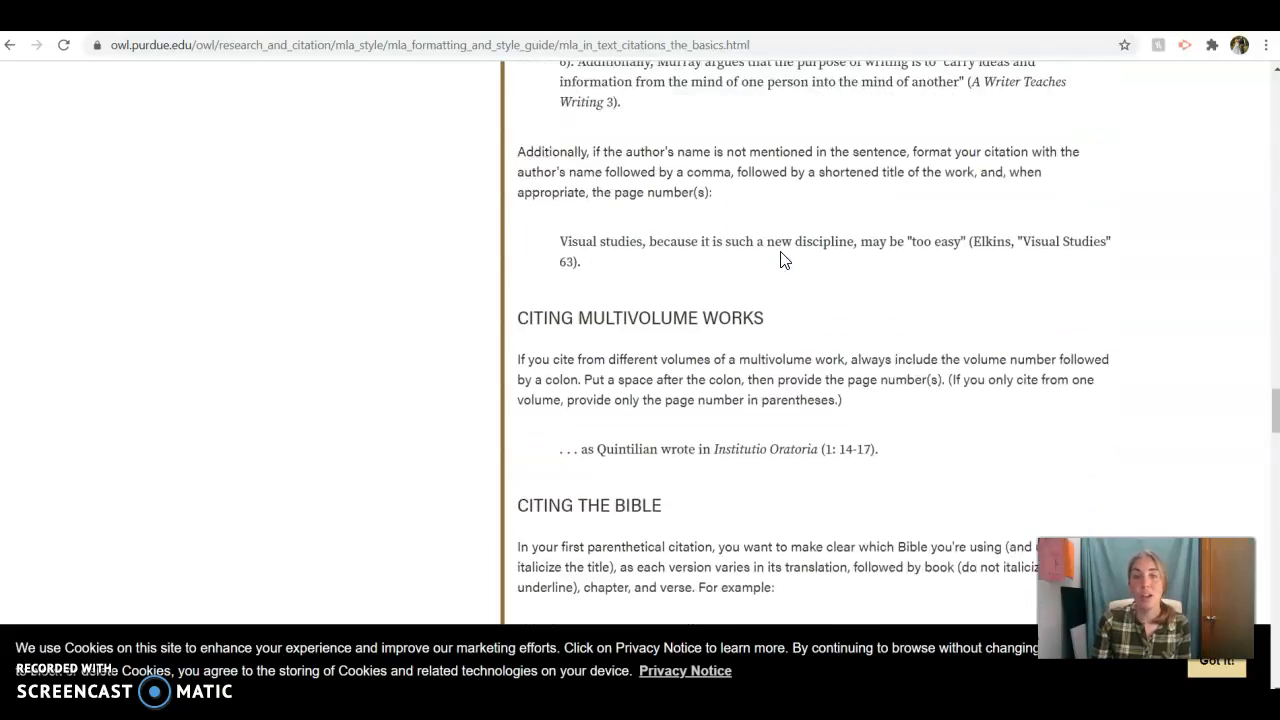
pyautogui.scroll(-3)
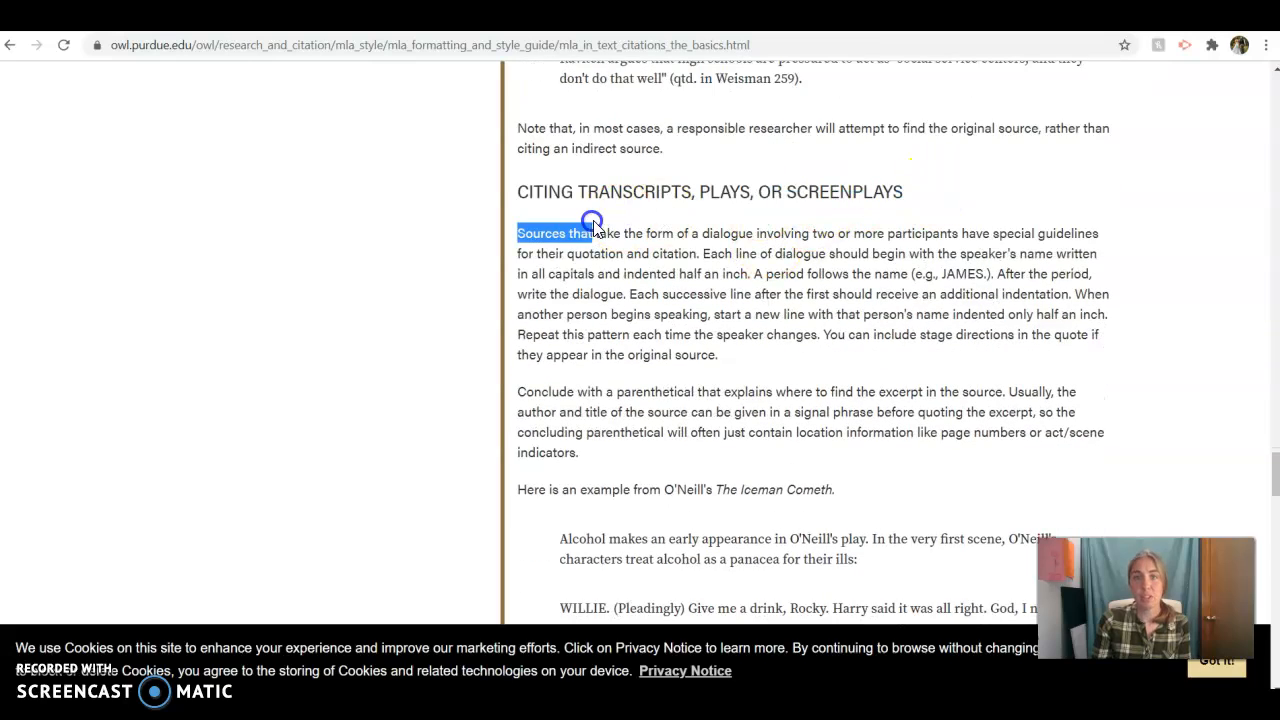
pyautogui.scroll(-3)
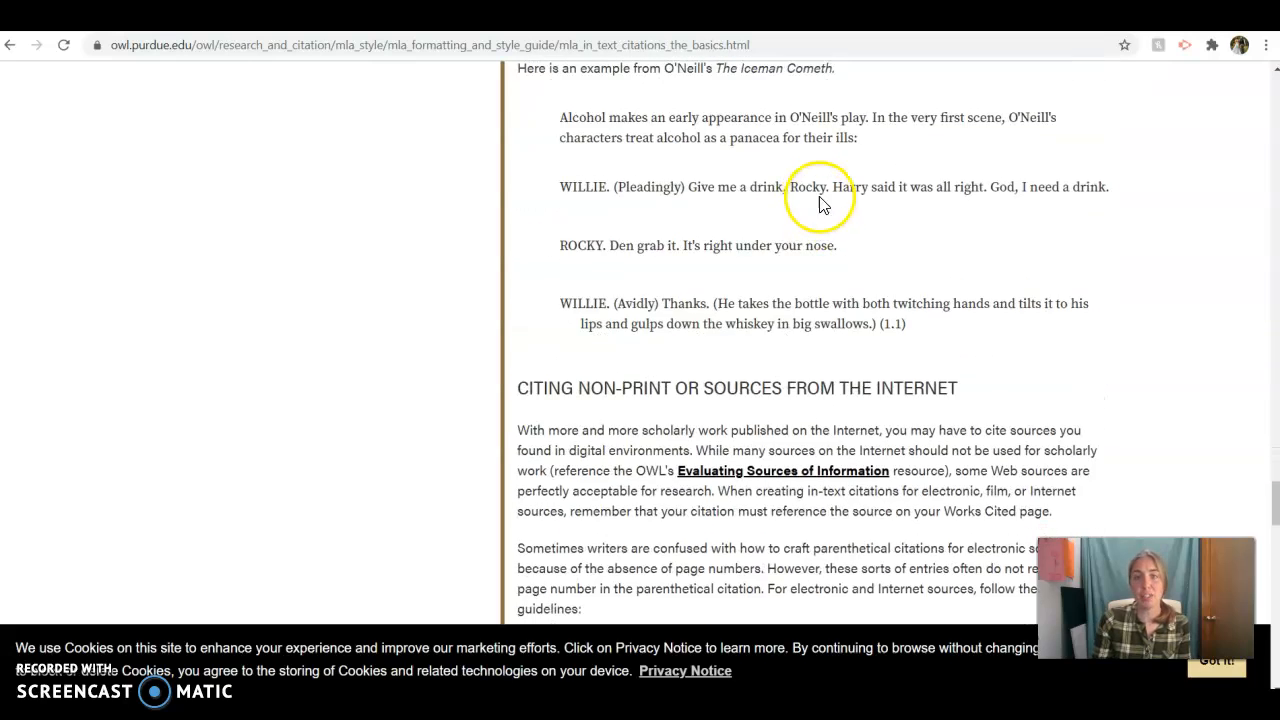
pyautogui.scroll(-3)
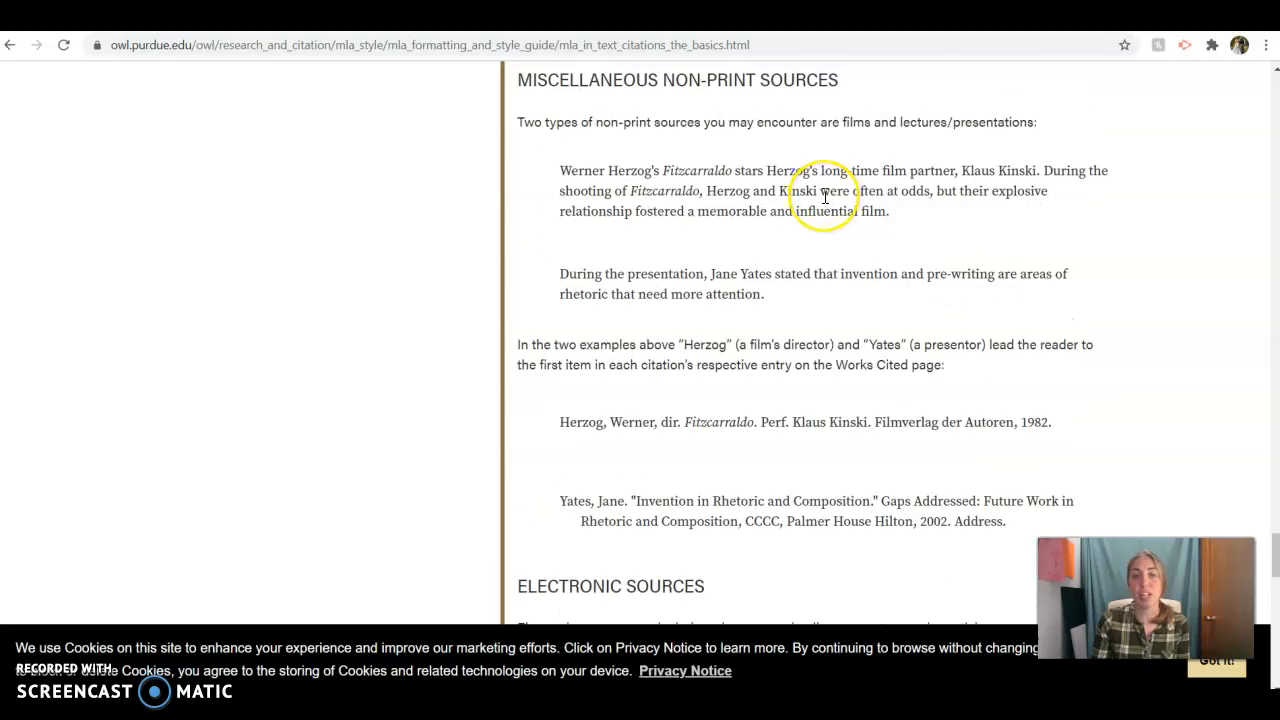
pyautogui.scroll(-3)
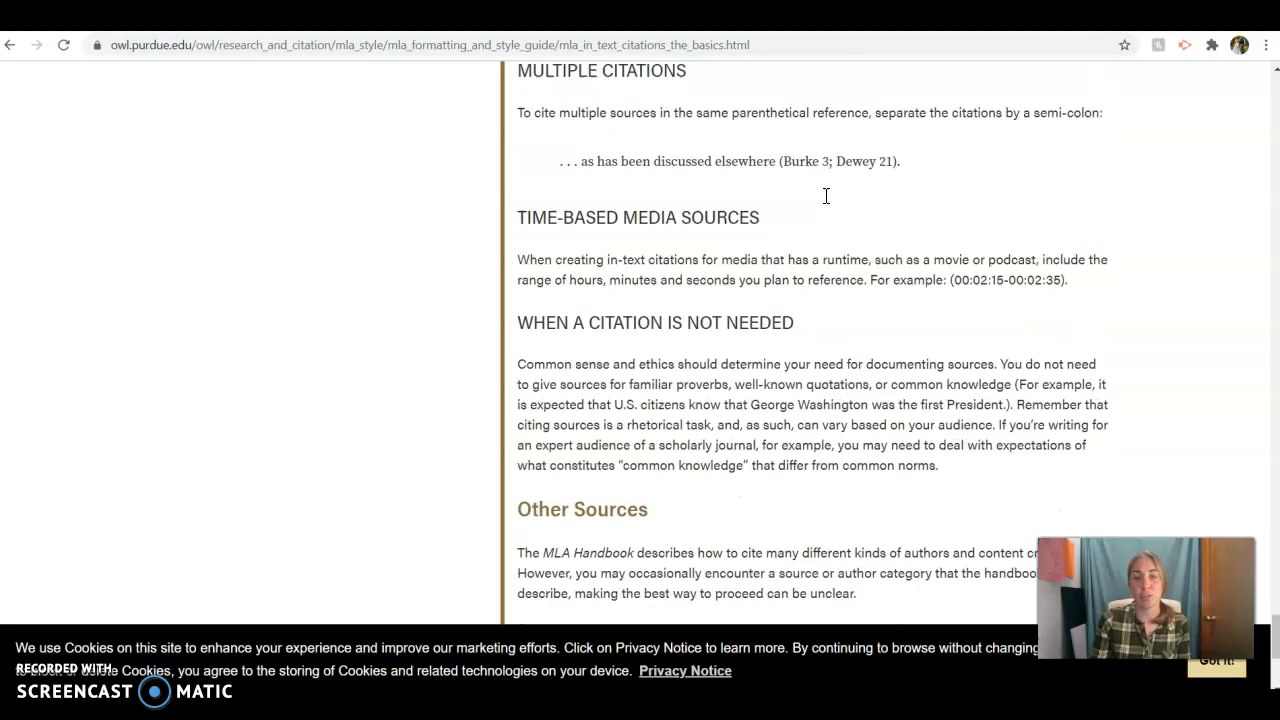
pyautogui.scroll(-3)
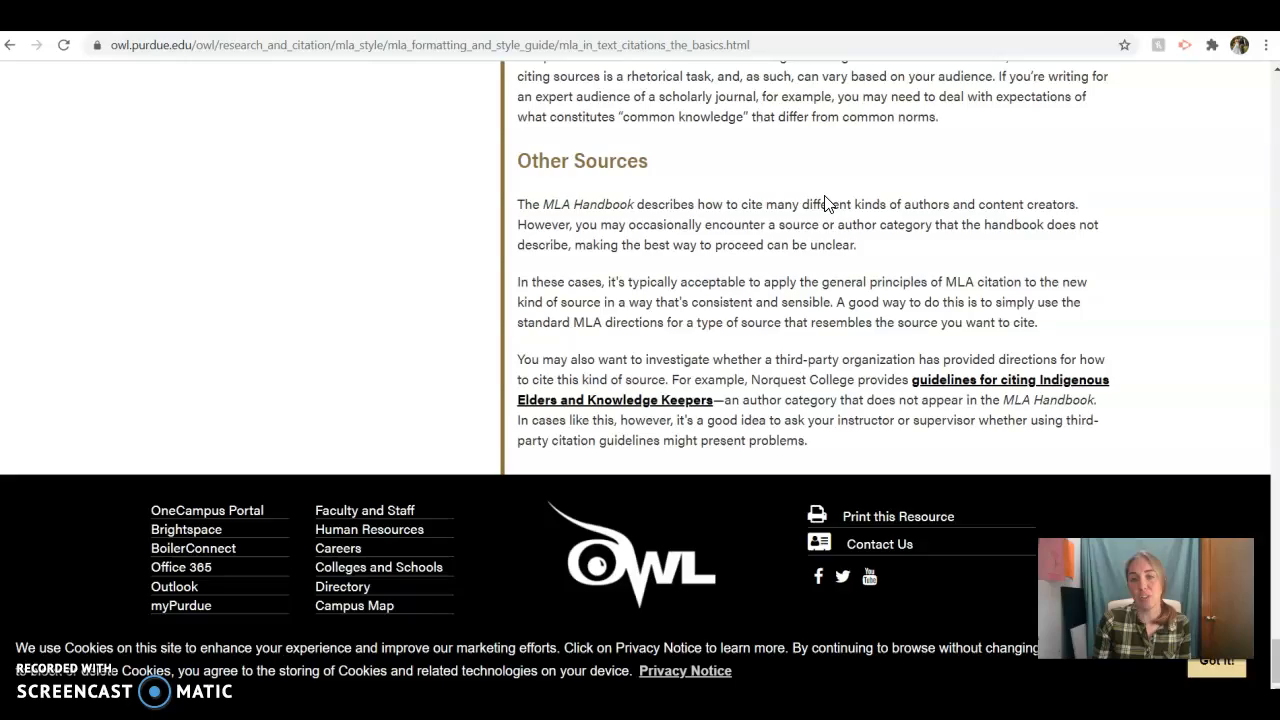
pyautogui.scroll(3)
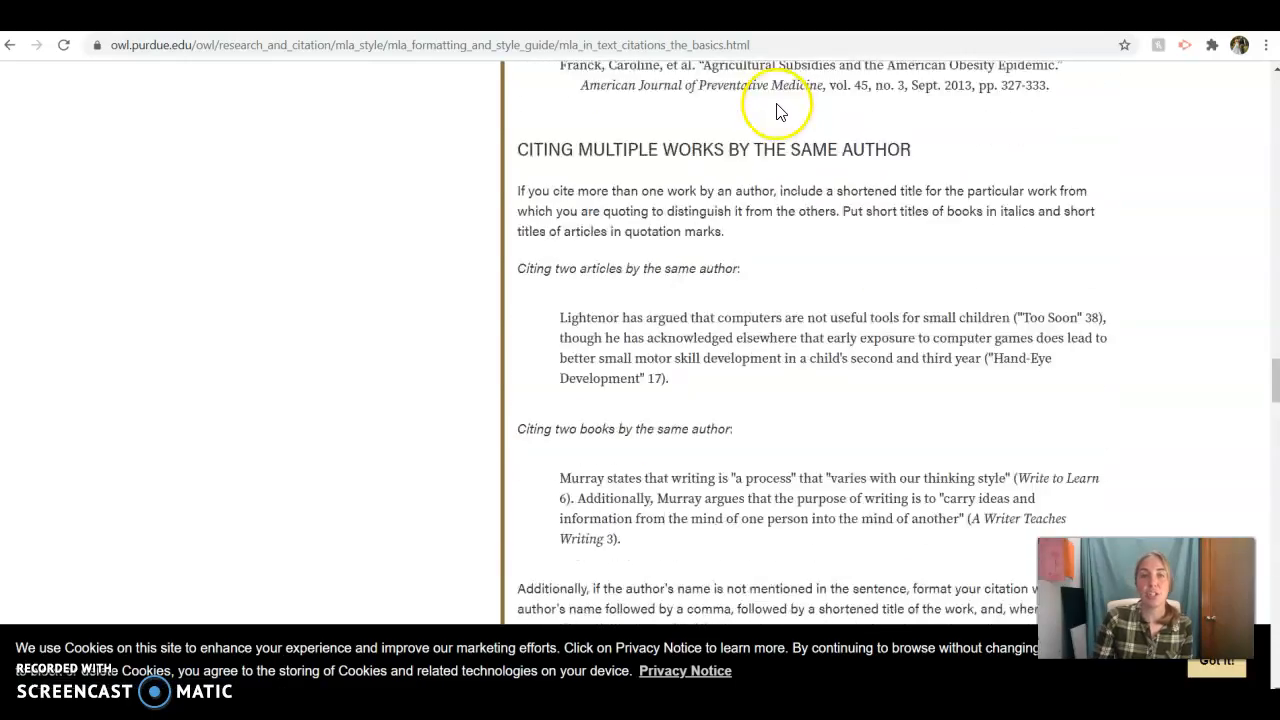
pyautogui.scroll(3)
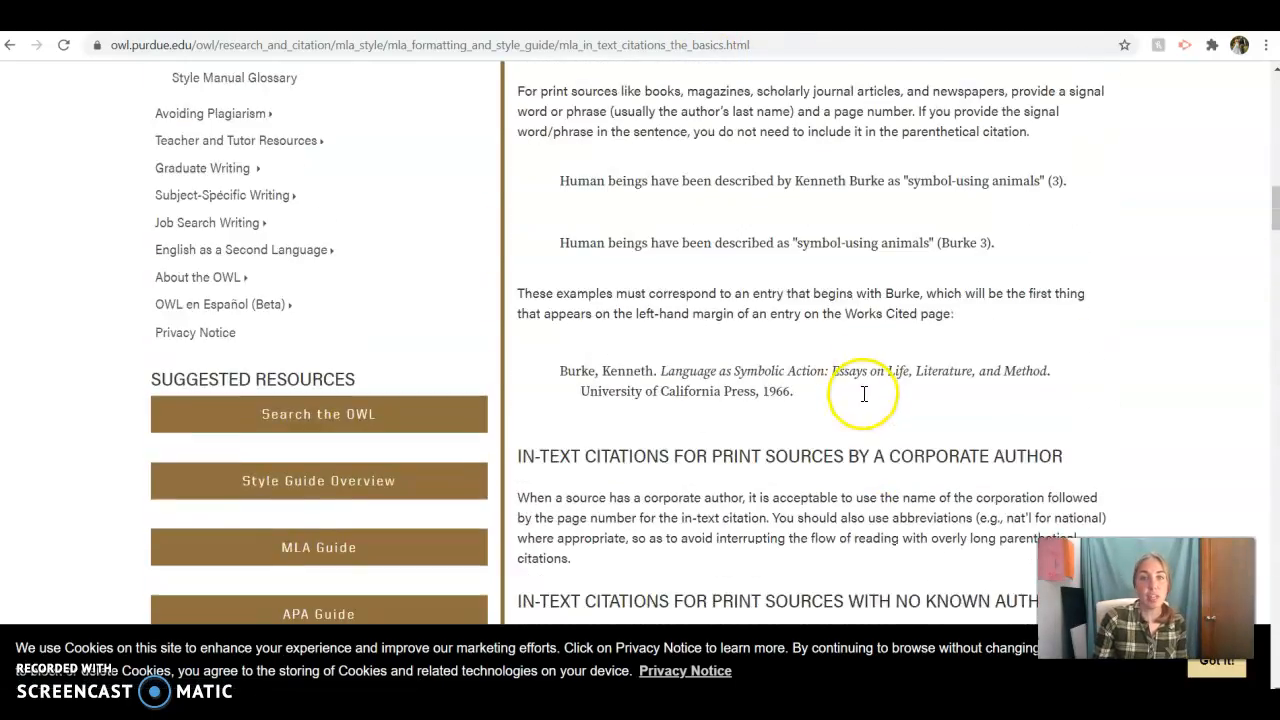
pyautogui.scroll(3)
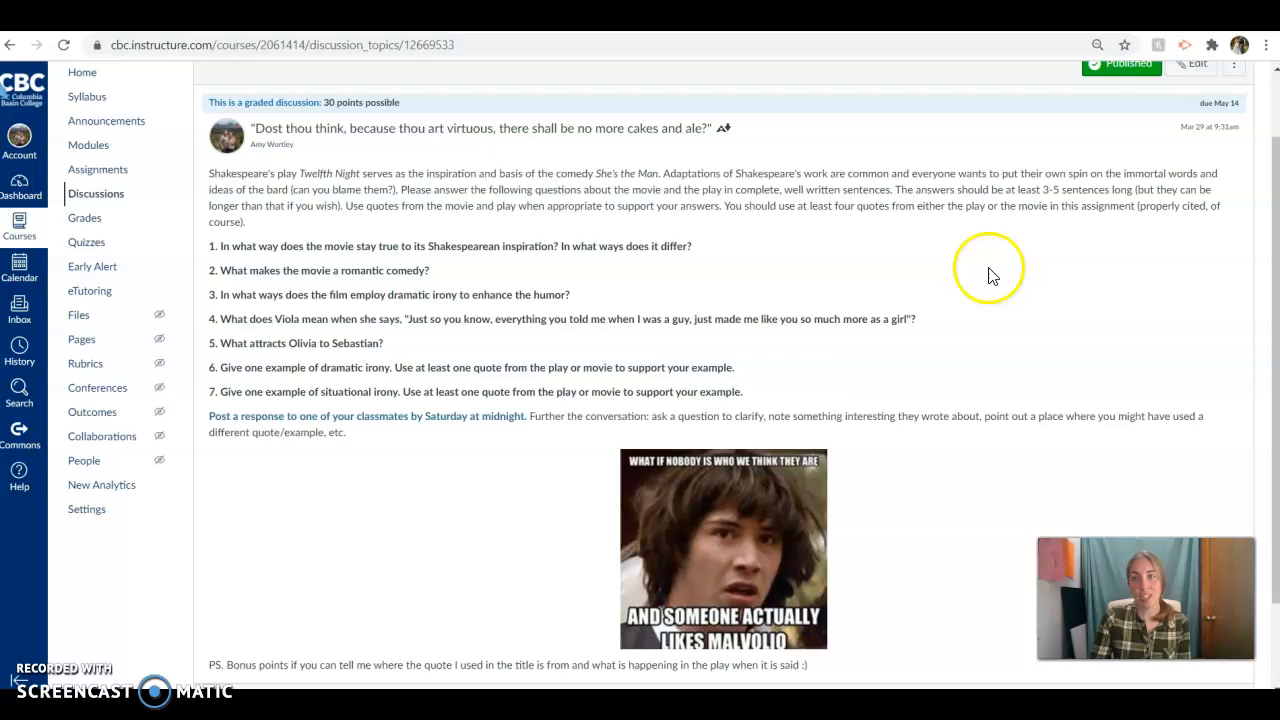
pyautogui.moveTo(352, 240)
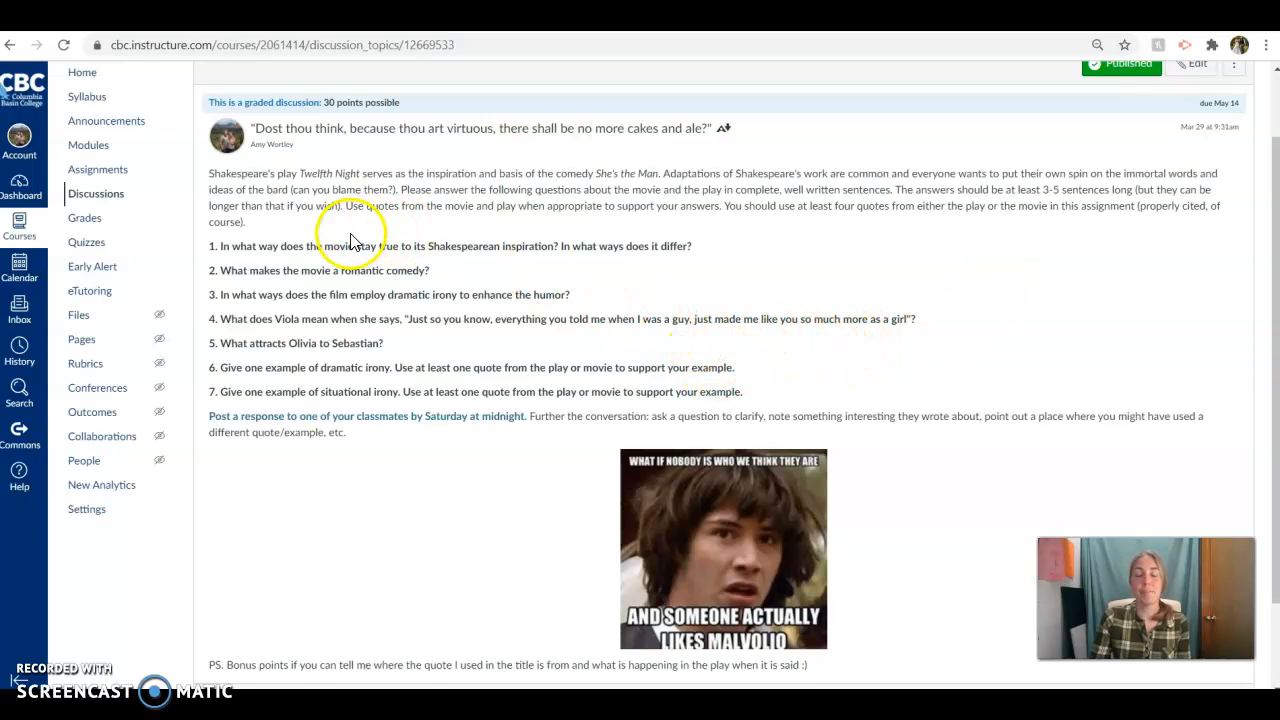
pyautogui.moveTo(360, 260)
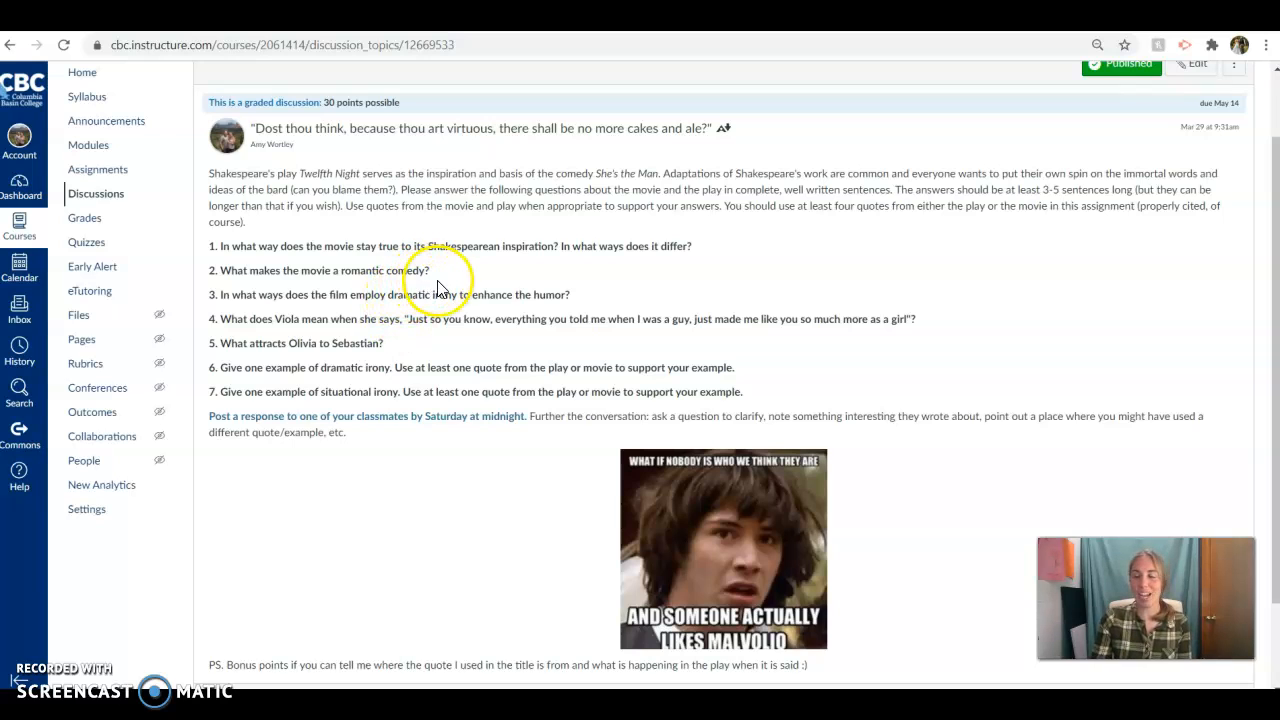
pyautogui.moveTo(490, 292)
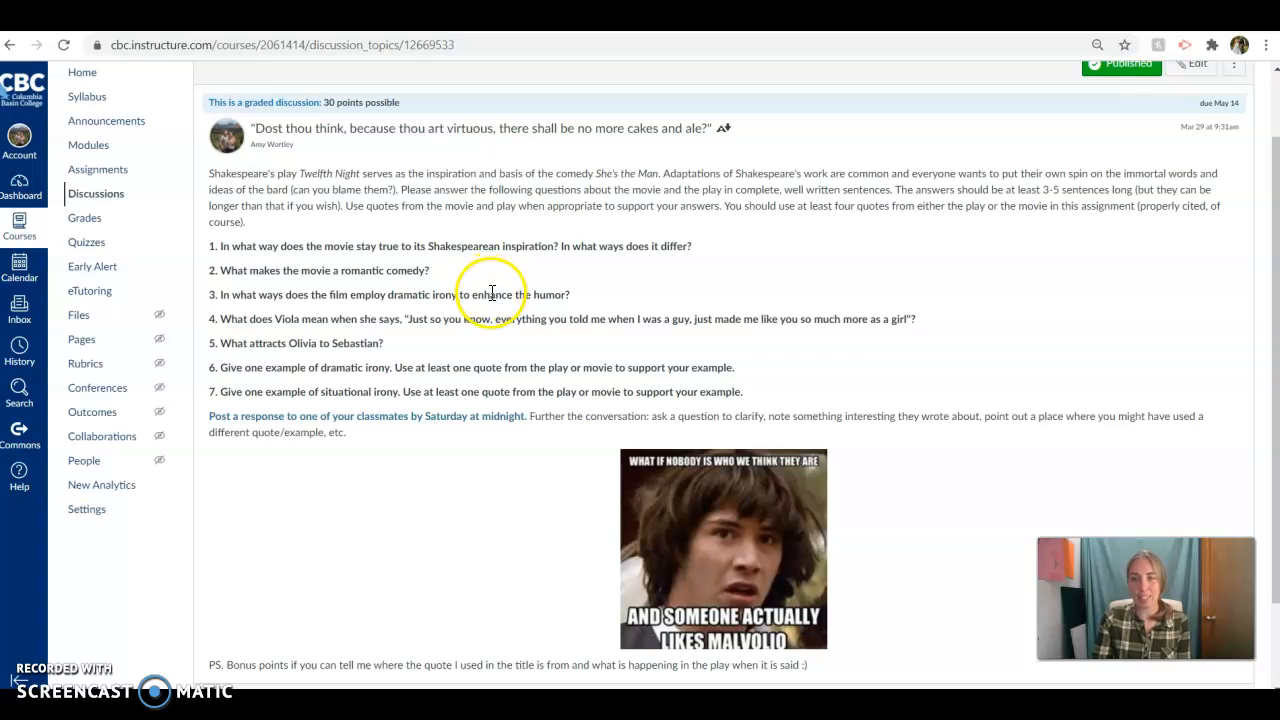
pyautogui.moveTo(490, 292)
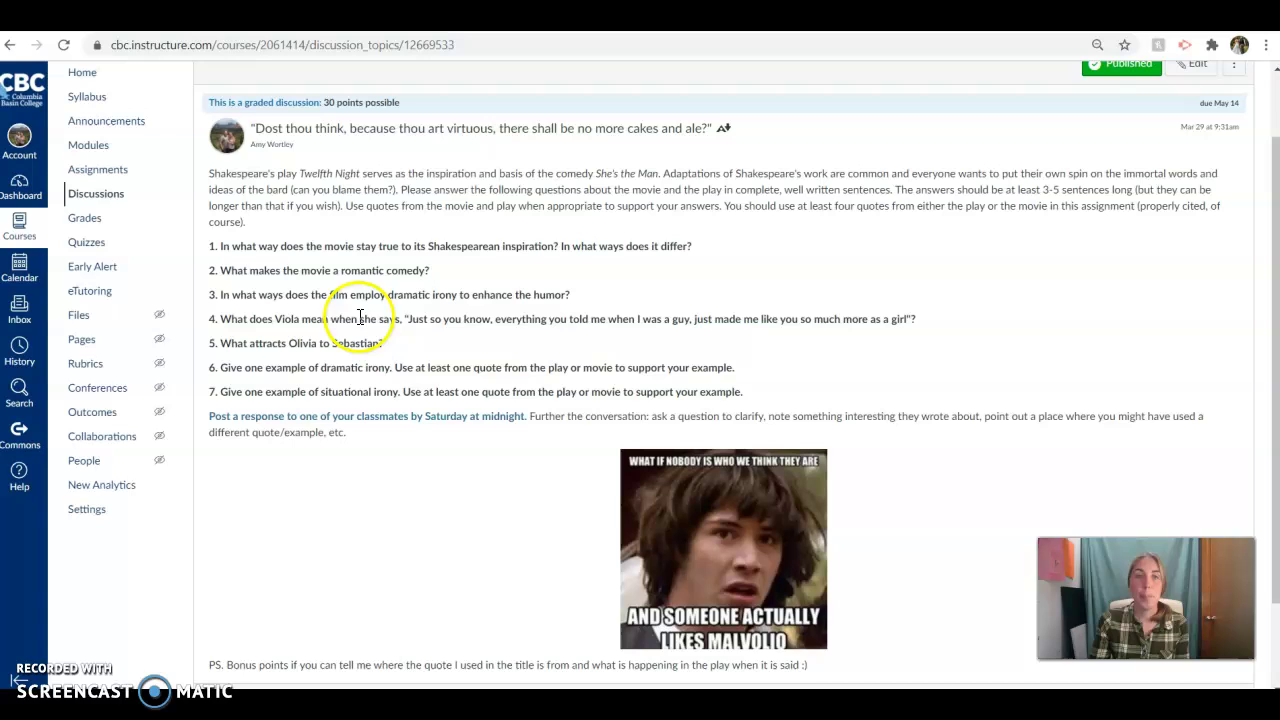
pyautogui.moveTo(404, 348)
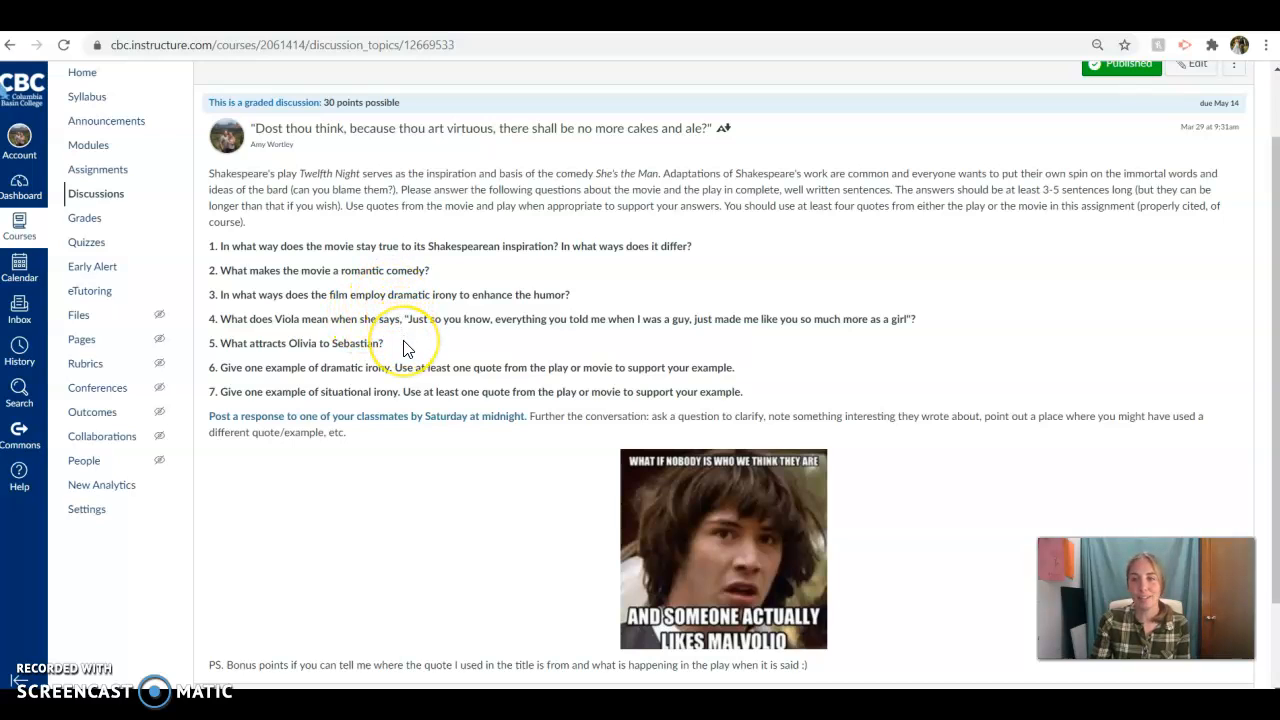
pyautogui.click(404, 344)
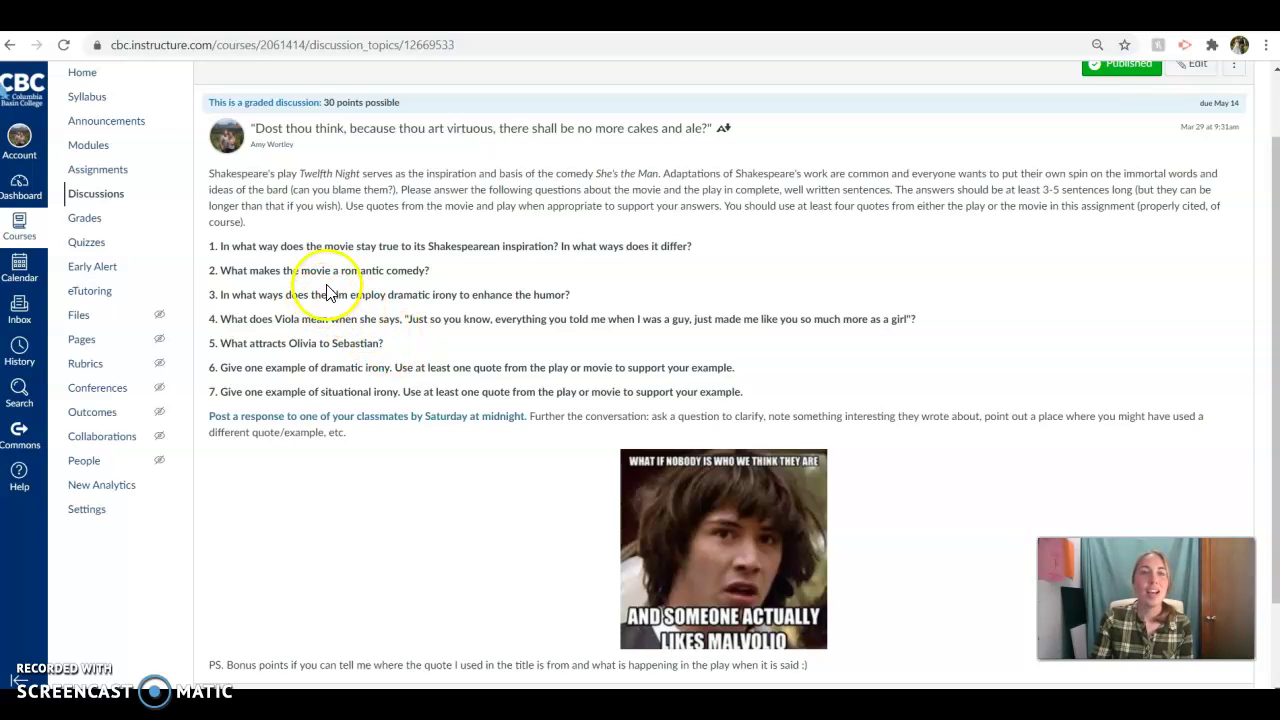
pyautogui.moveTo(456, 260)
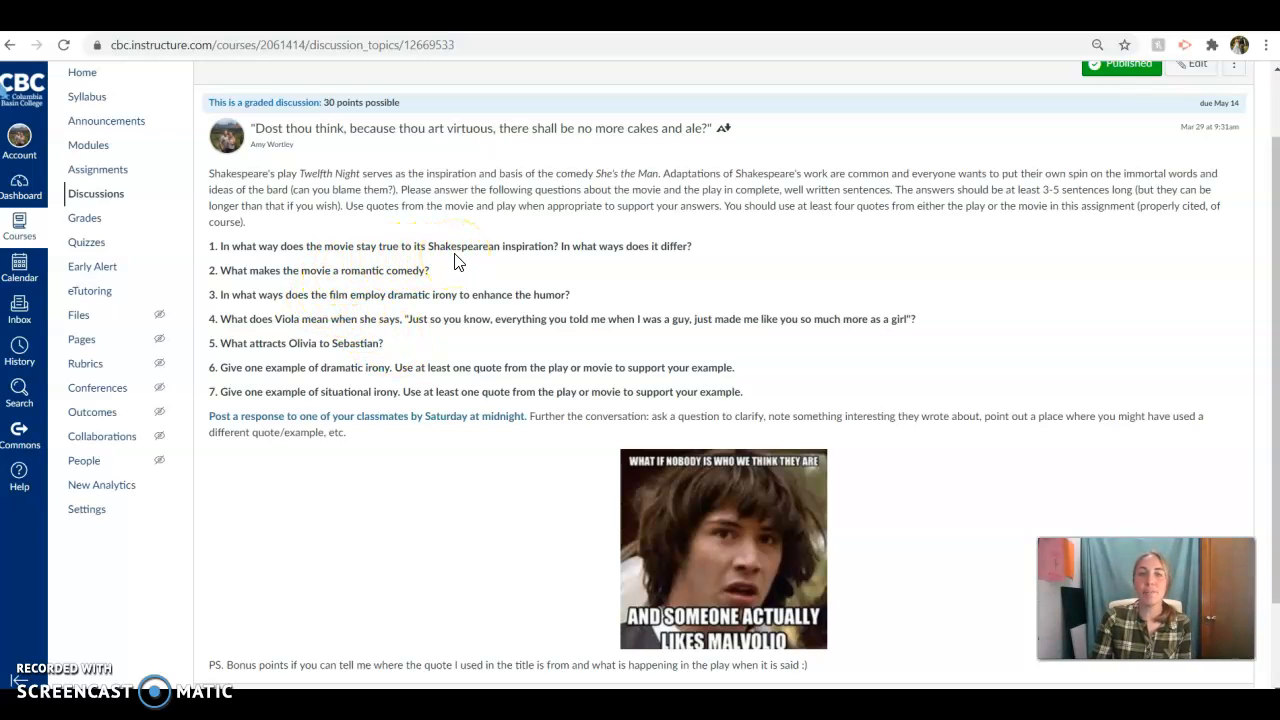
pyautogui.moveTo(564, 260)
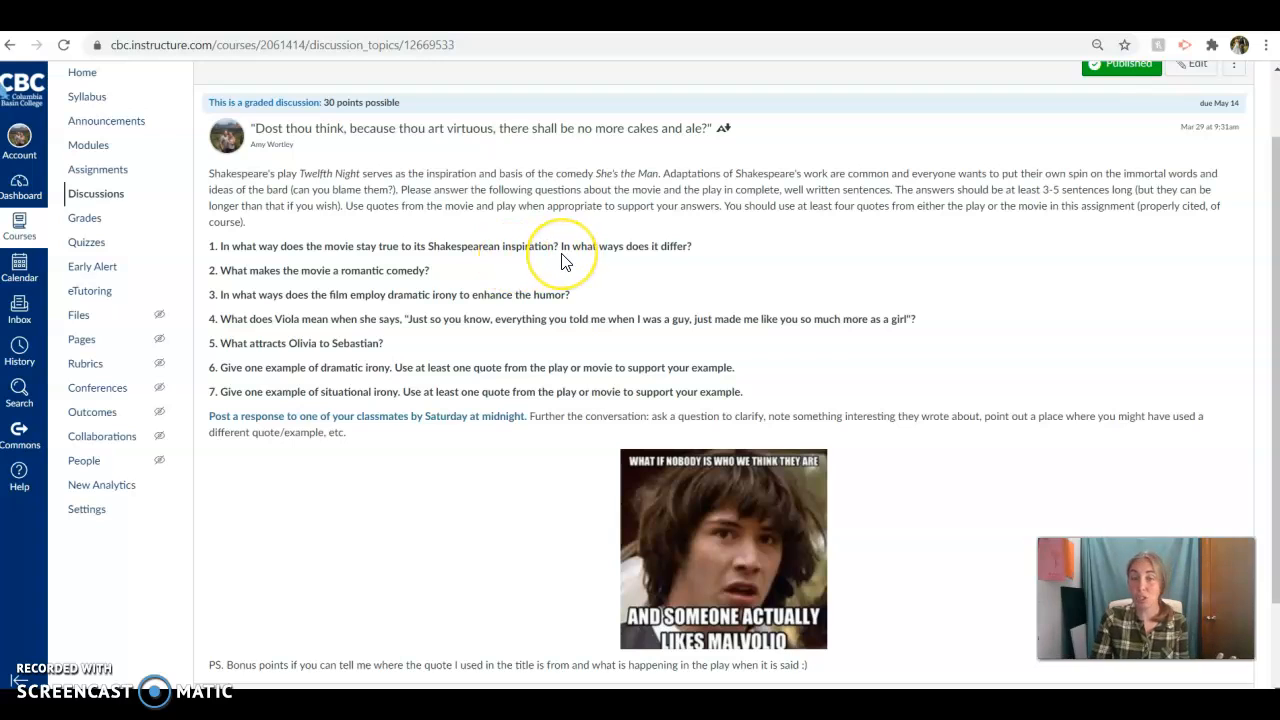
pyautogui.moveTo(284, 290)
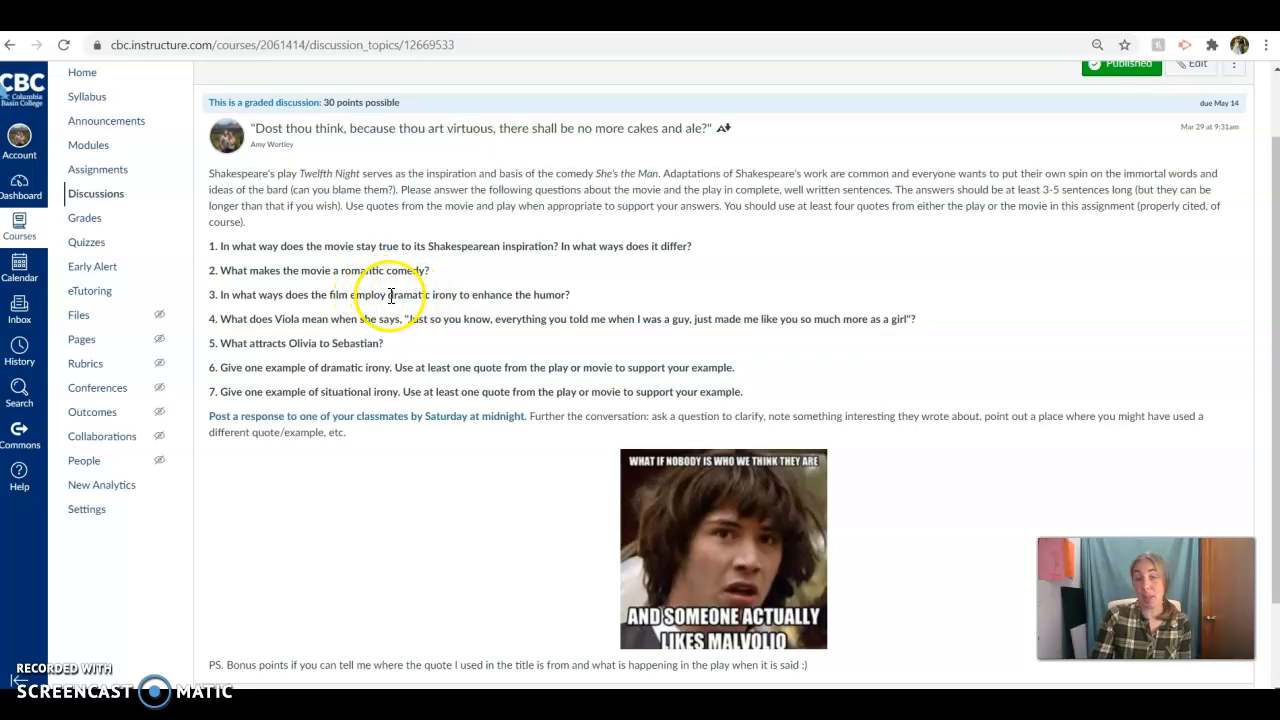
pyautogui.moveTo(458, 290)
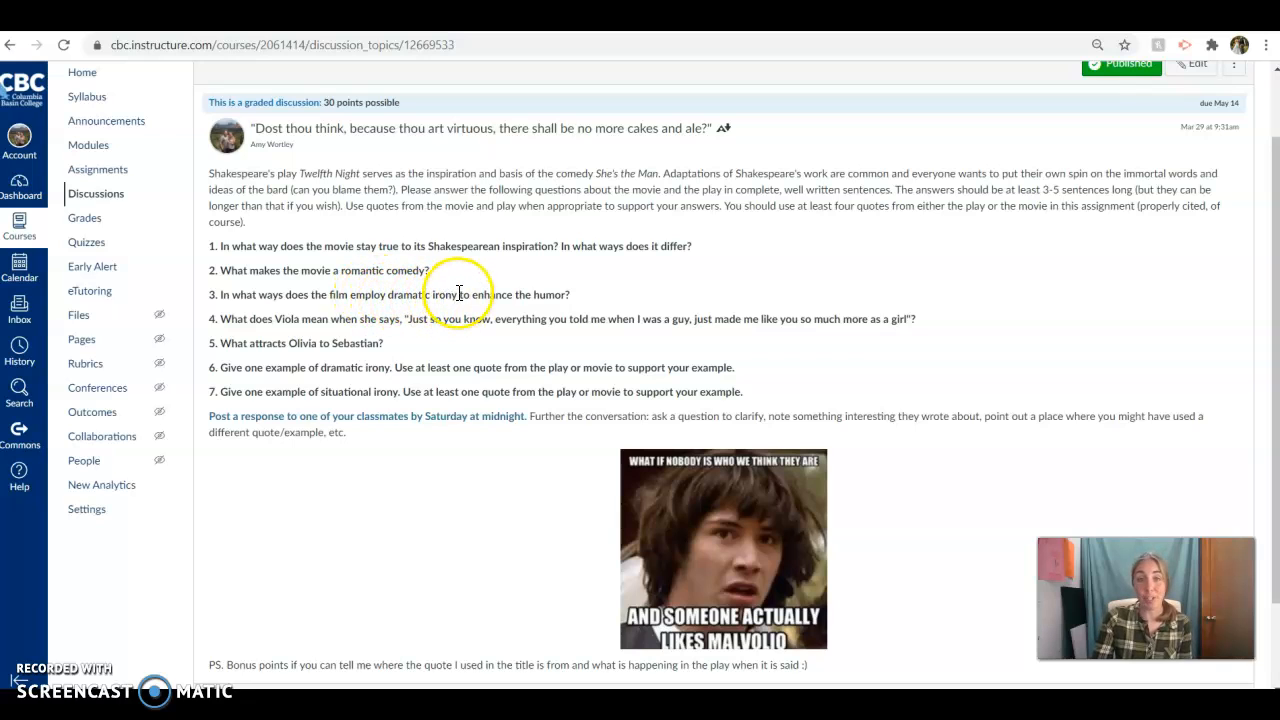
pyautogui.doubleClick(424, 294)
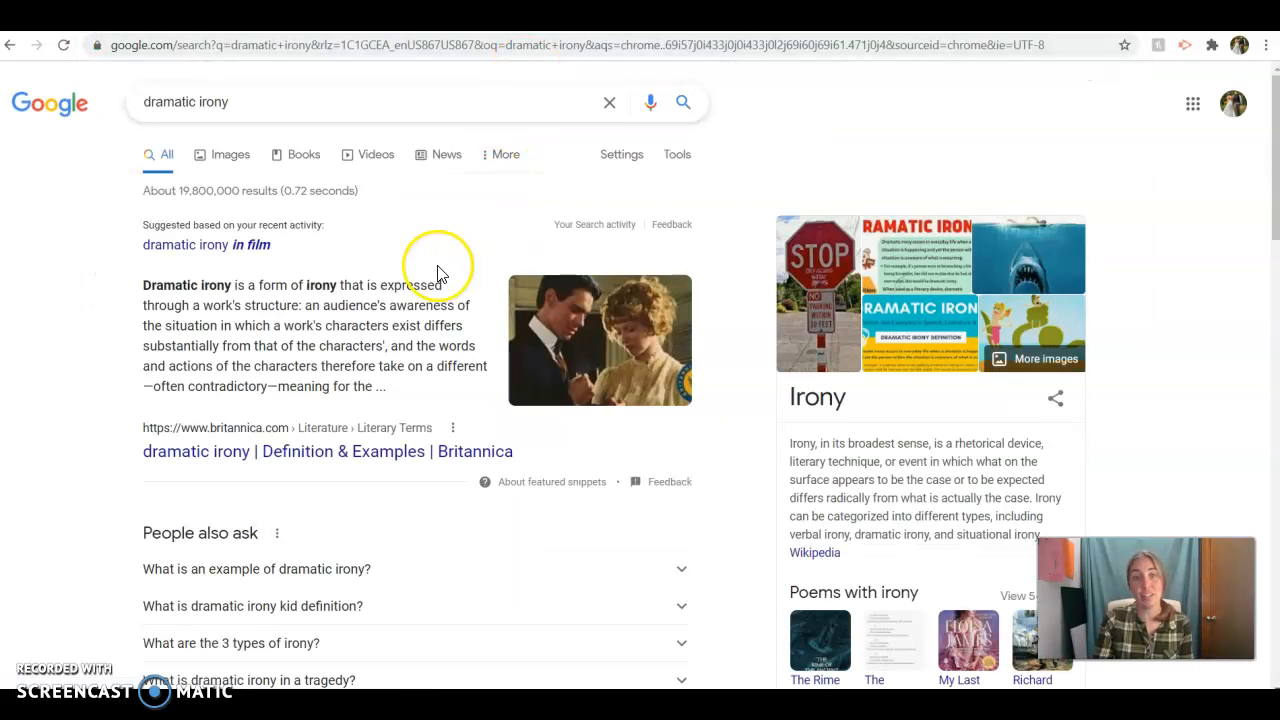
pyautogui.moveTo(438, 268)
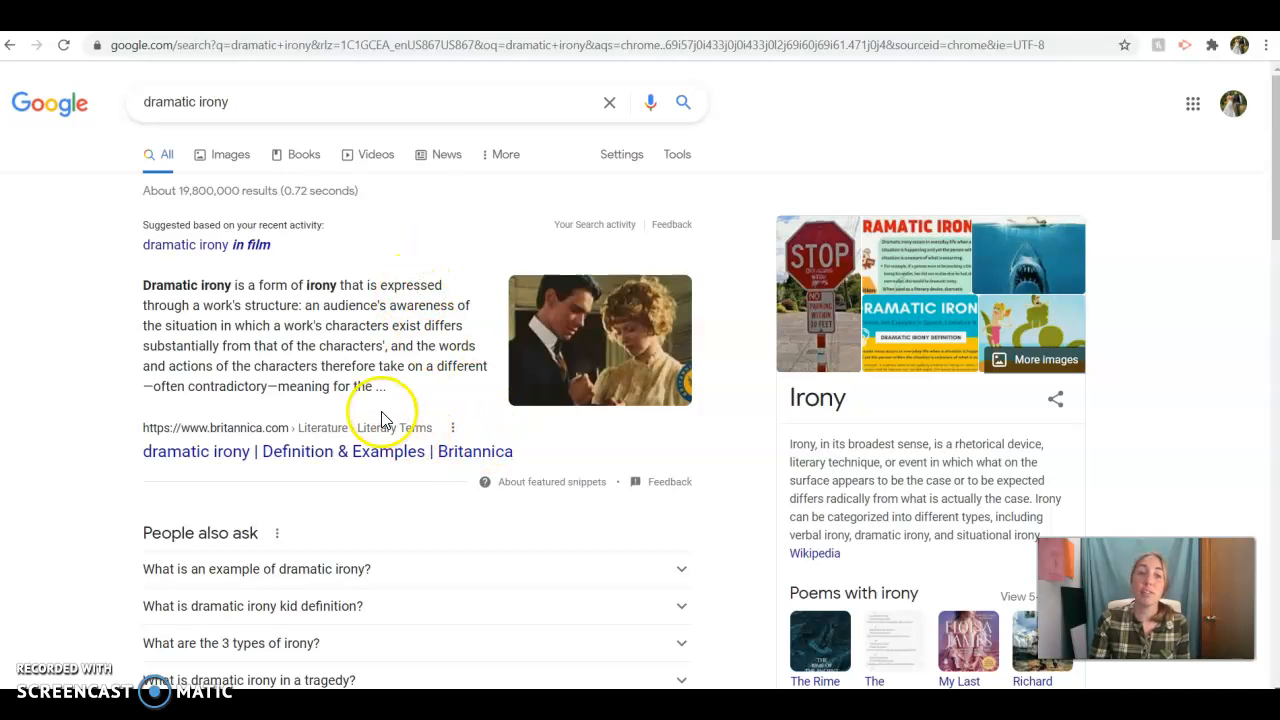
pyautogui.moveTo(224, 452)
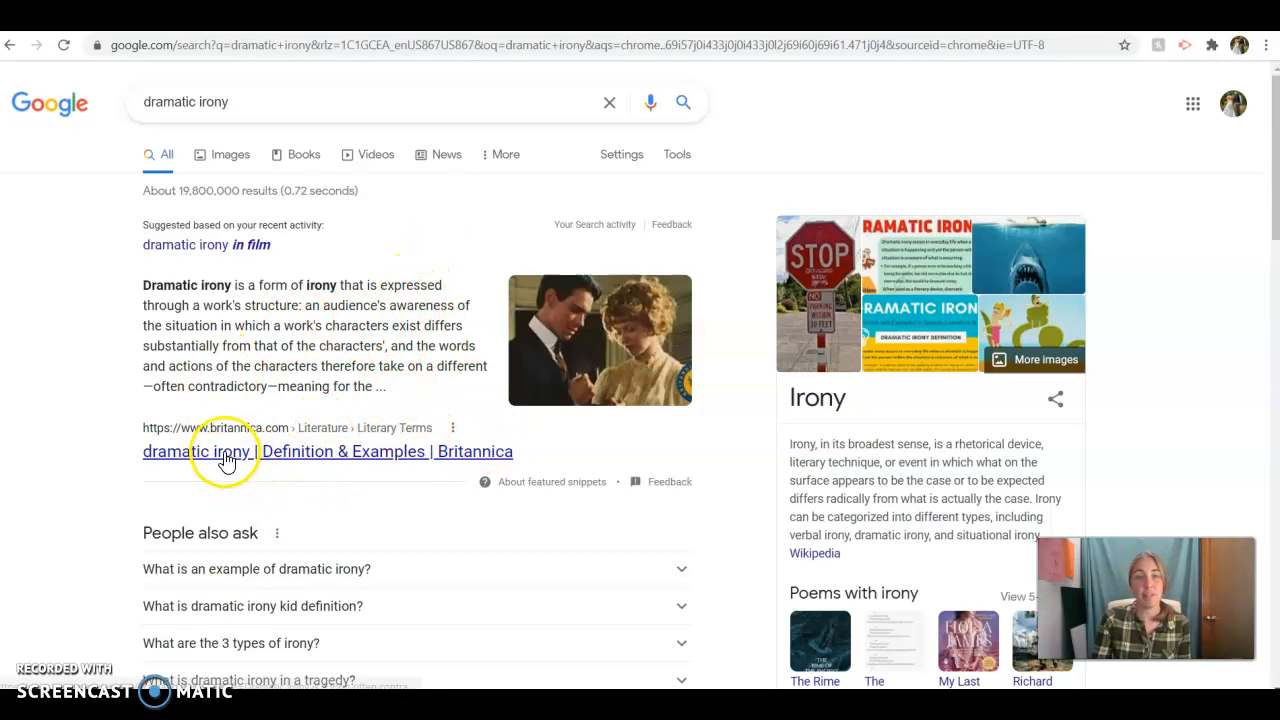
# - Open Britannica's 'dramatic irony | Definition & Examples' result from the Google results
pyautogui.click(200, 452)
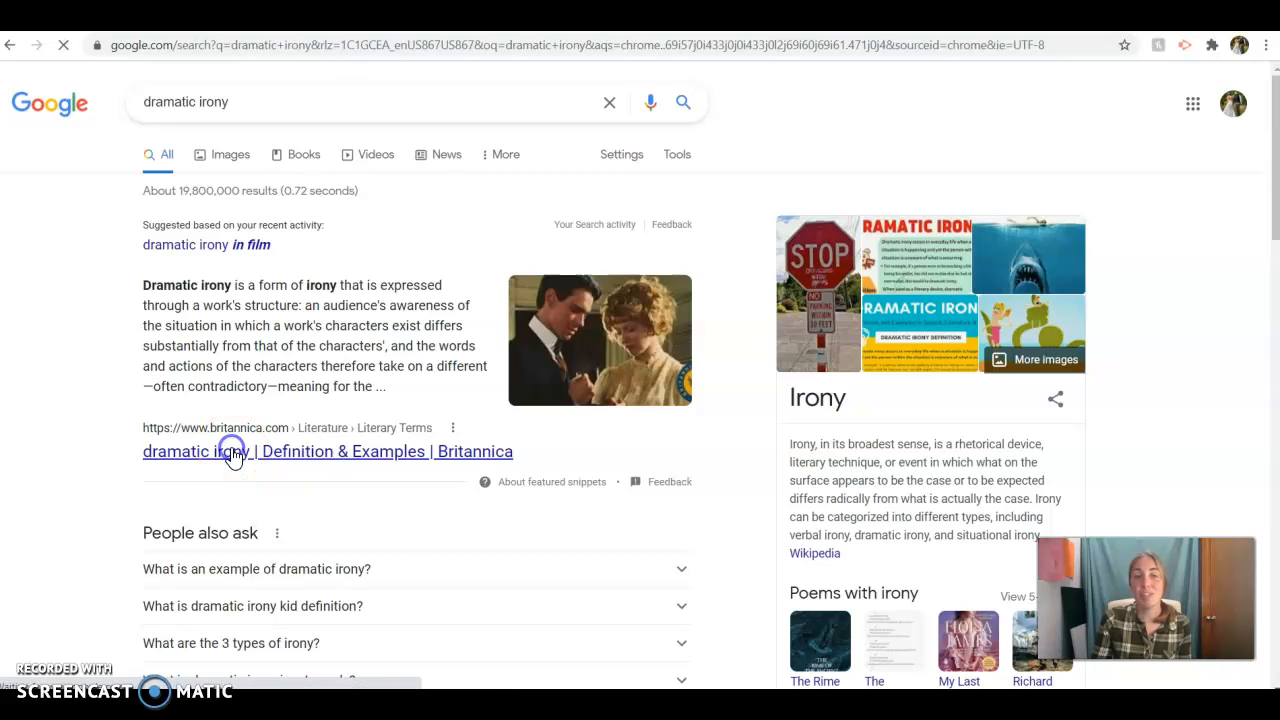
# - Read Britannica's highlighted dramatic irony definition and dismiss the premium membership pop-up
pyautogui.click(210, 452)
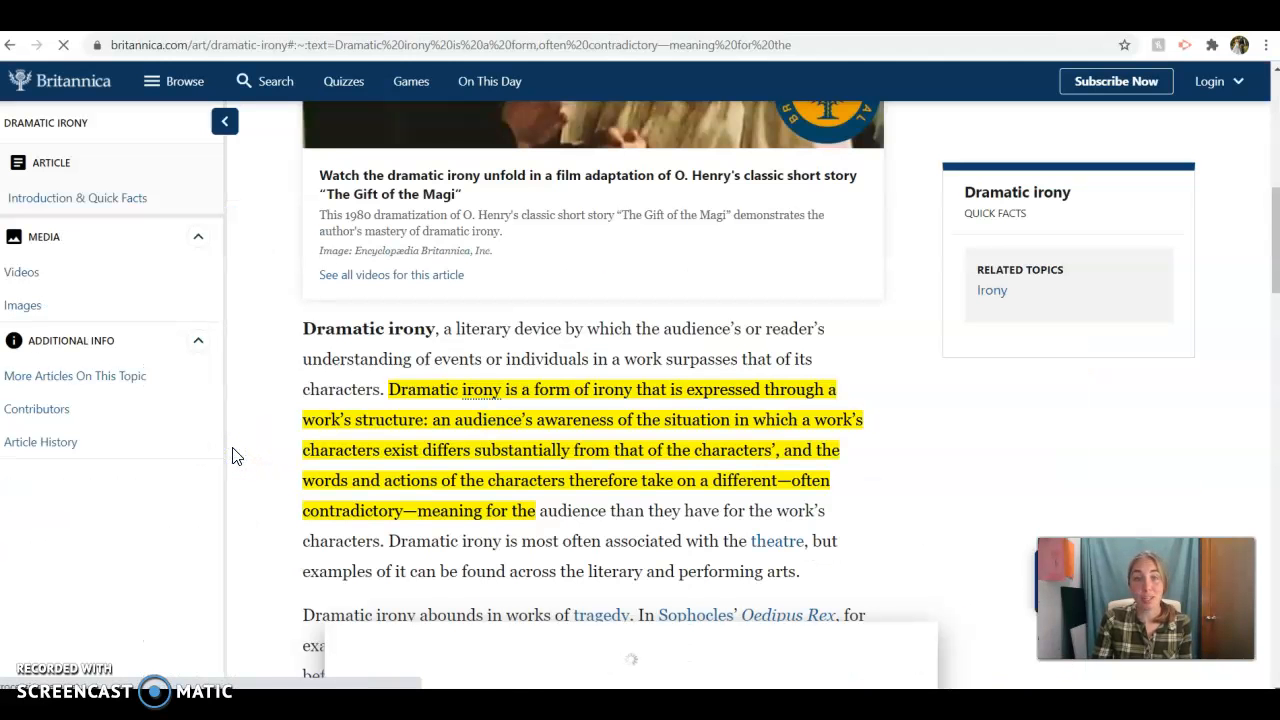
pyautogui.click(76, 198)
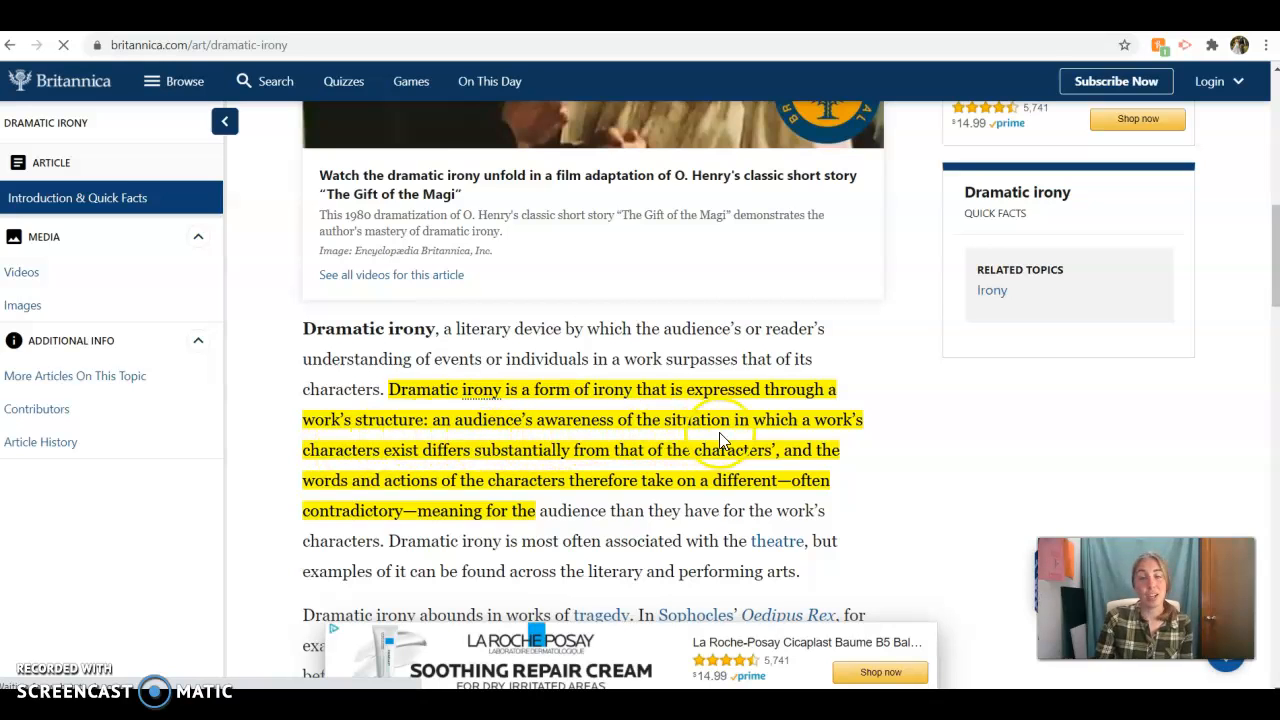
pyautogui.moveTo(416, 476)
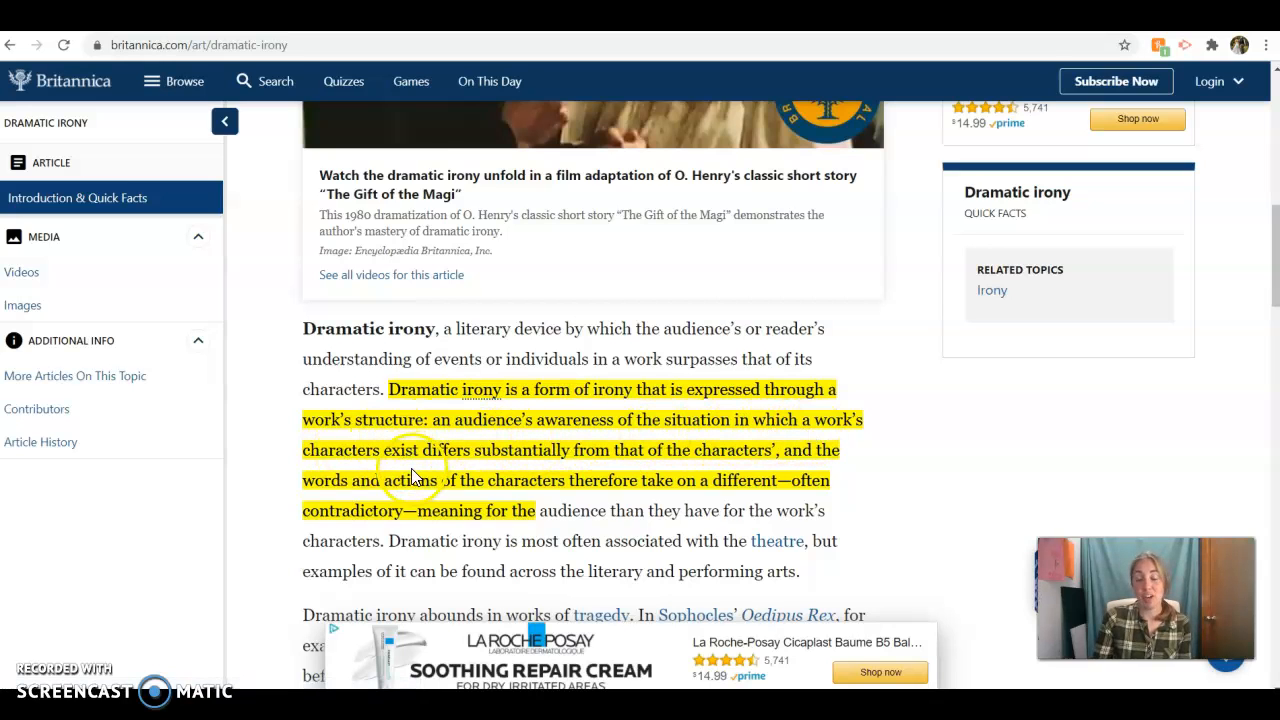
pyautogui.moveTo(836, 456)
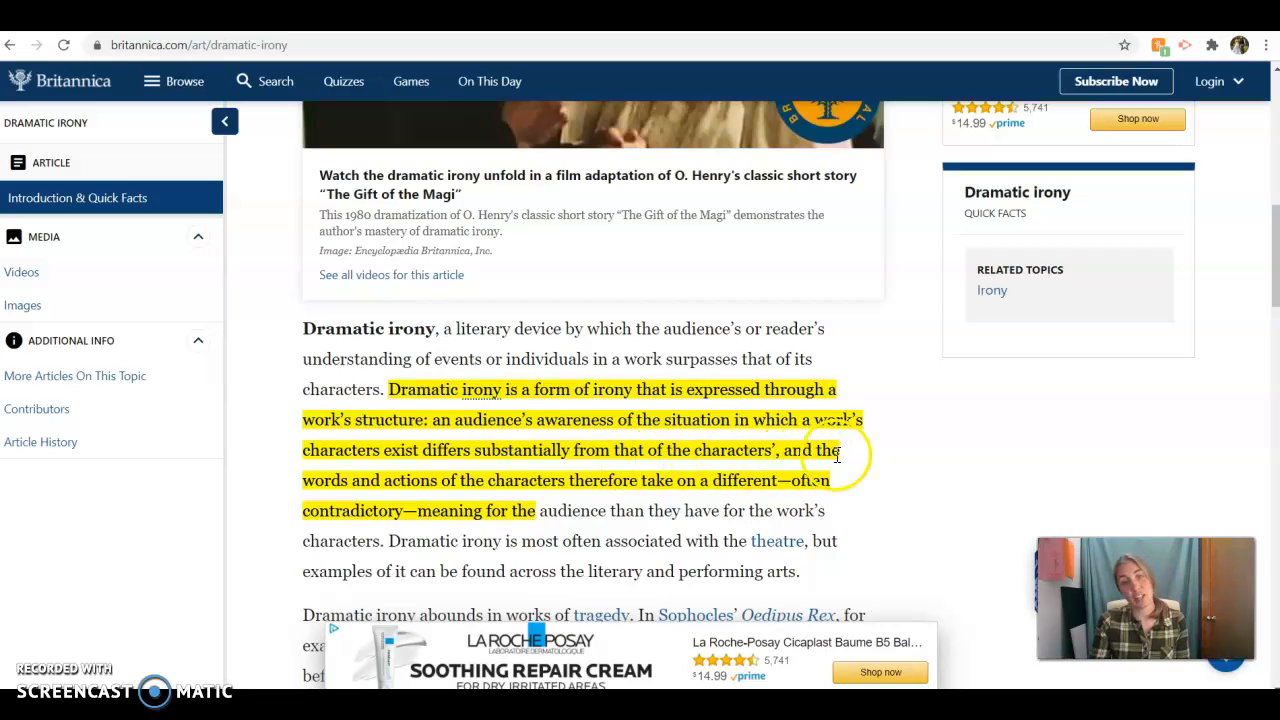
pyautogui.moveTo(592, 532)
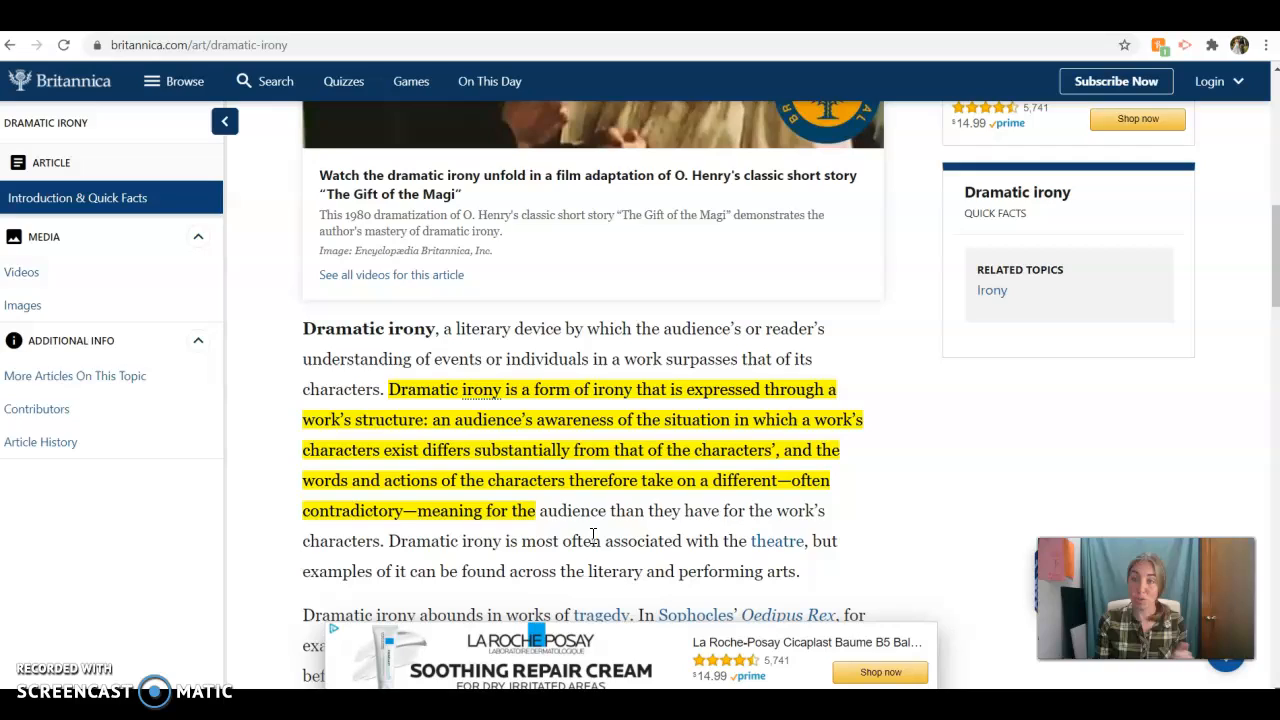
pyautogui.scroll(3)
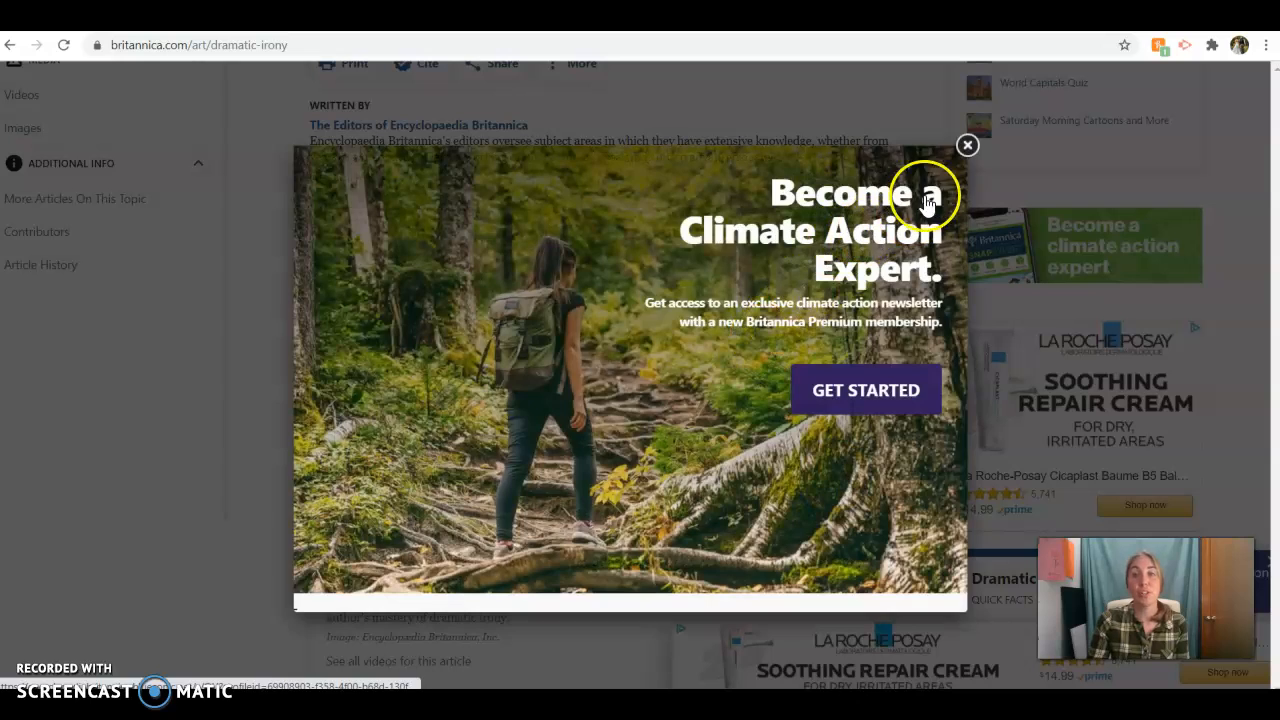
pyautogui.click(966, 144)
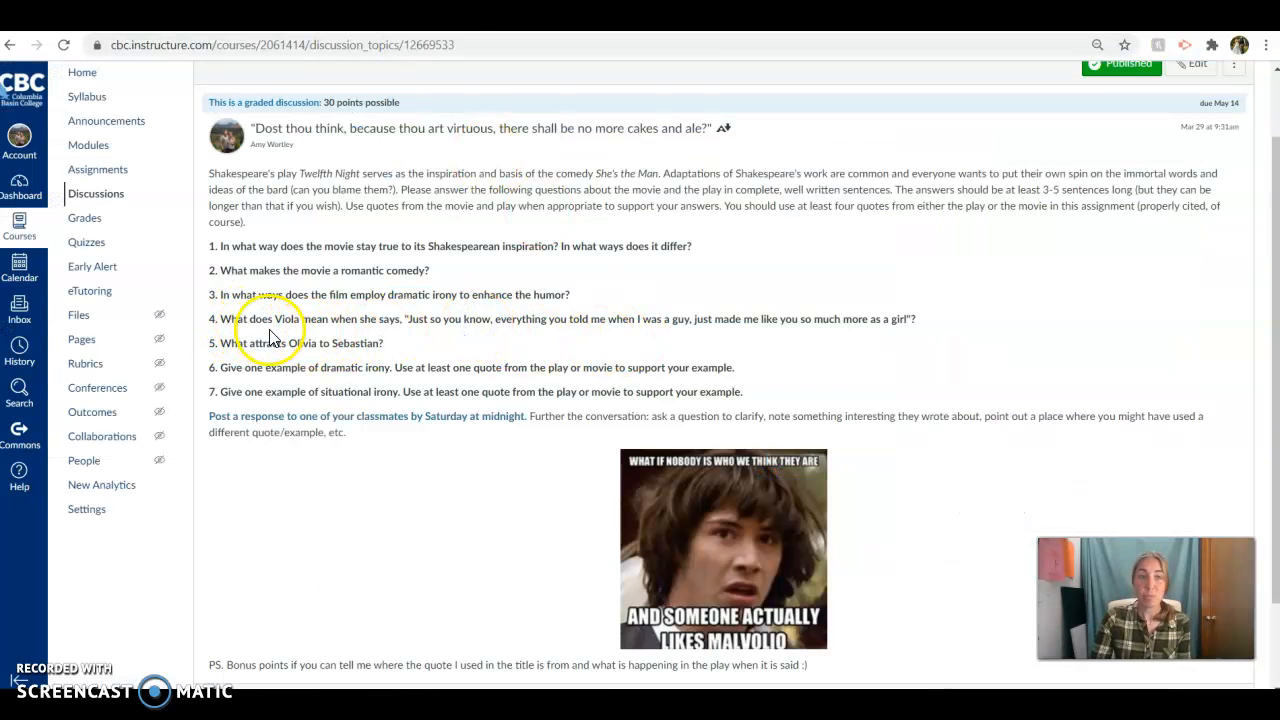
pyautogui.moveTo(504, 340)
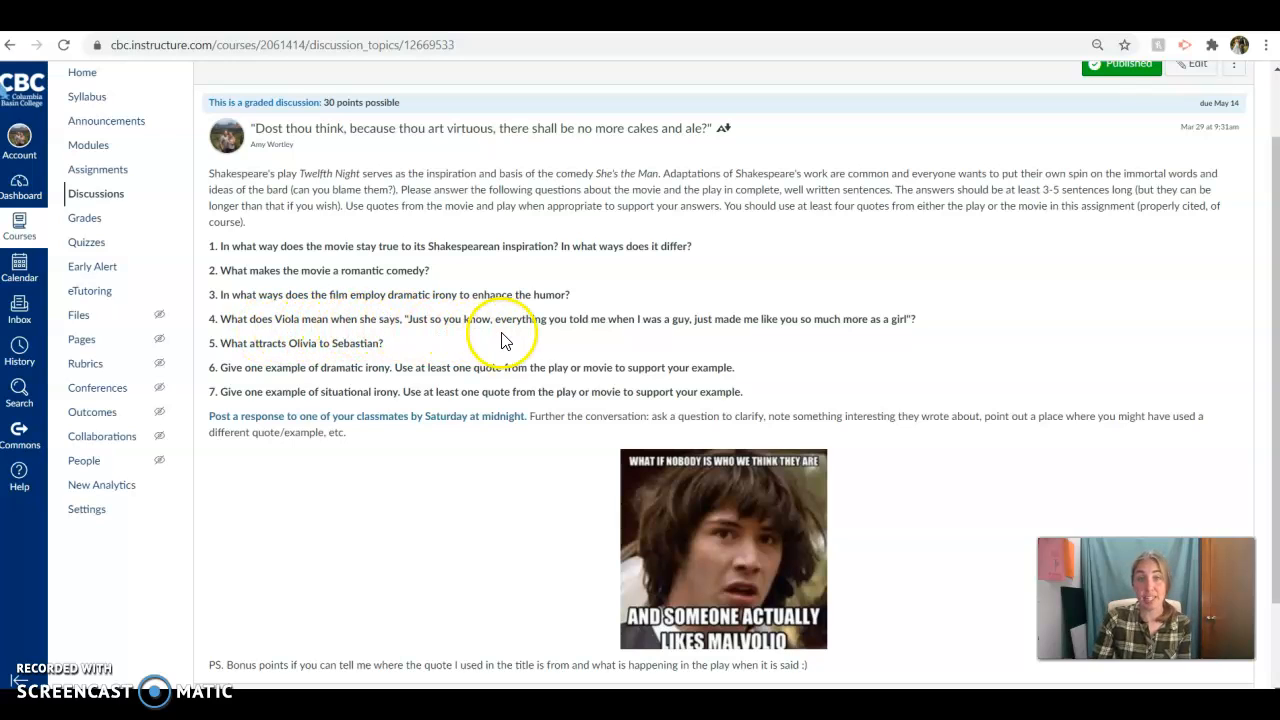
pyautogui.moveTo(750, 336)
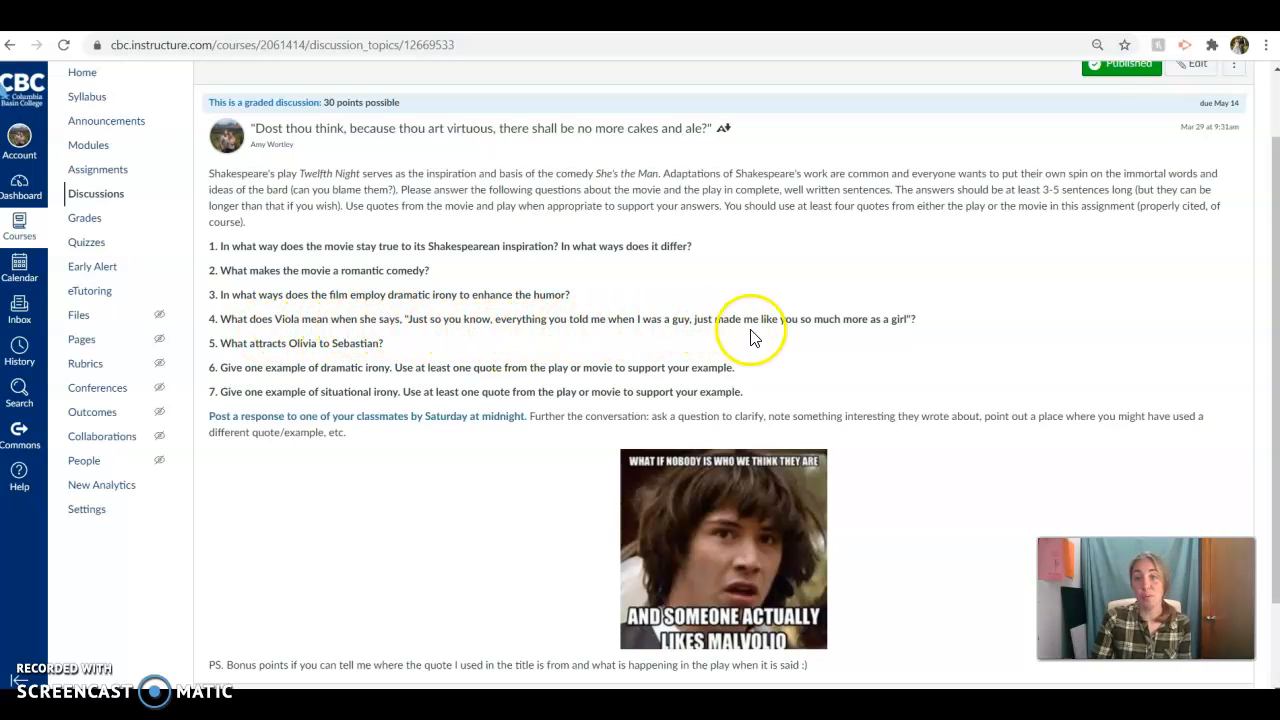
pyautogui.moveTo(936, 324)
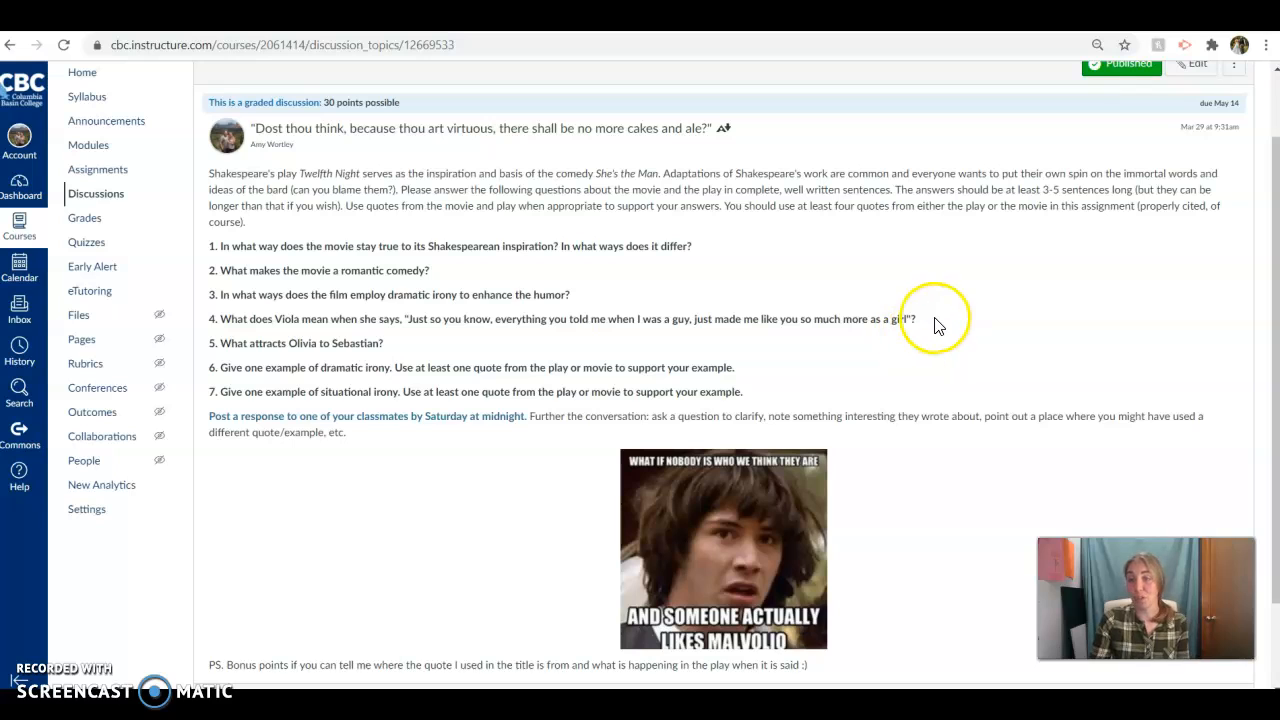
pyautogui.moveTo(868, 320)
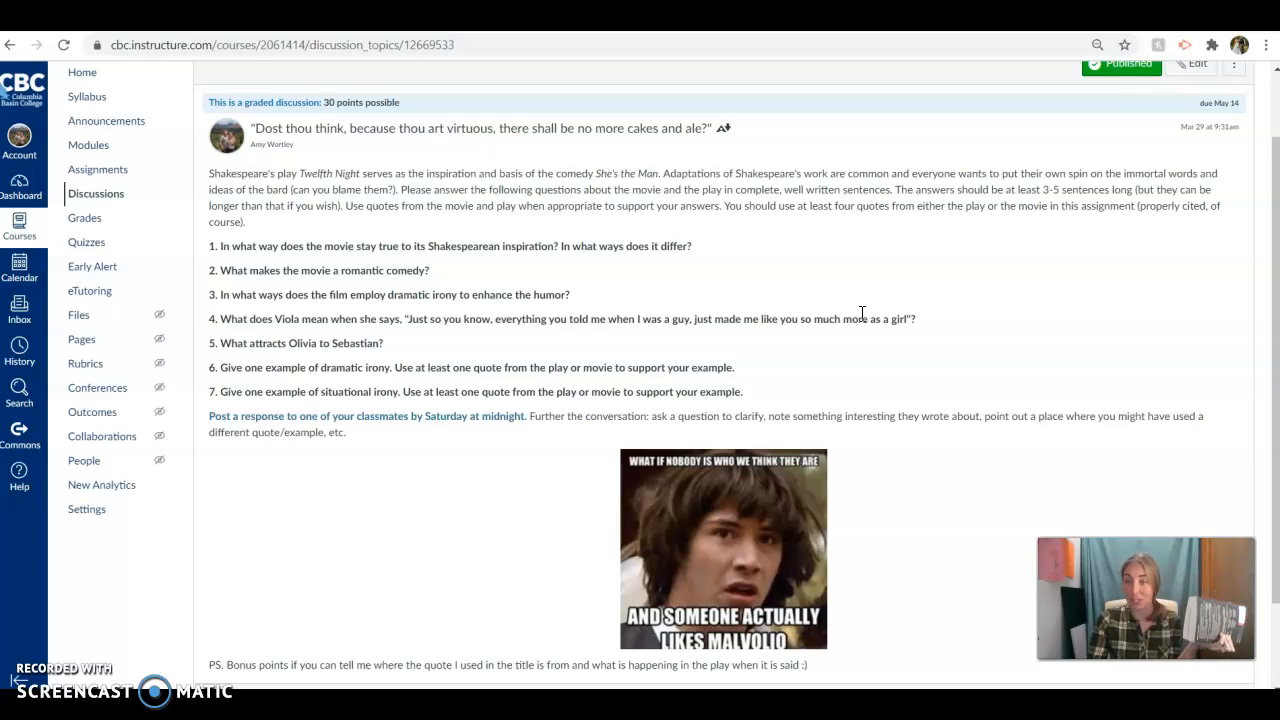
pyautogui.moveTo(842, 322)
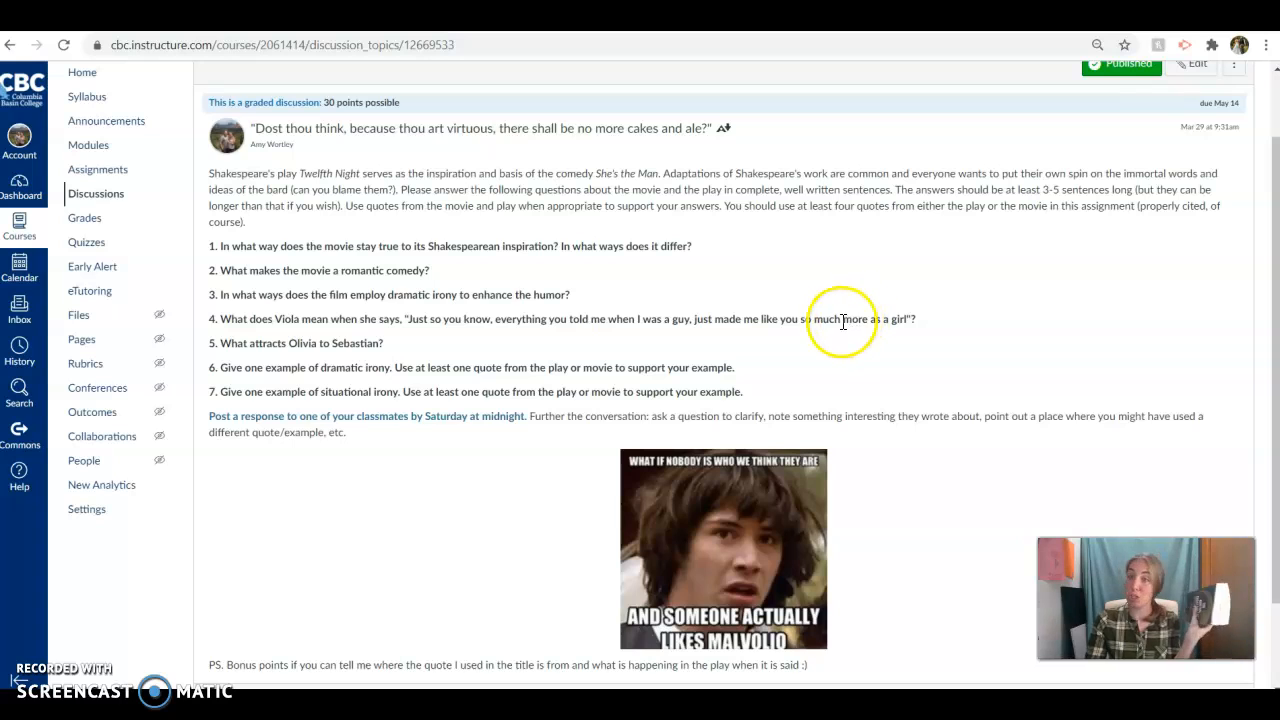
pyautogui.moveTo(848, 356)
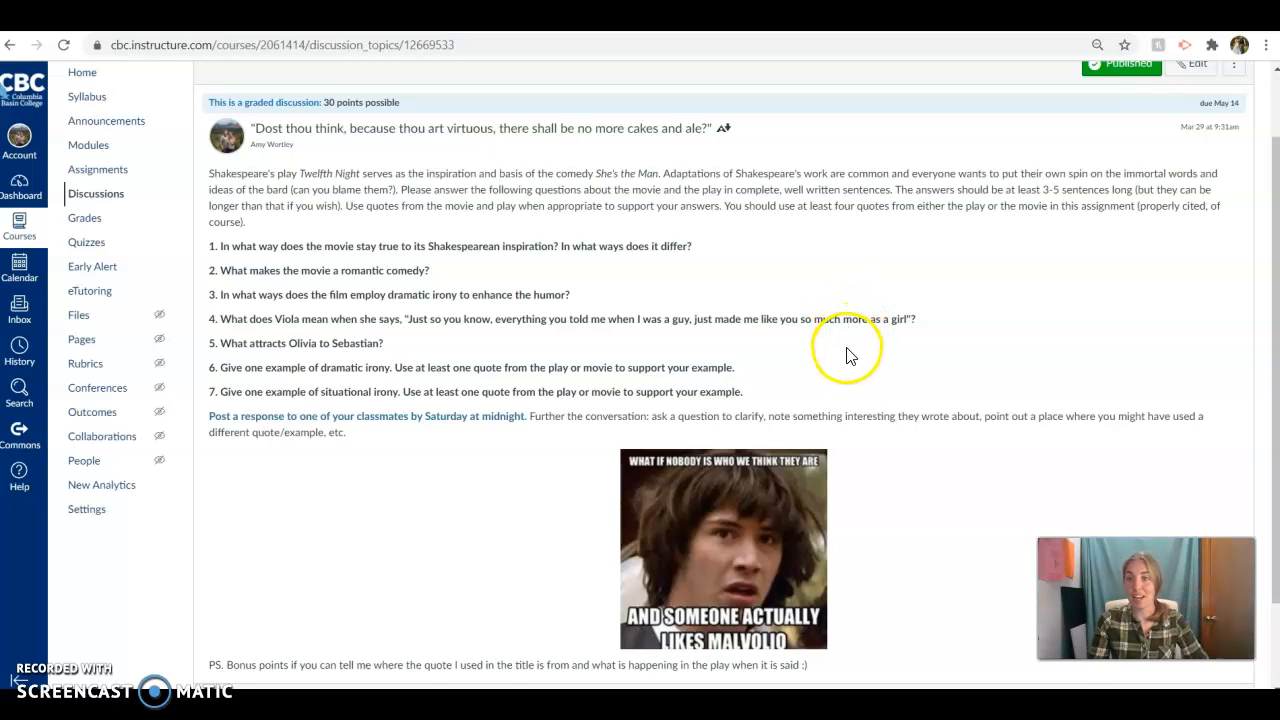
pyautogui.moveTo(864, 324)
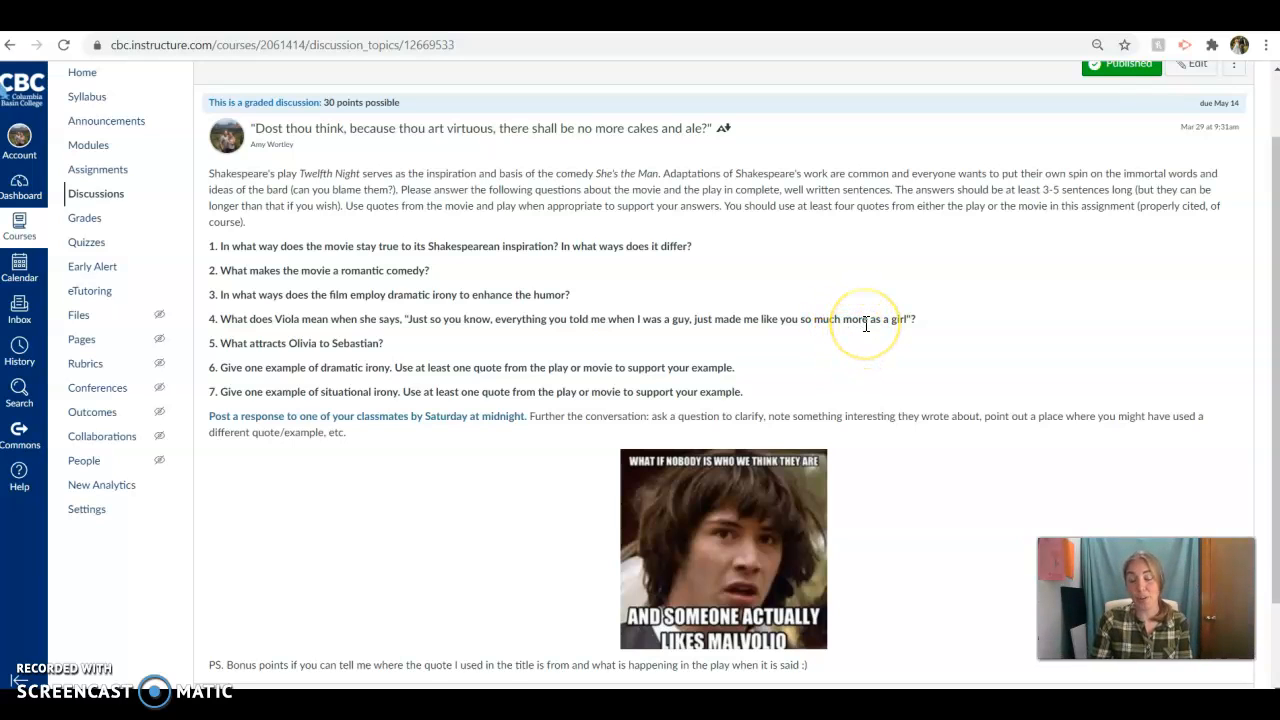
pyautogui.moveTo(276, 364)
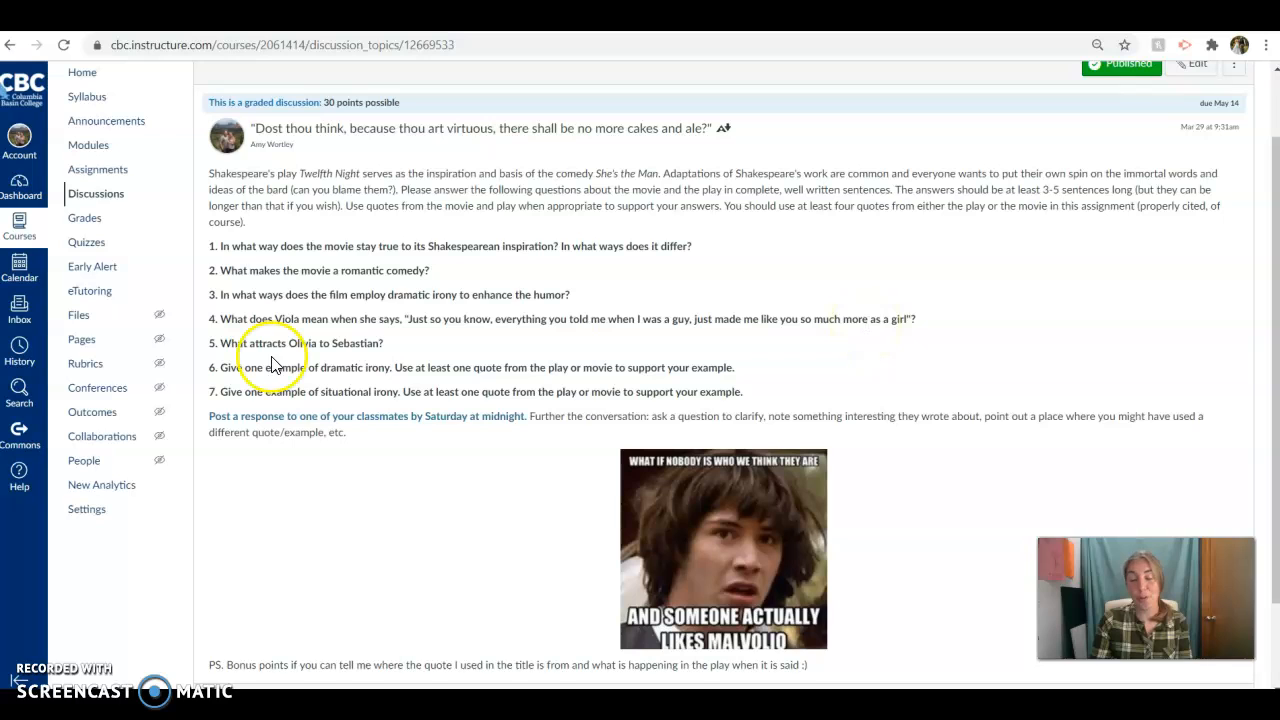
pyautogui.moveTo(372, 358)
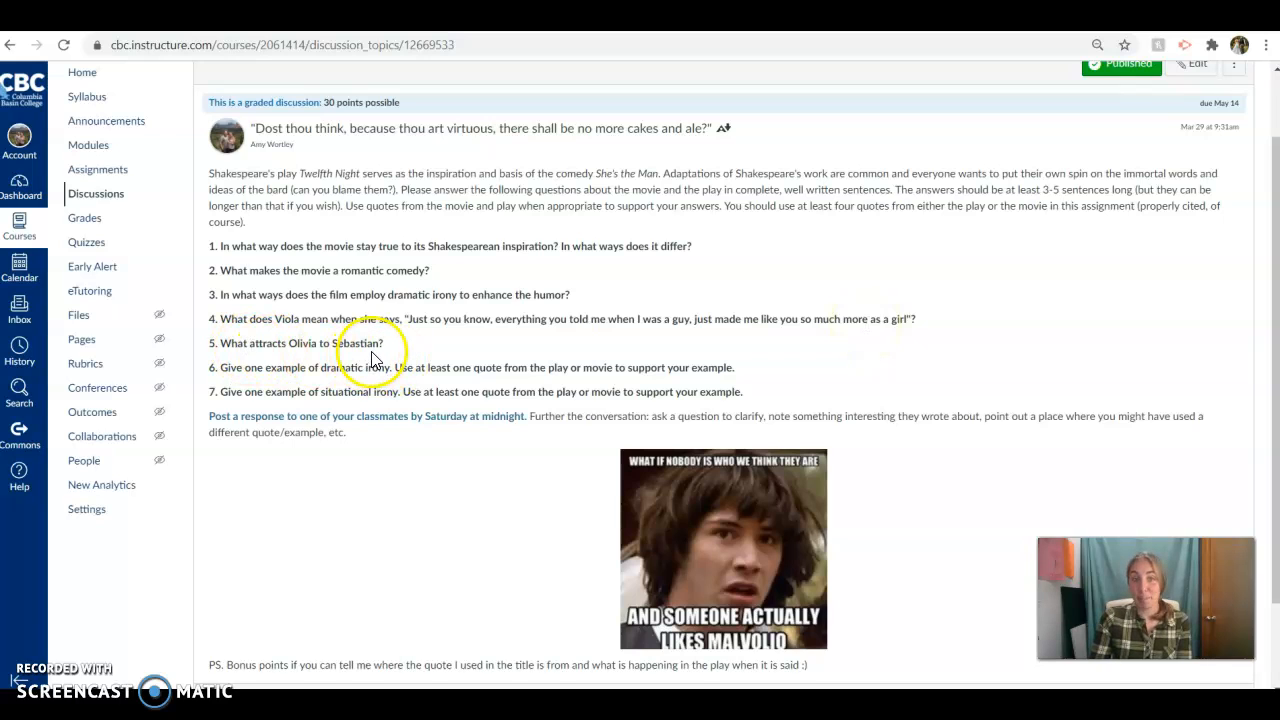
pyautogui.moveTo(384, 344)
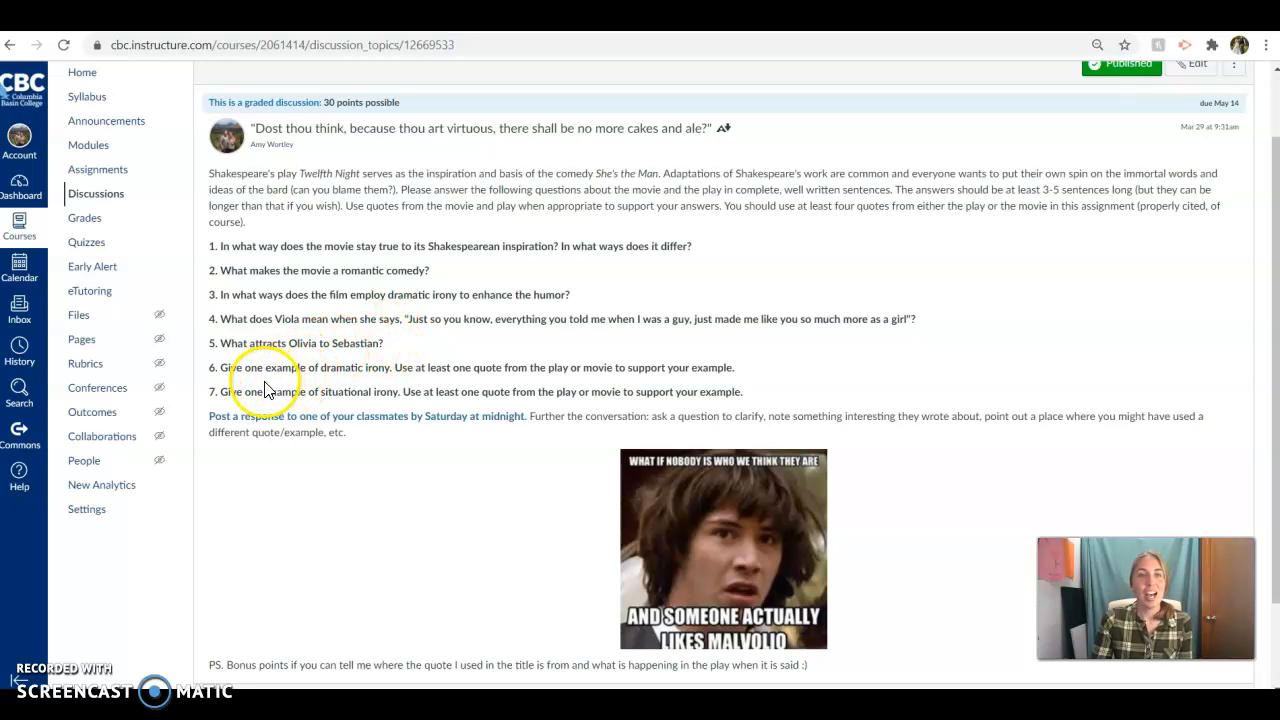
pyautogui.moveTo(500, 384)
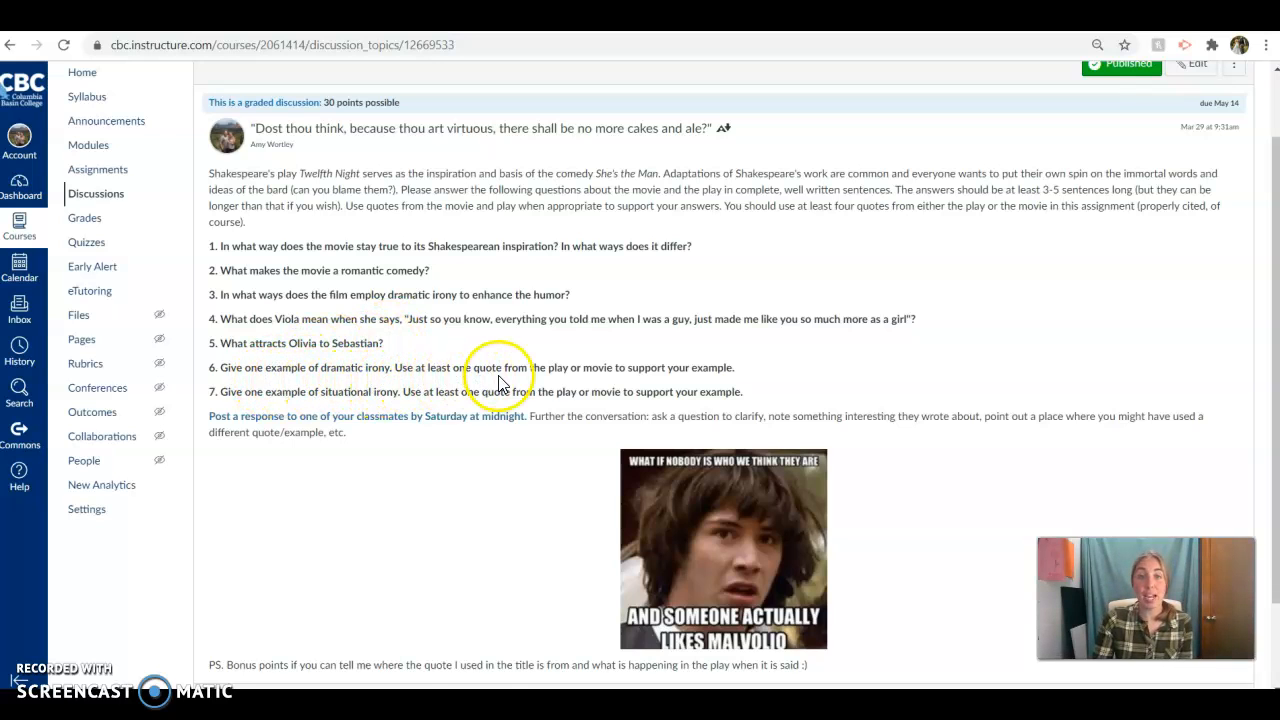
pyautogui.moveTo(570, 384)
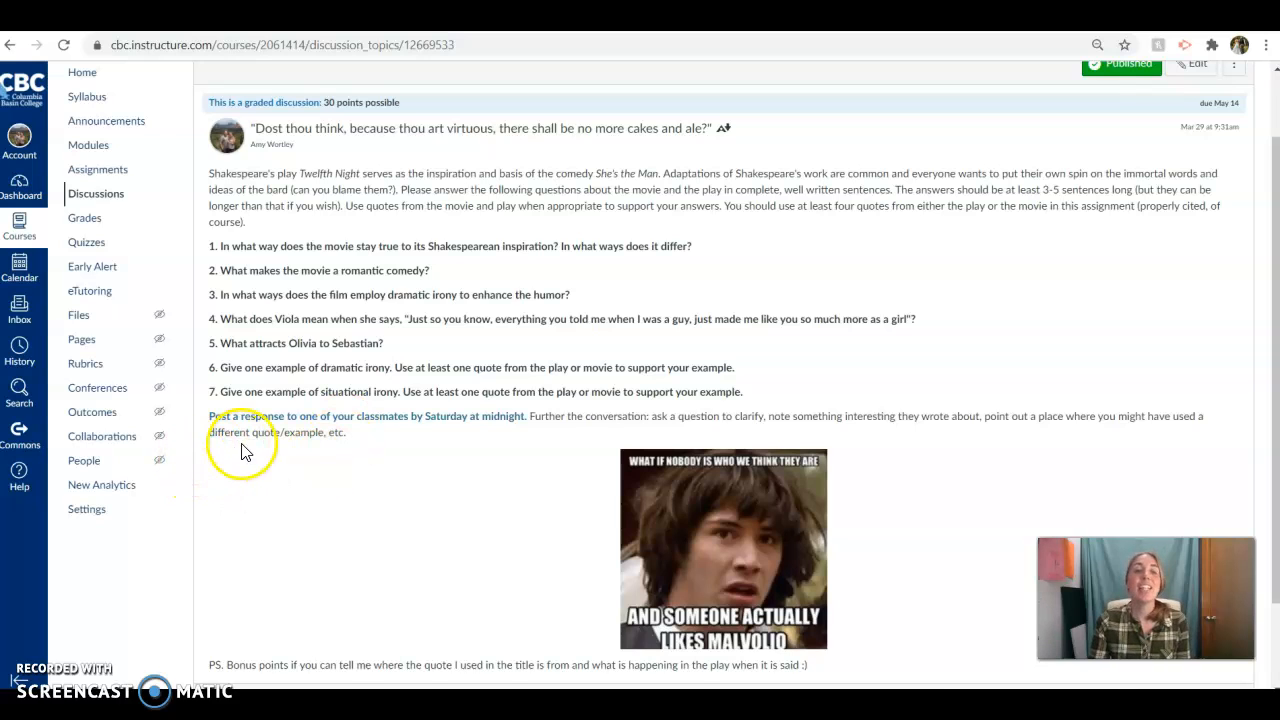
pyautogui.moveTo(482, 436)
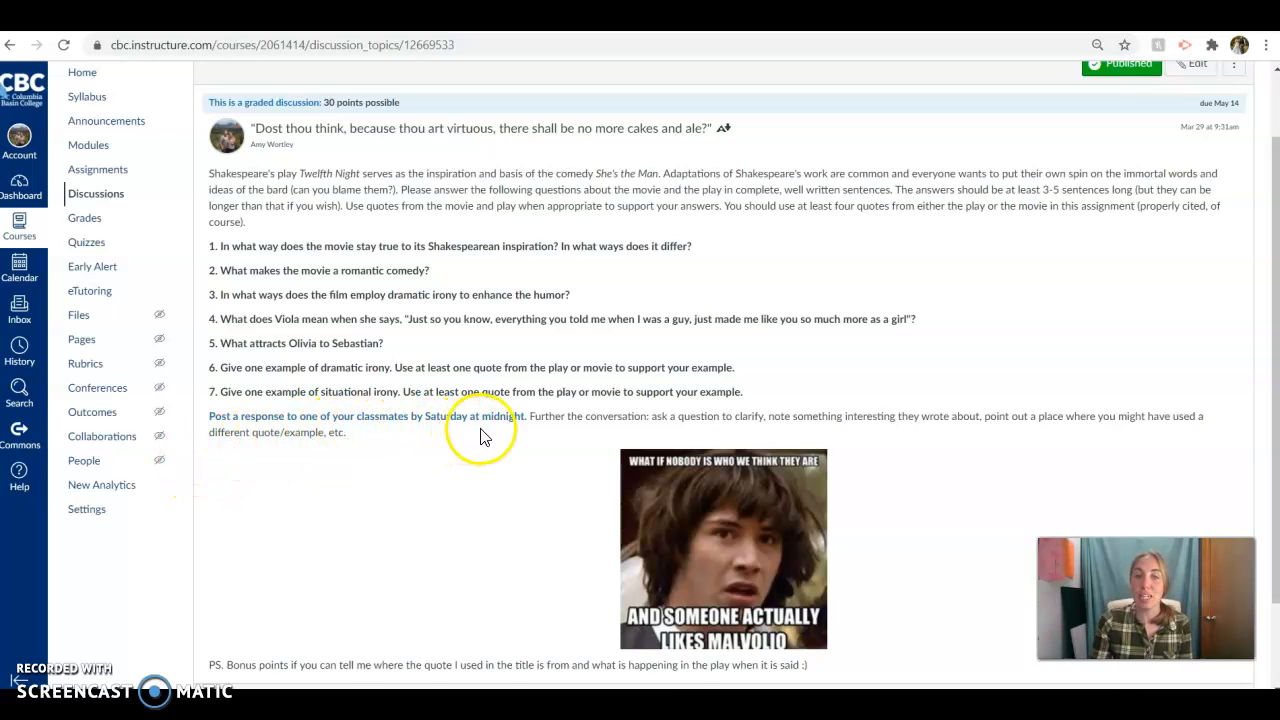
pyautogui.moveTo(490, 448)
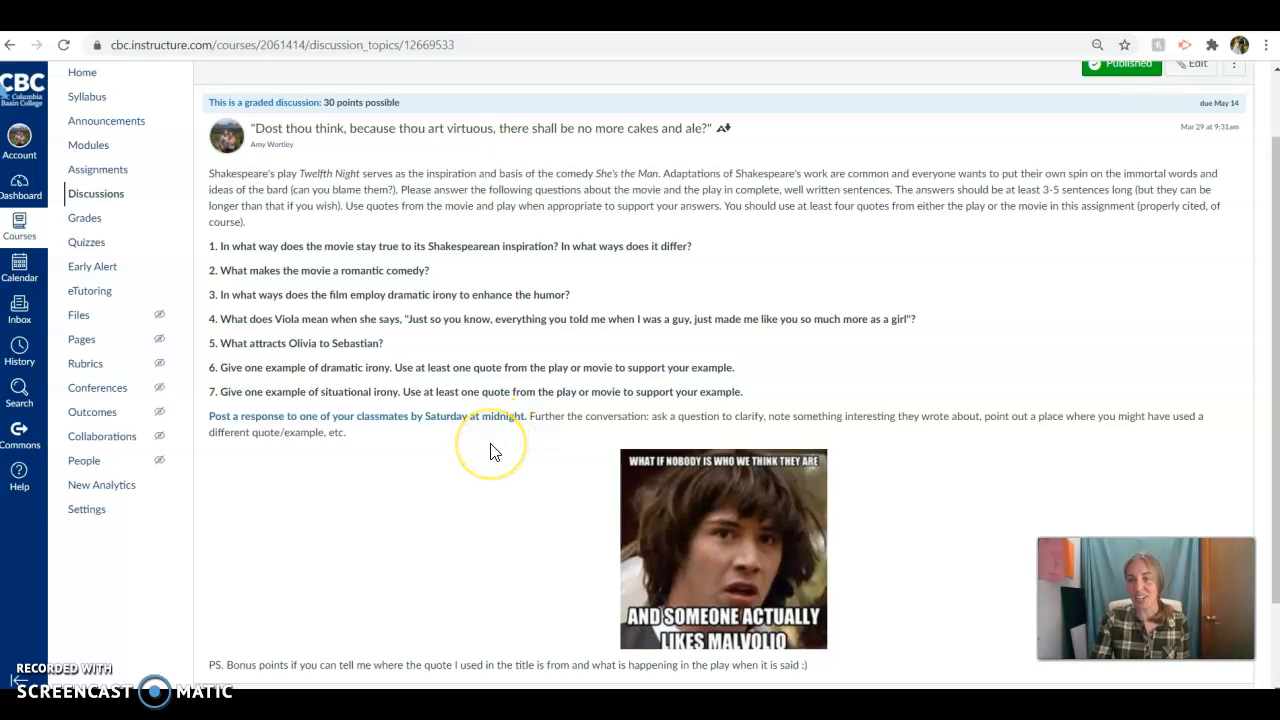
pyautogui.moveTo(548, 422)
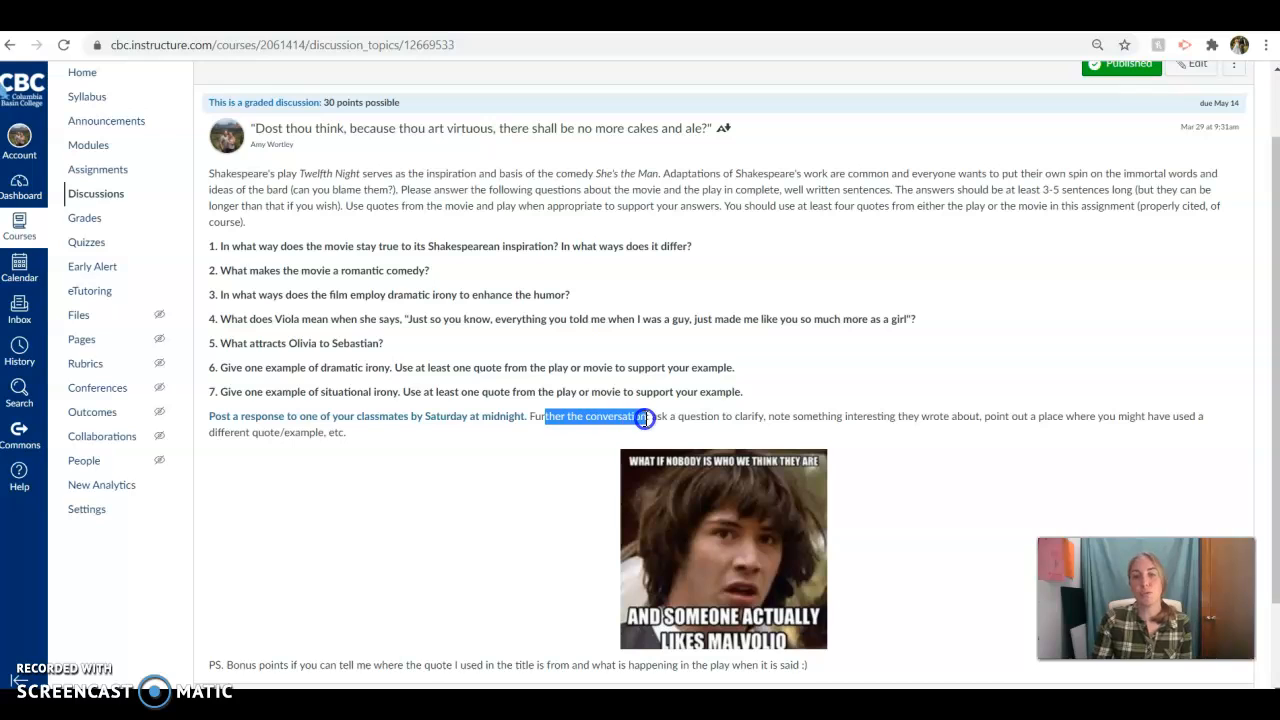
pyautogui.moveTo(478, 496)
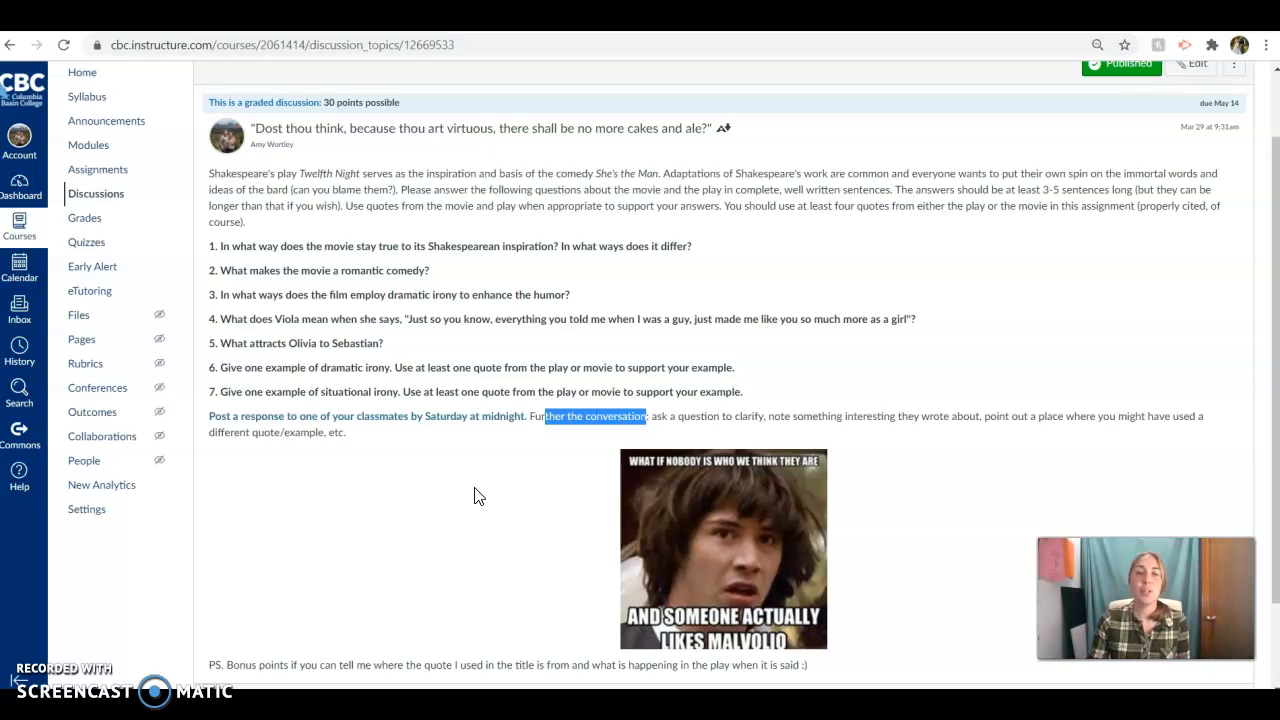
pyautogui.moveTo(490, 470)
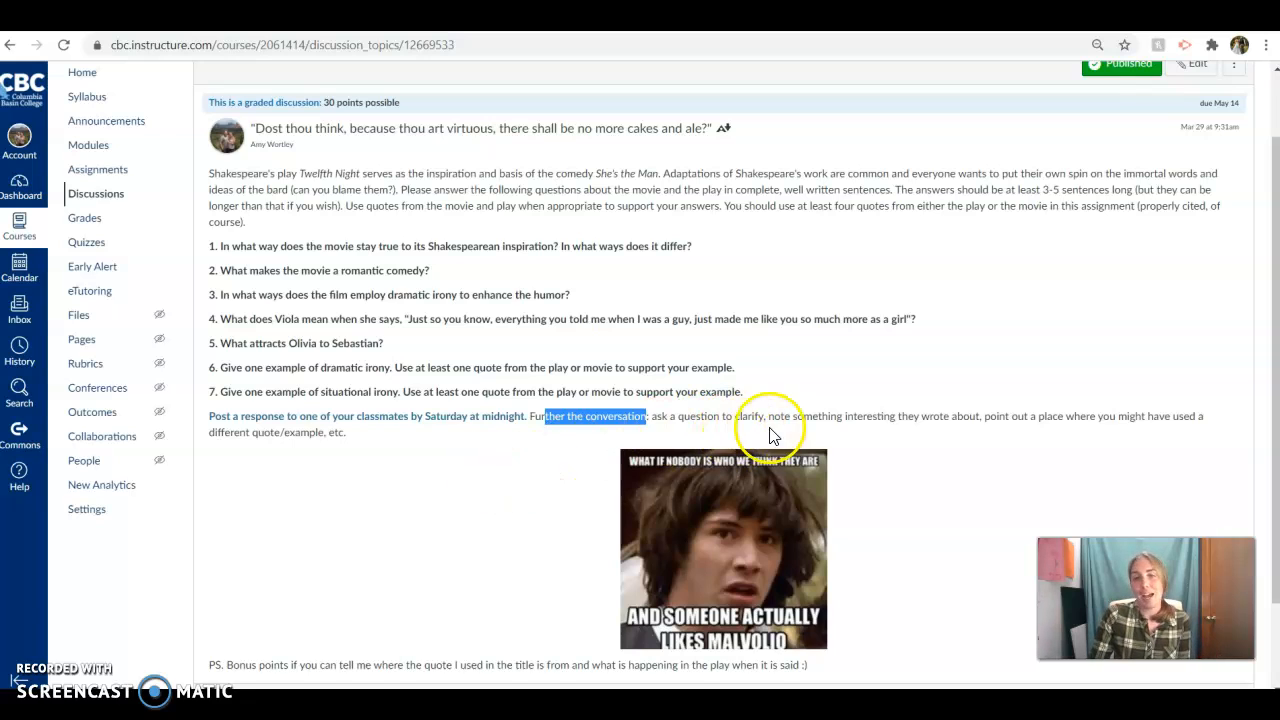
pyautogui.moveTo(1050, 430)
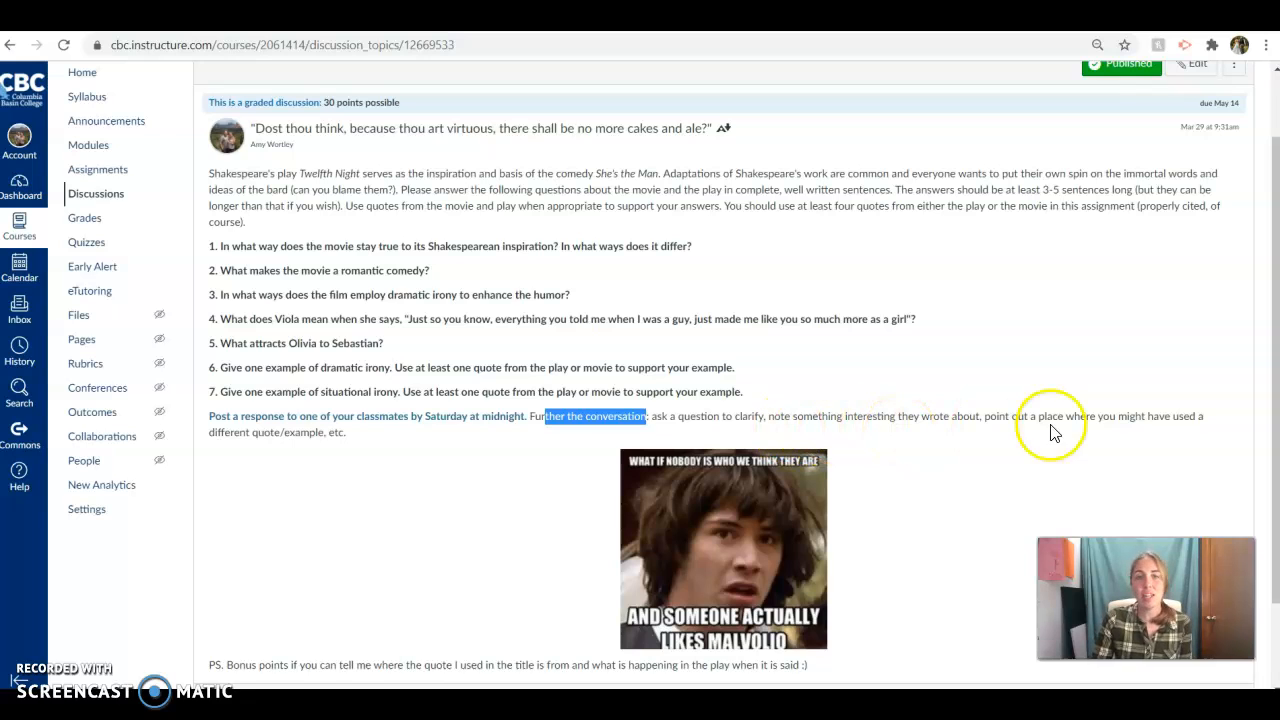
pyautogui.moveTo(1136, 434)
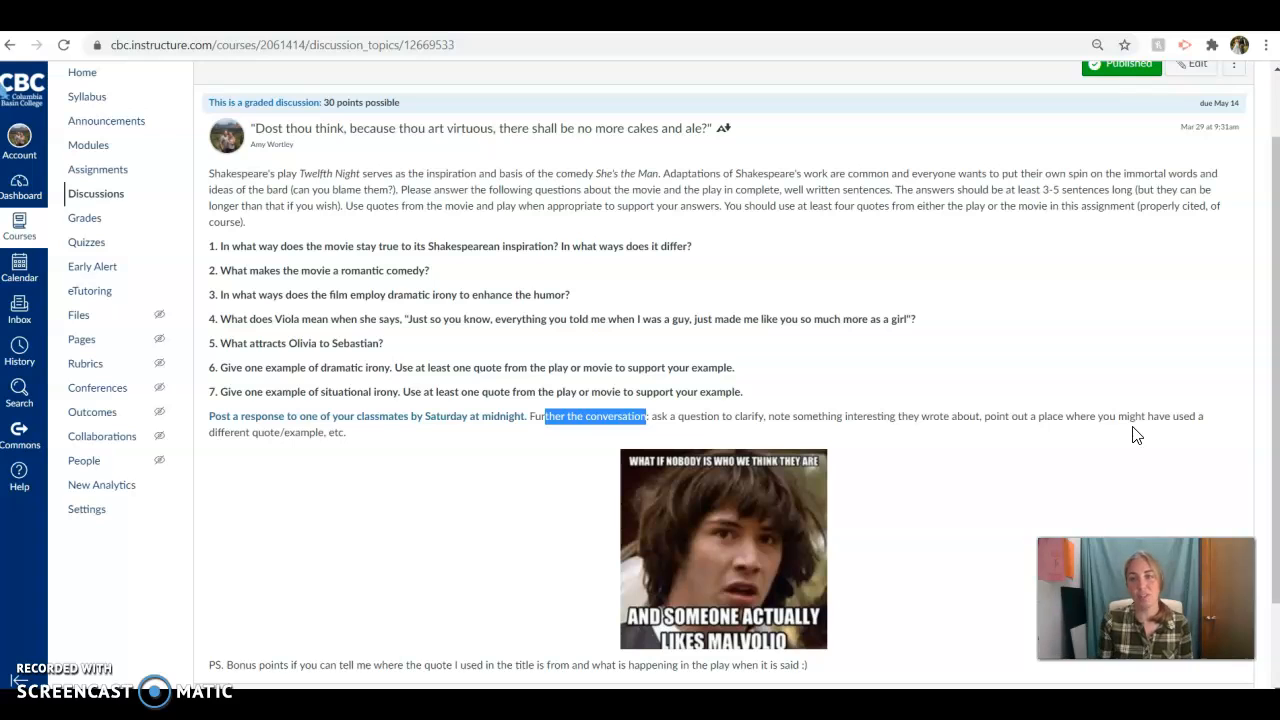
pyautogui.moveTo(1128, 434)
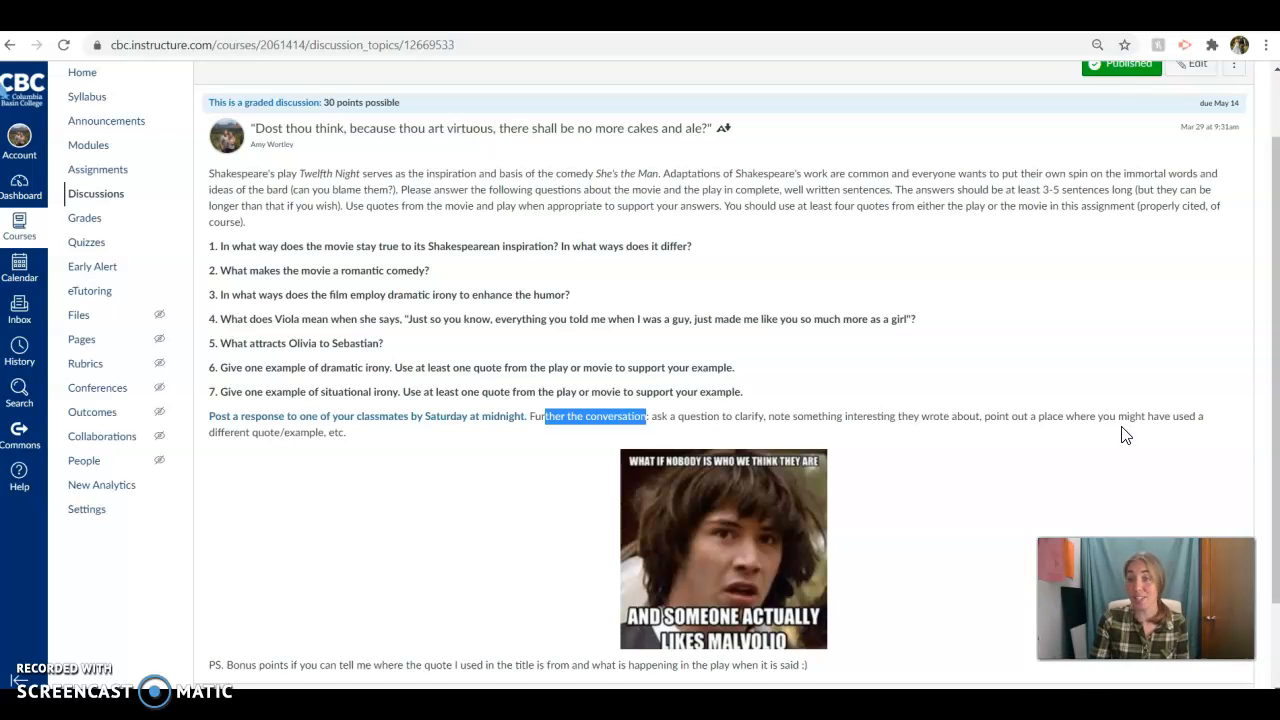
pyautogui.moveTo(516, 420)
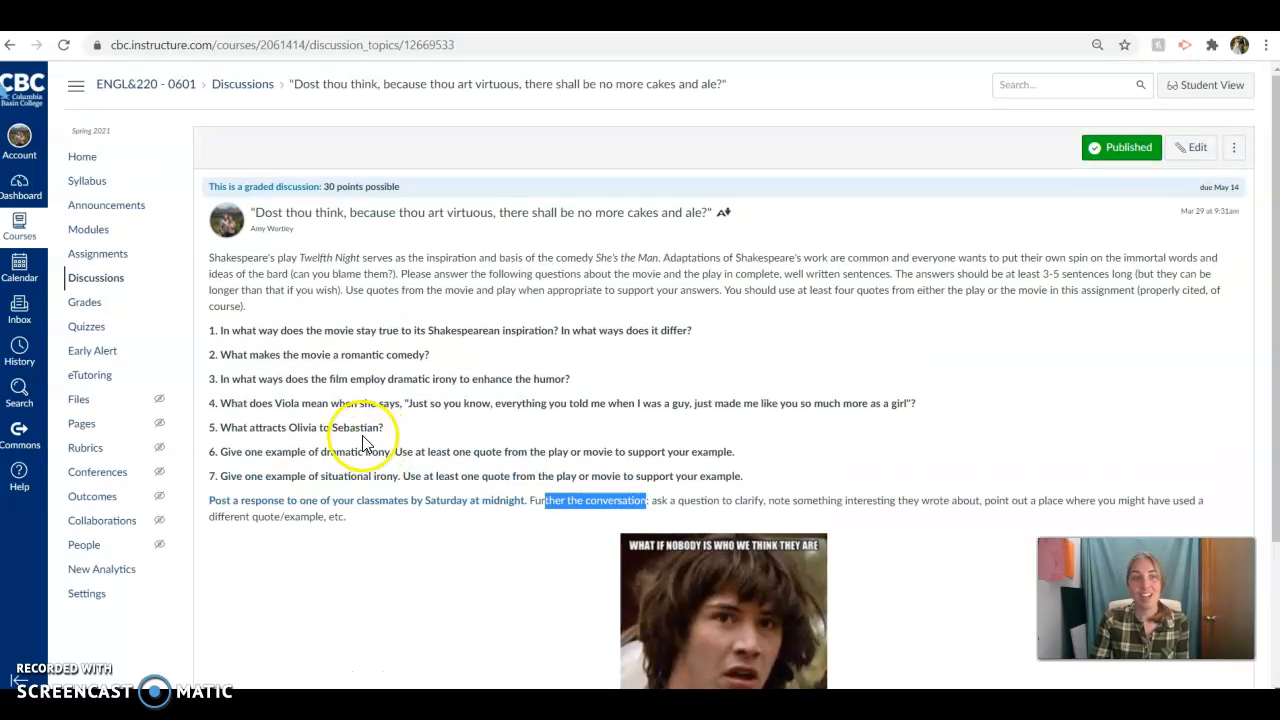
# - Go to the course Modules page after reviewing the discussion's peer-reply requirements
pyautogui.click(88, 228)
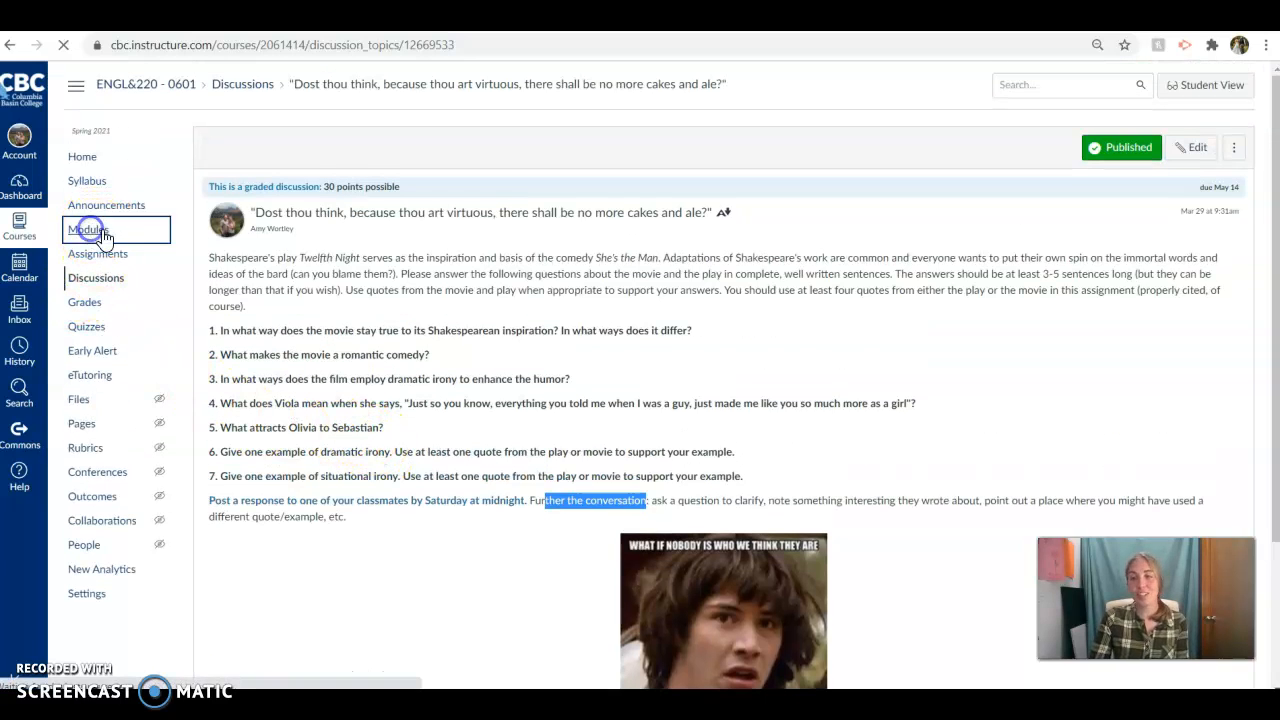
# - Open the She's the Man video item under Twelfth Night (Week 6) on the Modules page
pyautogui.click(88, 228)
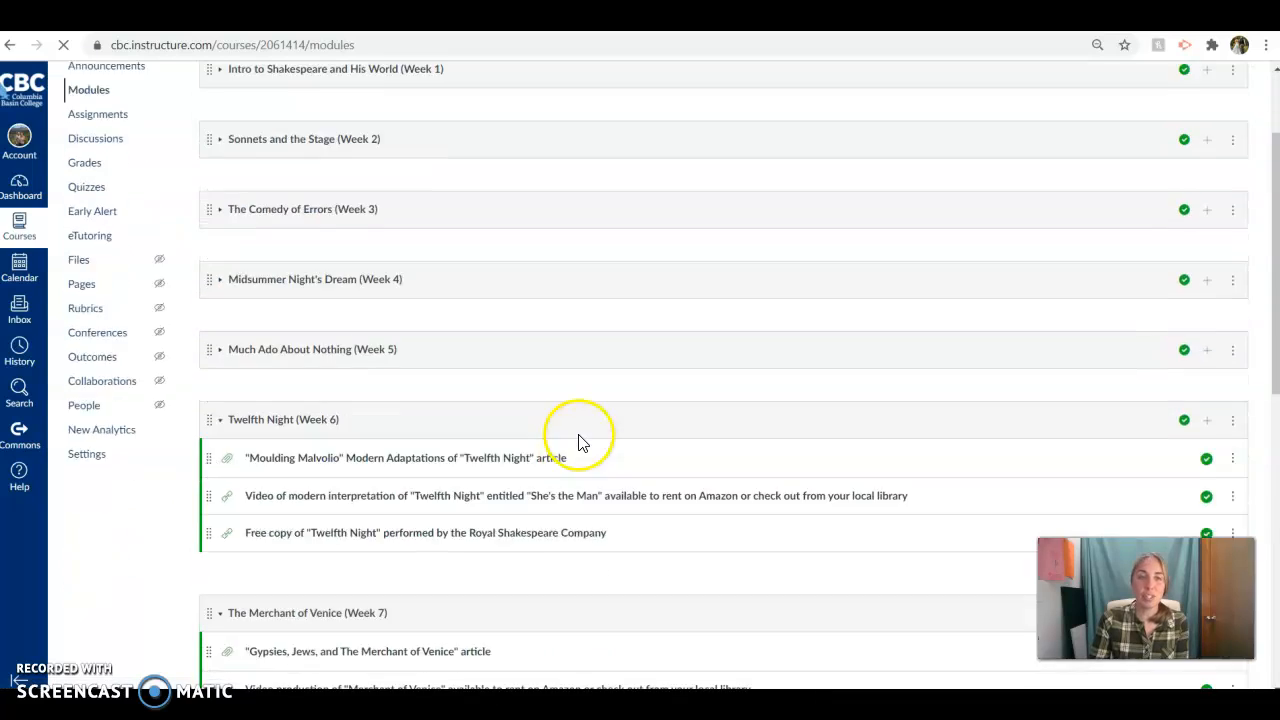
pyautogui.scroll(-3)
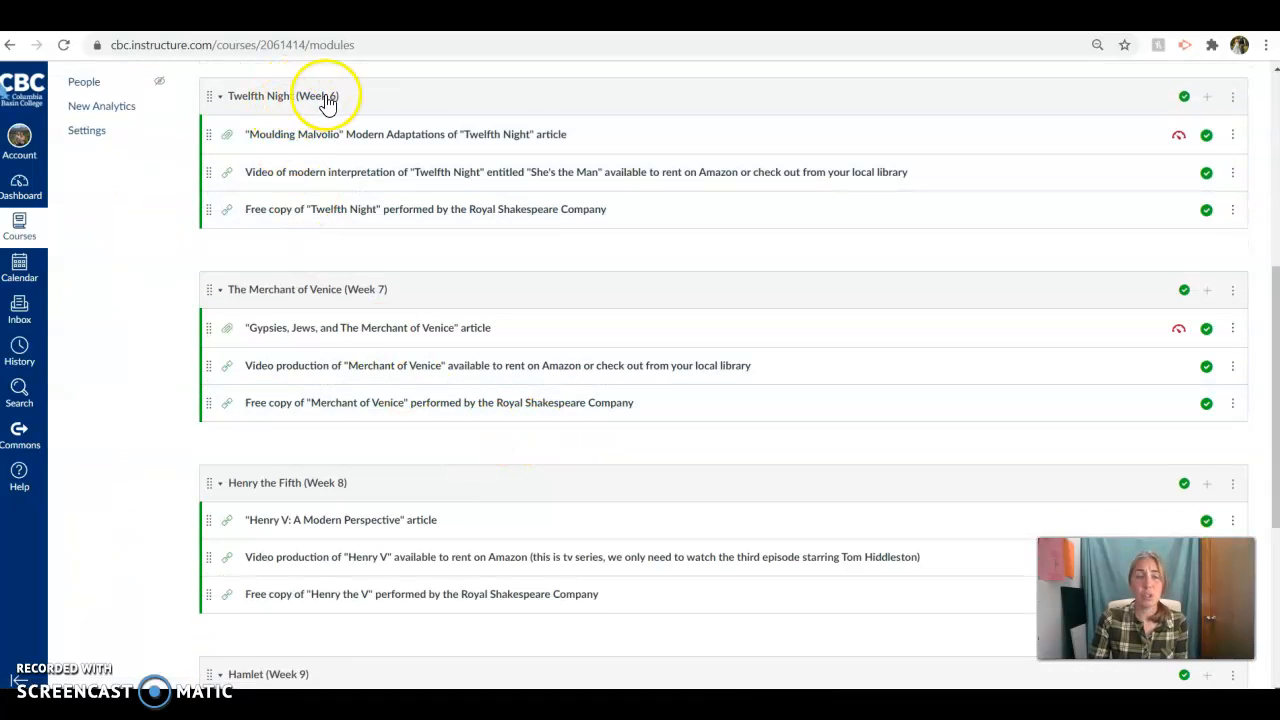
pyautogui.moveTo(408, 134)
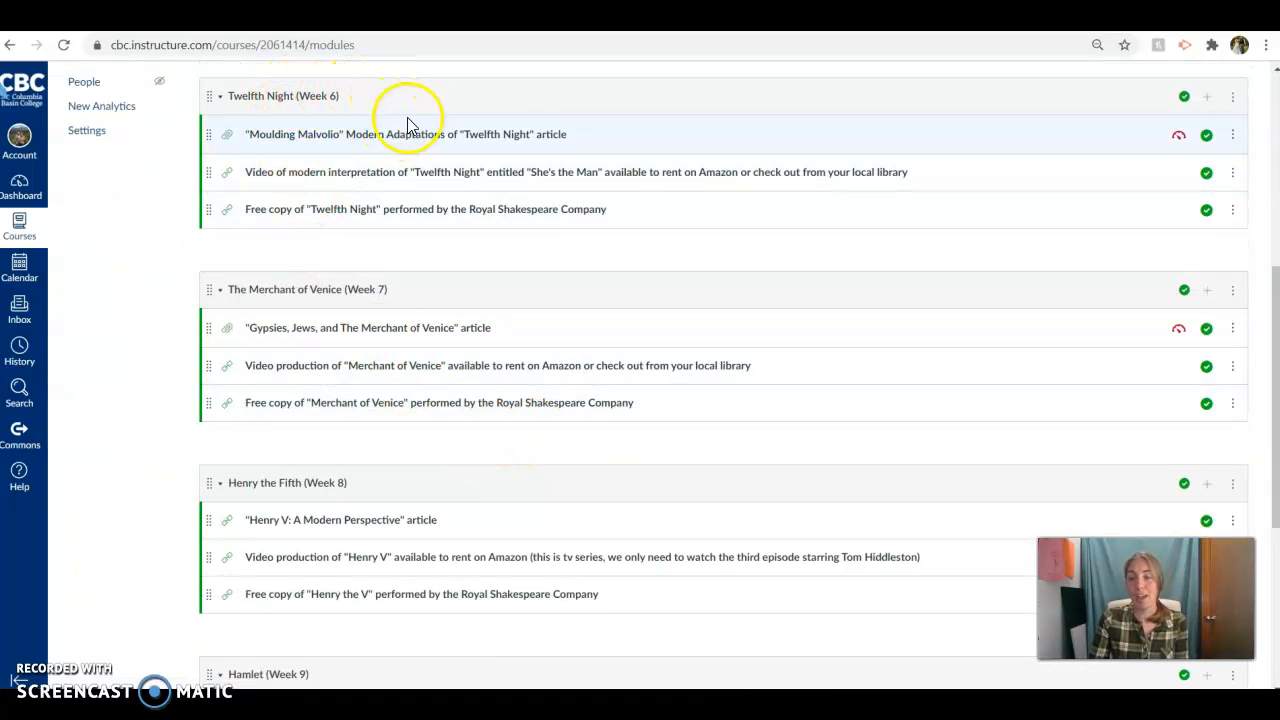
pyautogui.moveTo(408, 104)
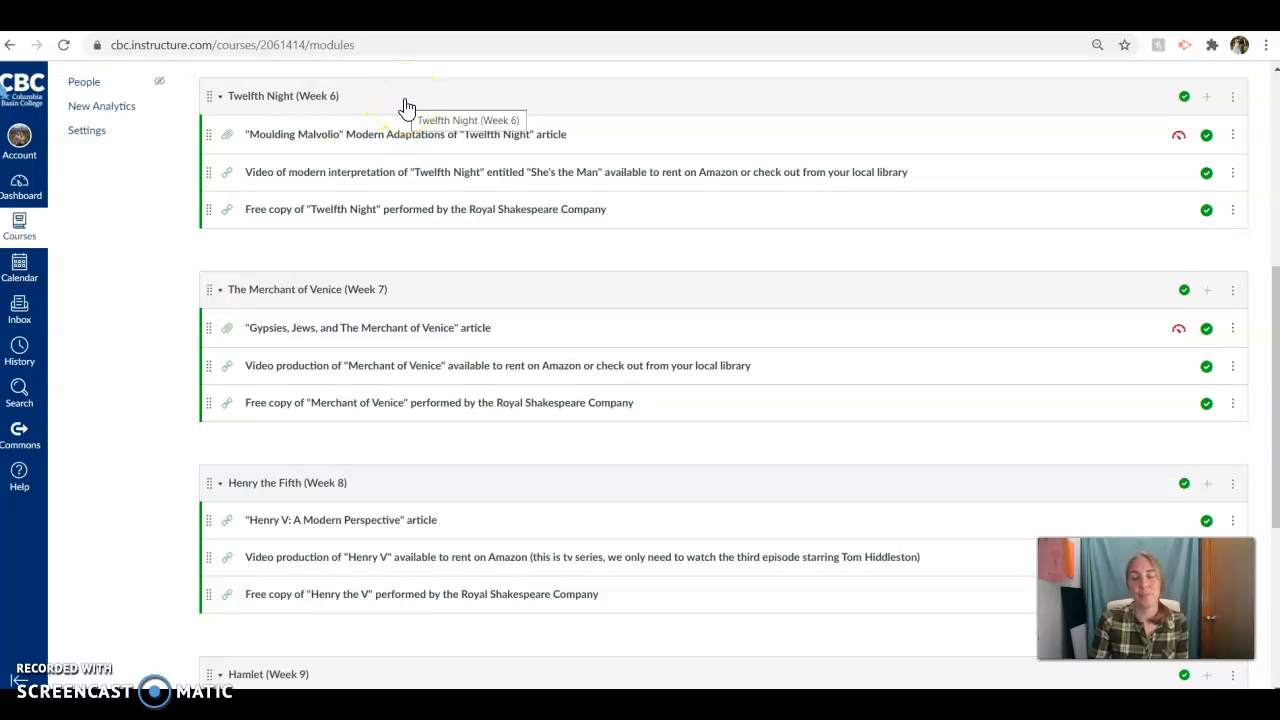
pyautogui.moveTo(412, 108)
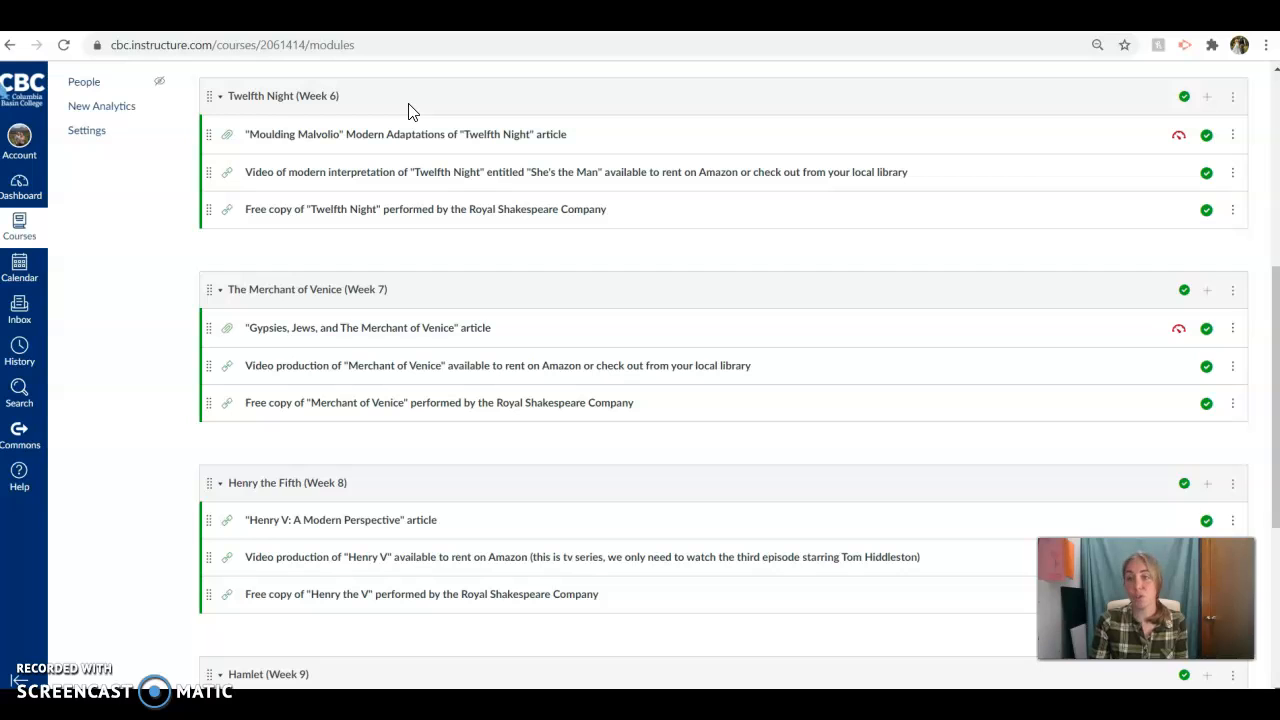
pyautogui.moveTo(412, 100)
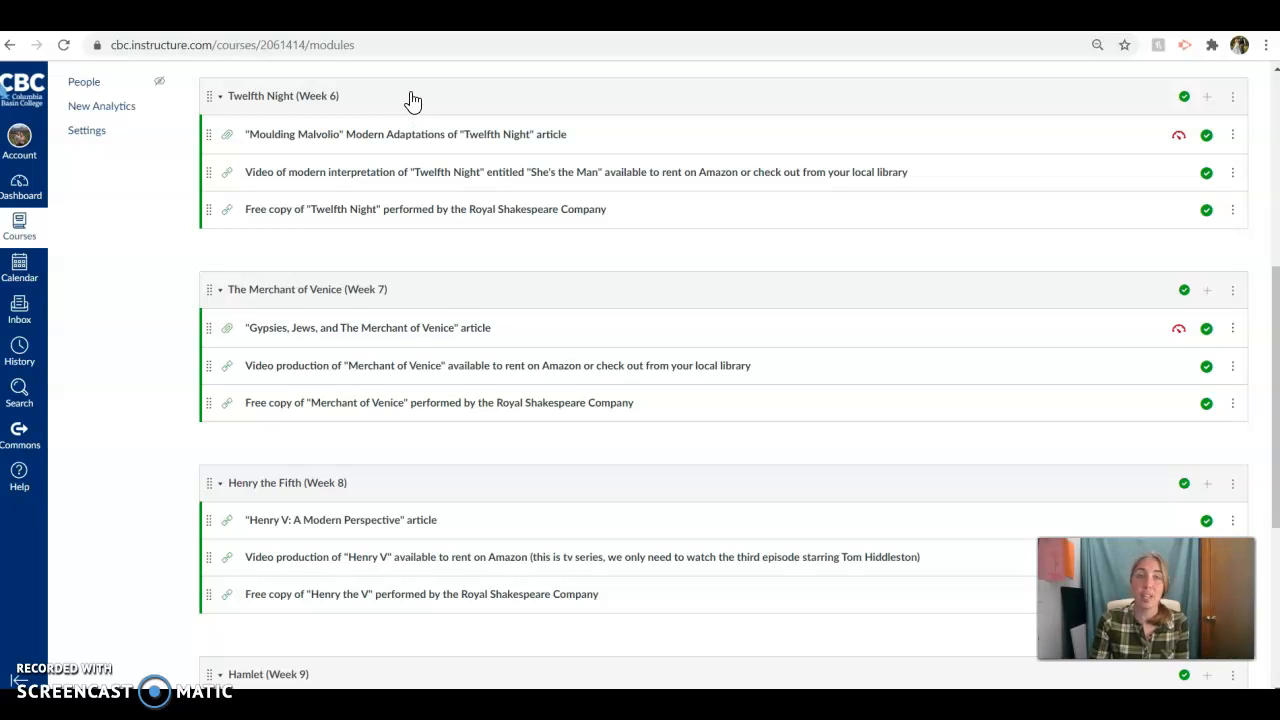
pyautogui.moveTo(396, 162)
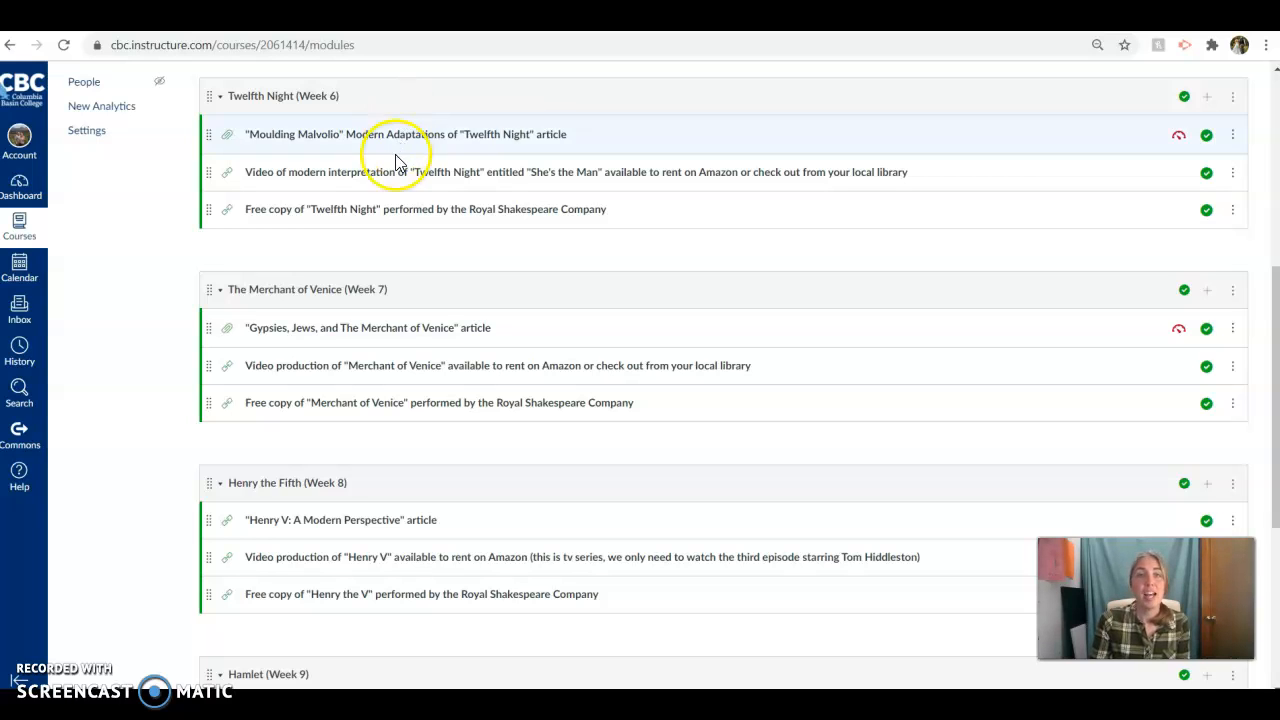
pyautogui.moveTo(384, 178)
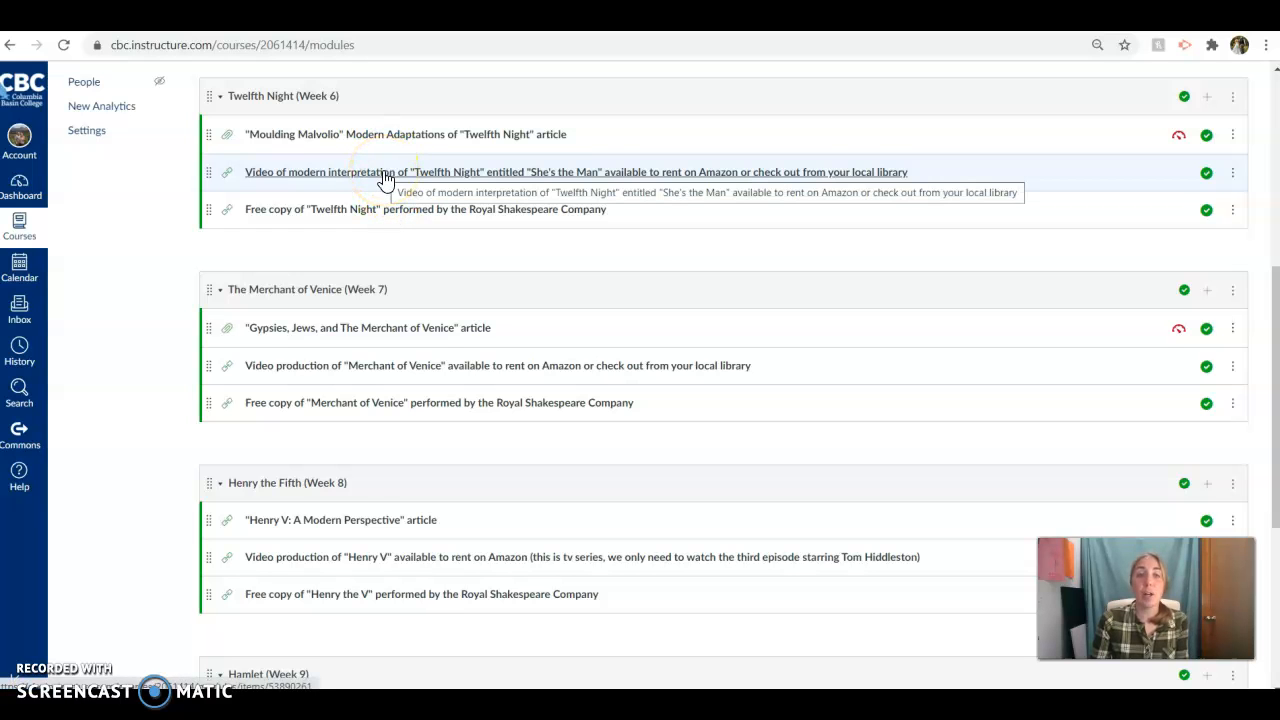
pyautogui.click(464, 180)
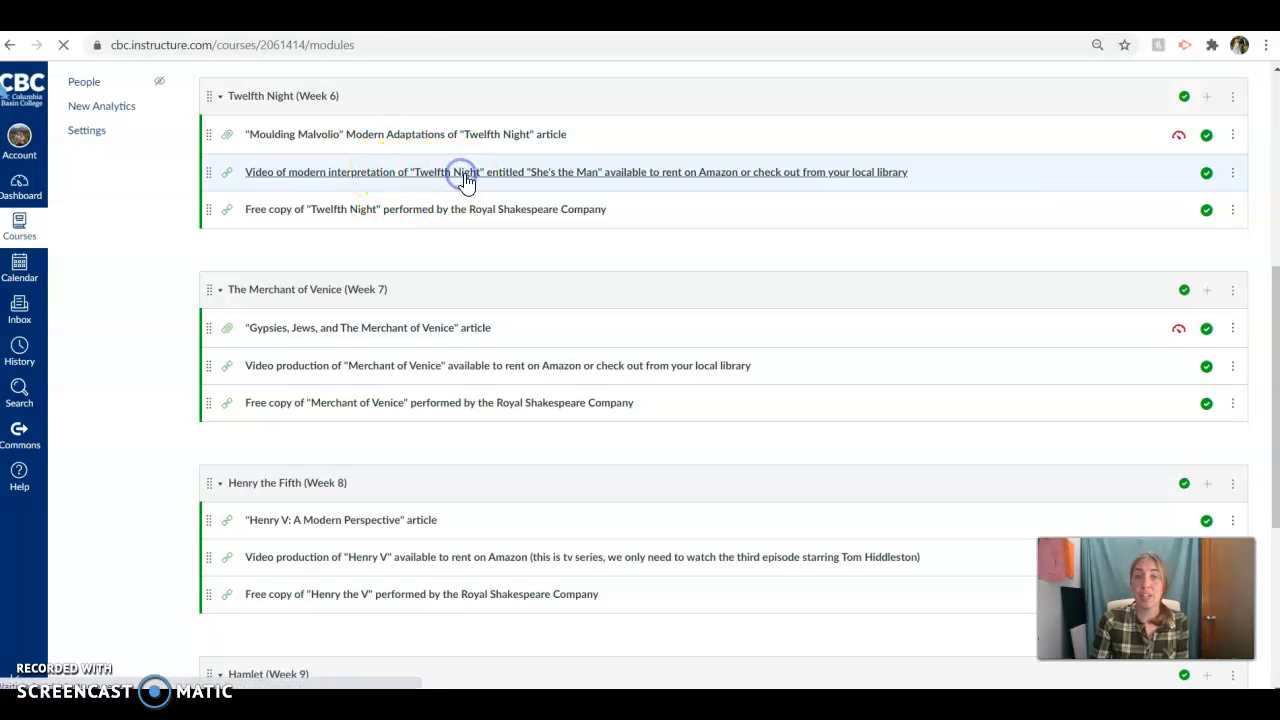
pyautogui.click(464, 172)
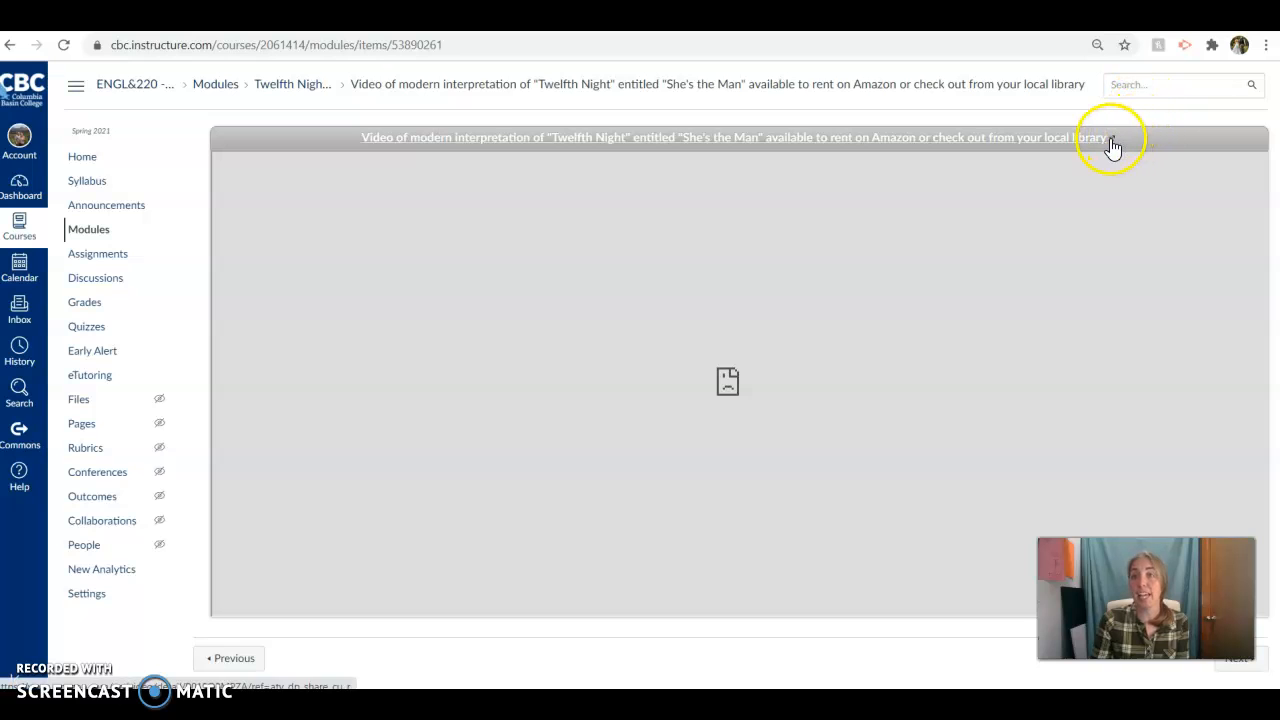
pyautogui.click(1112, 144)
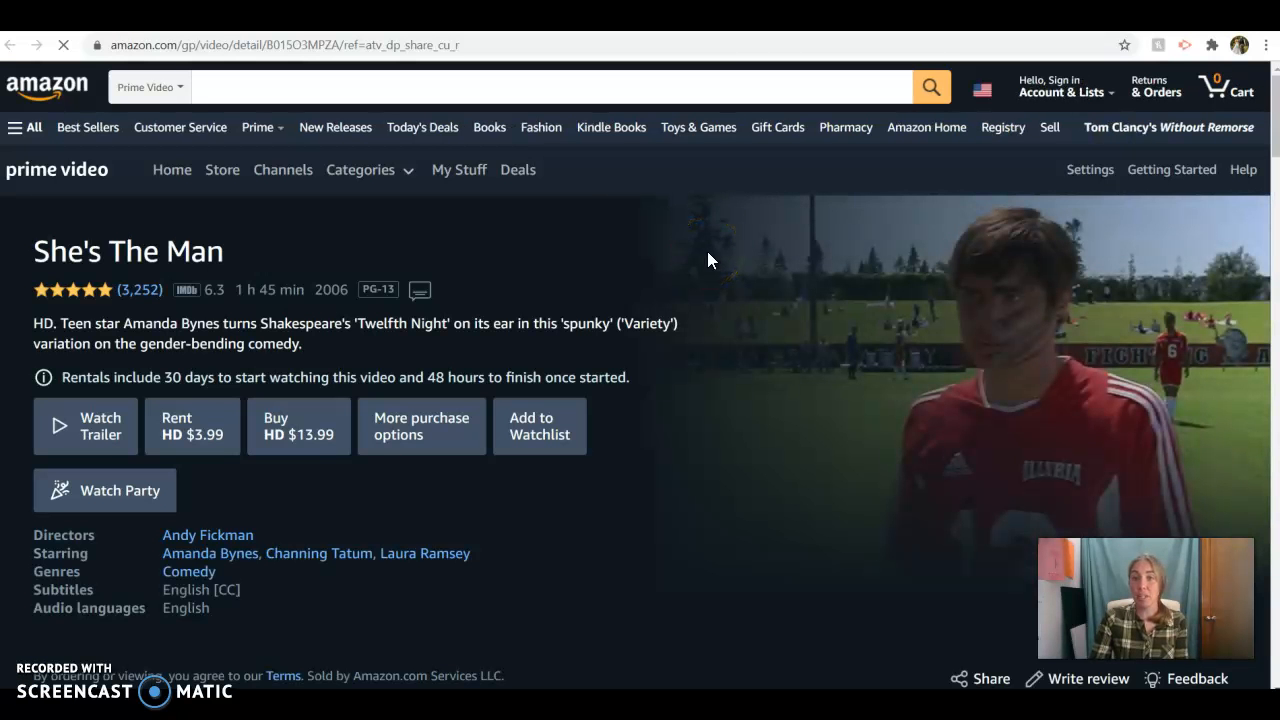
pyautogui.click(1064, 86)
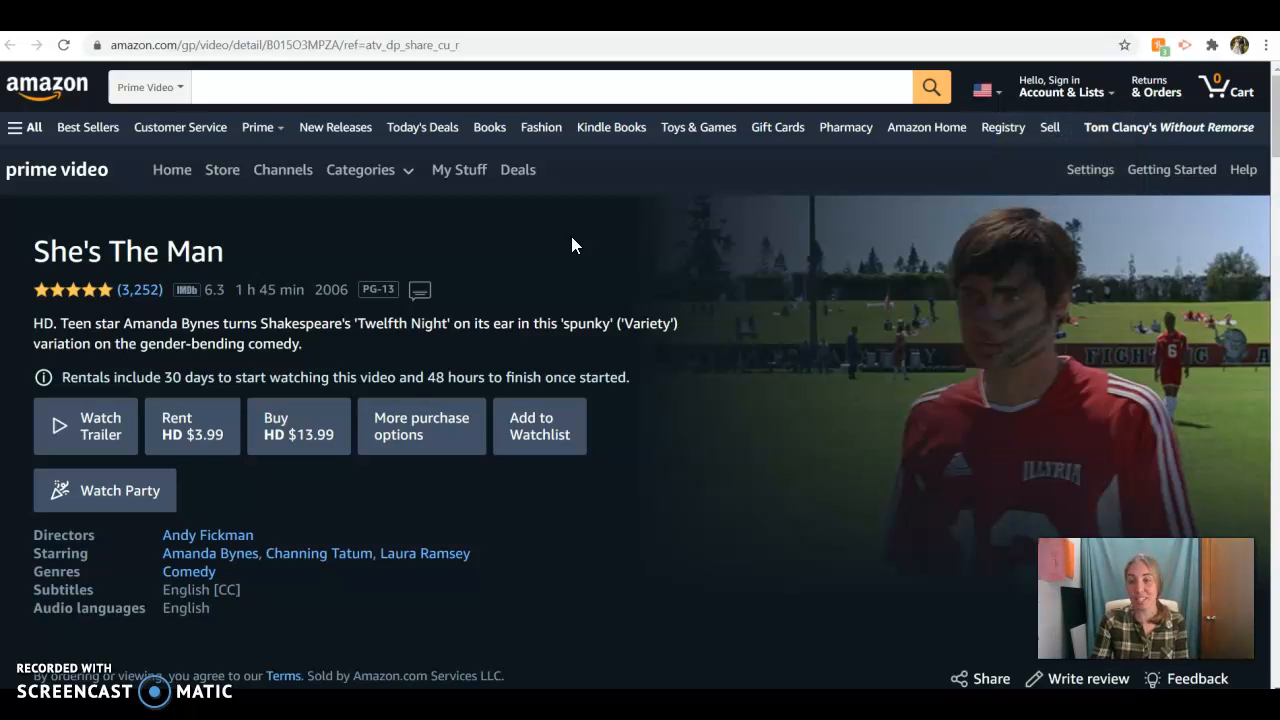
pyautogui.moveTo(192, 424)
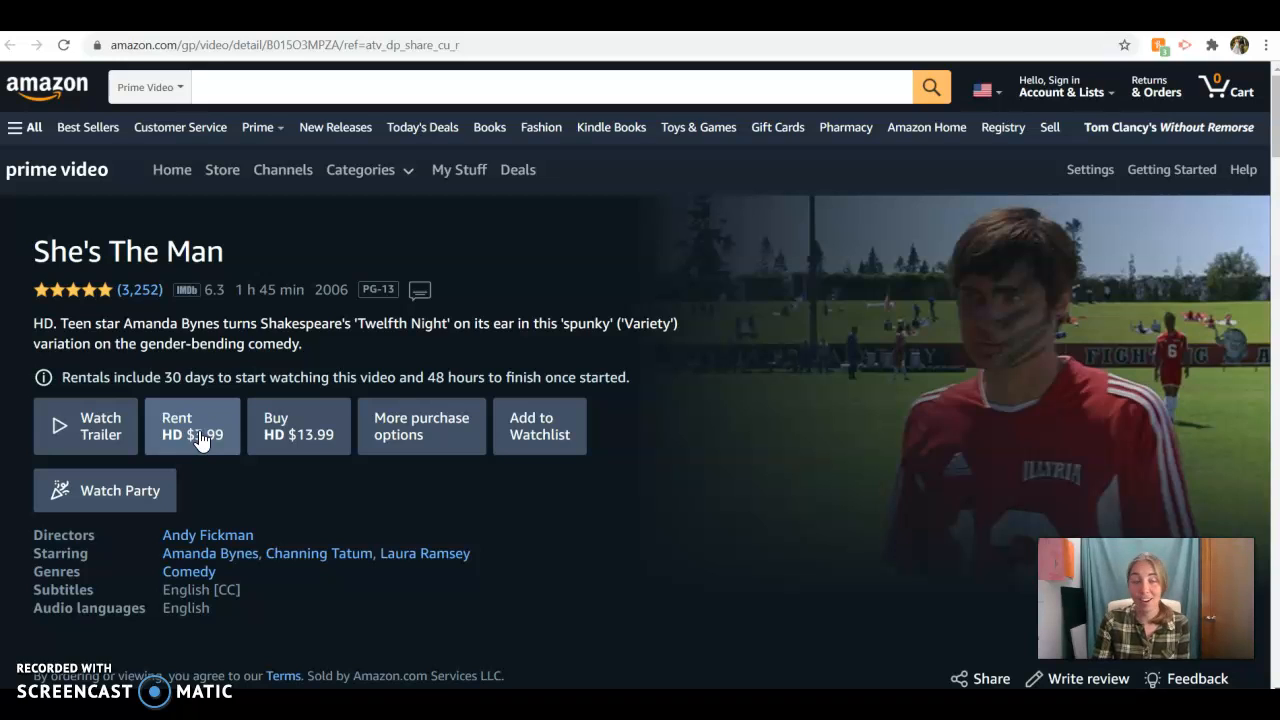
pyautogui.moveTo(370, 364)
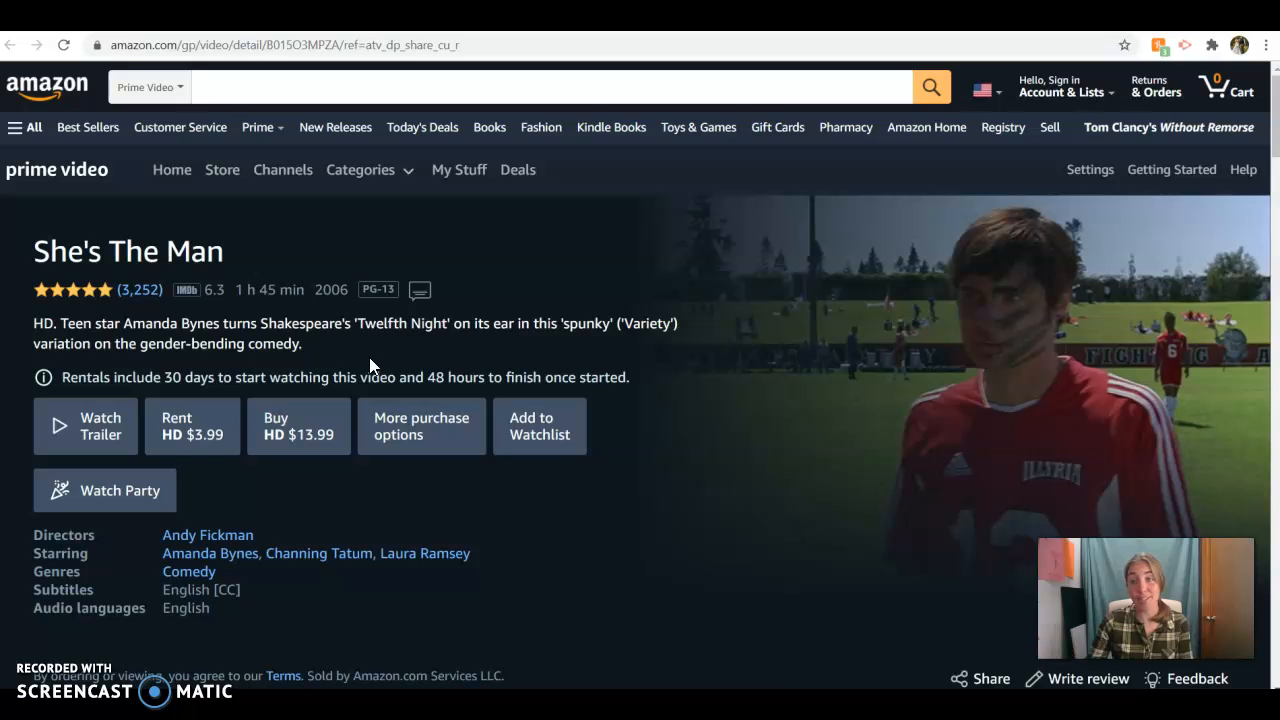
pyautogui.moveTo(204, 442)
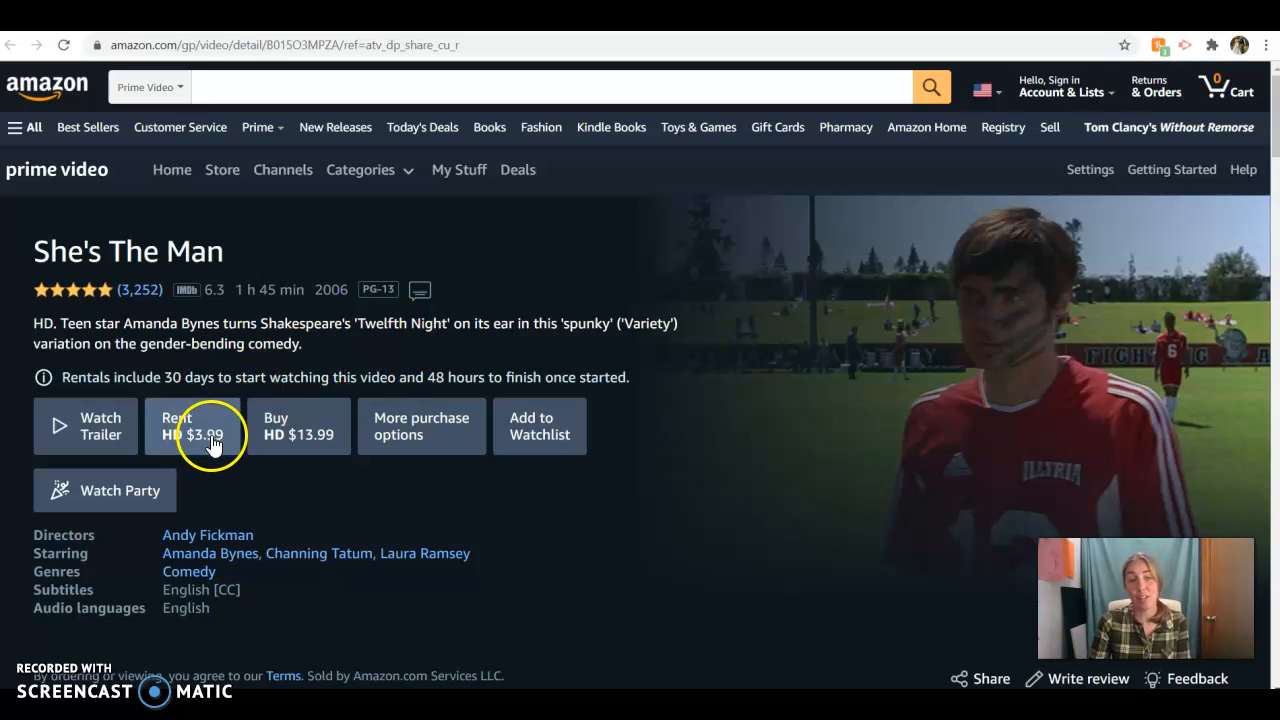
pyautogui.moveTo(550, 296)
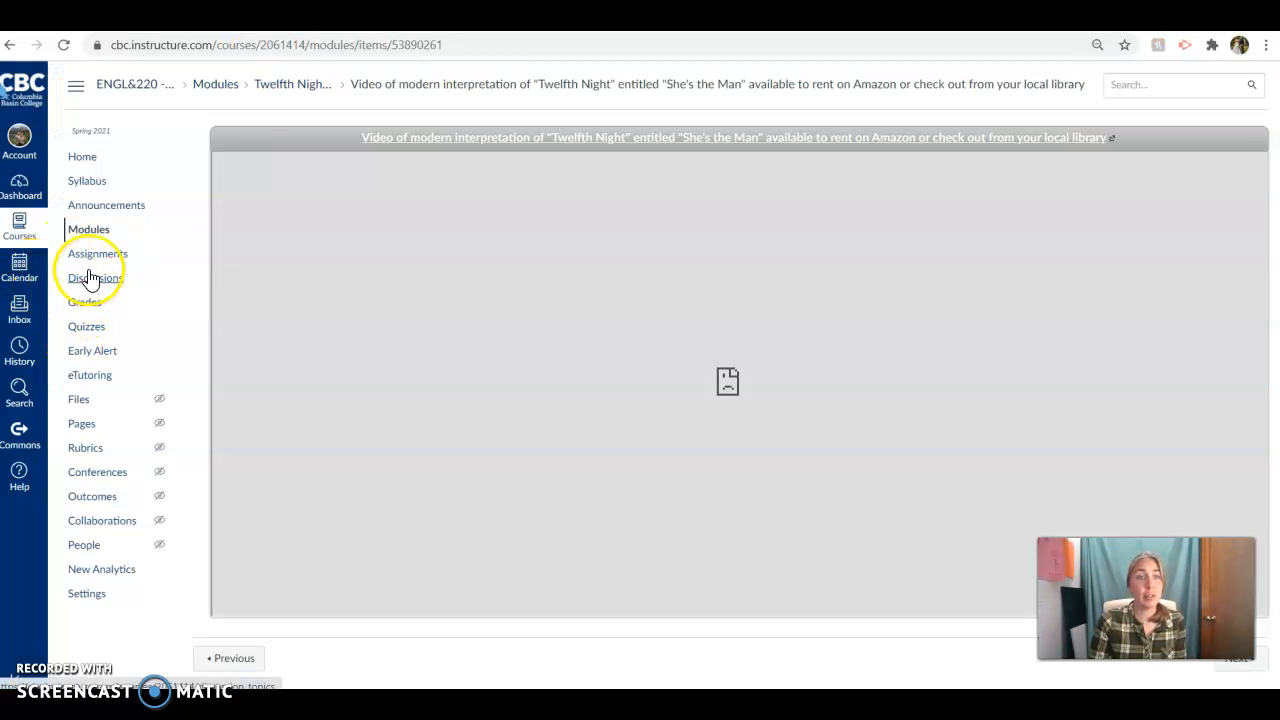
# - Return to Modules and open the Moulding Malvolio article under Twelfth Night (Week 6)
pyautogui.click(88, 224)
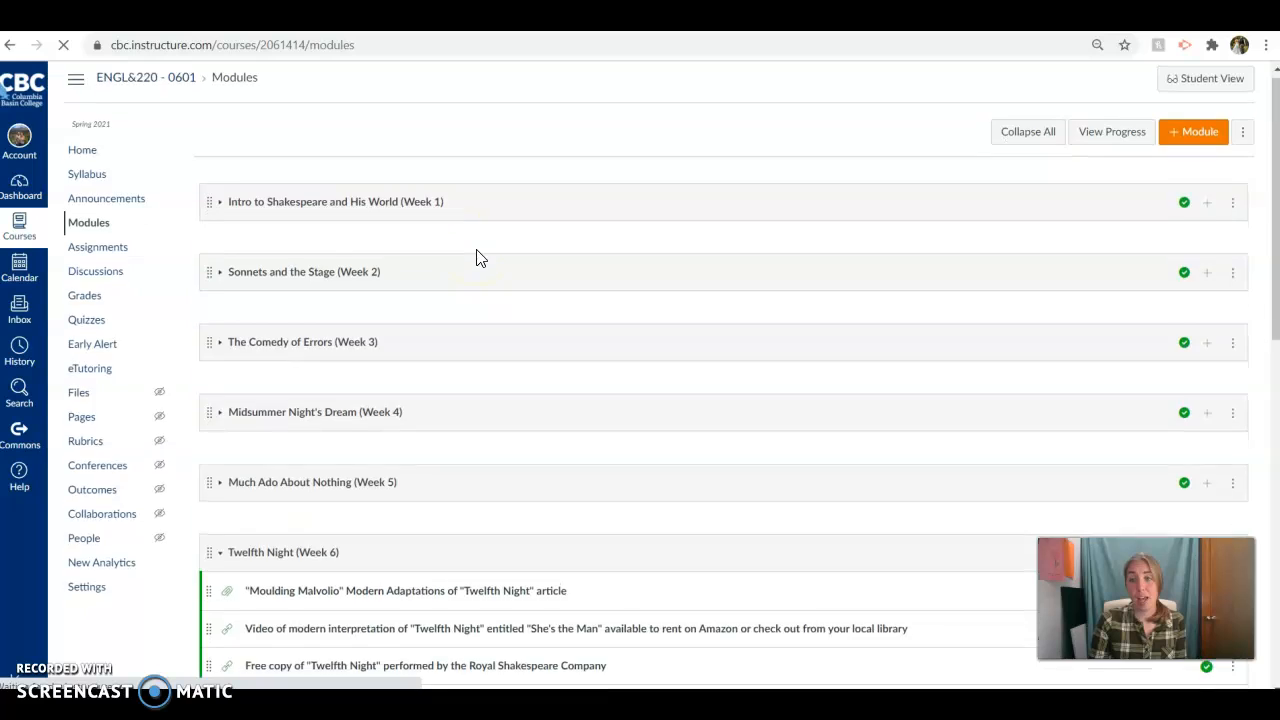
pyautogui.scroll(-3)
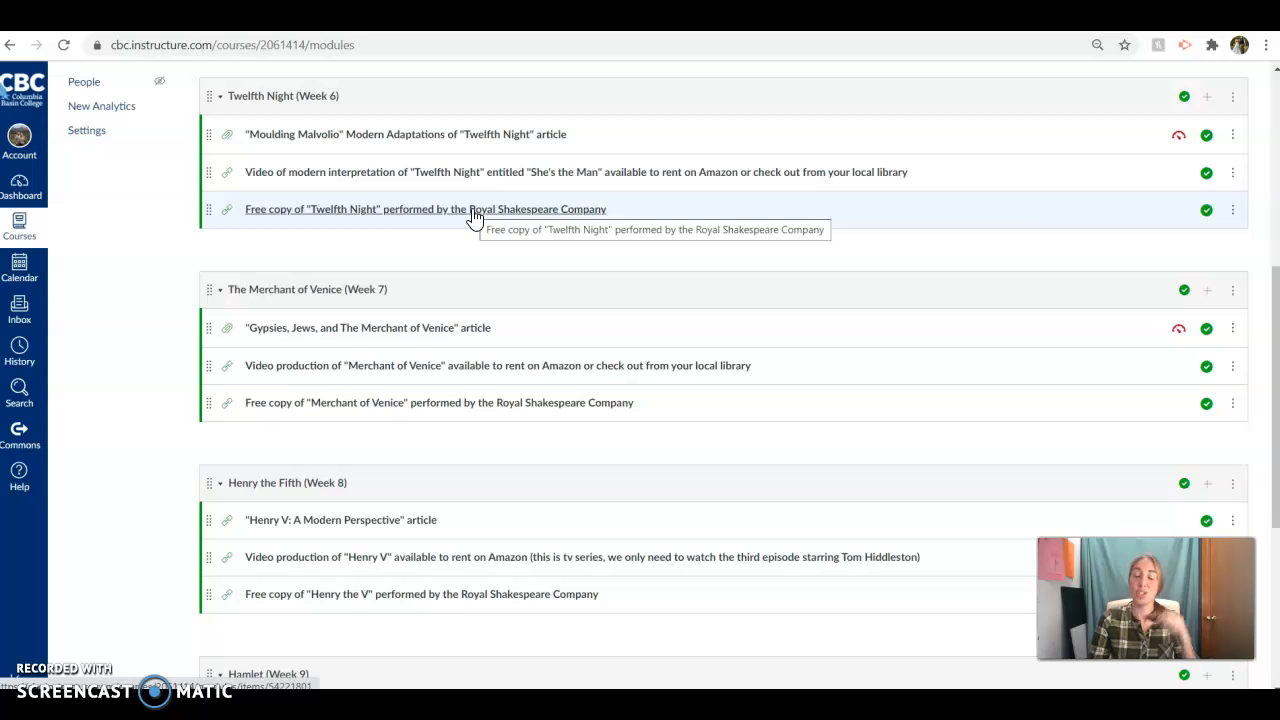
pyautogui.moveTo(456, 134)
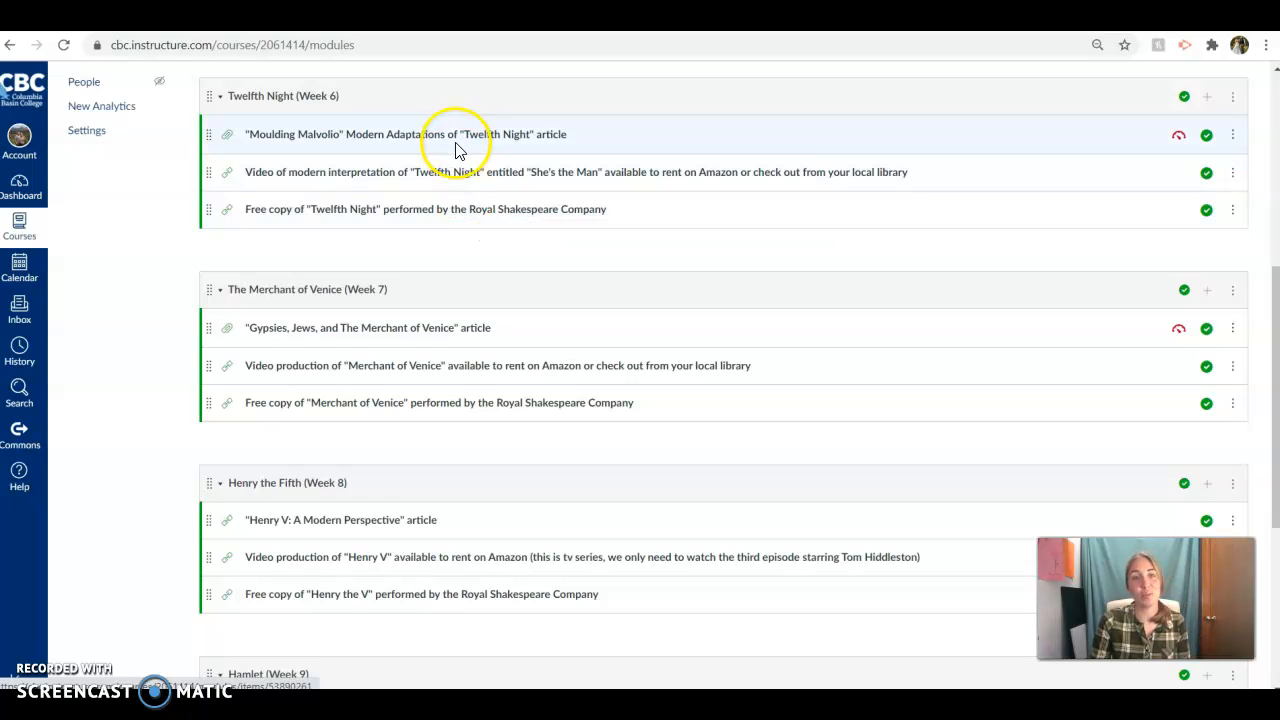
pyautogui.click(394, 134)
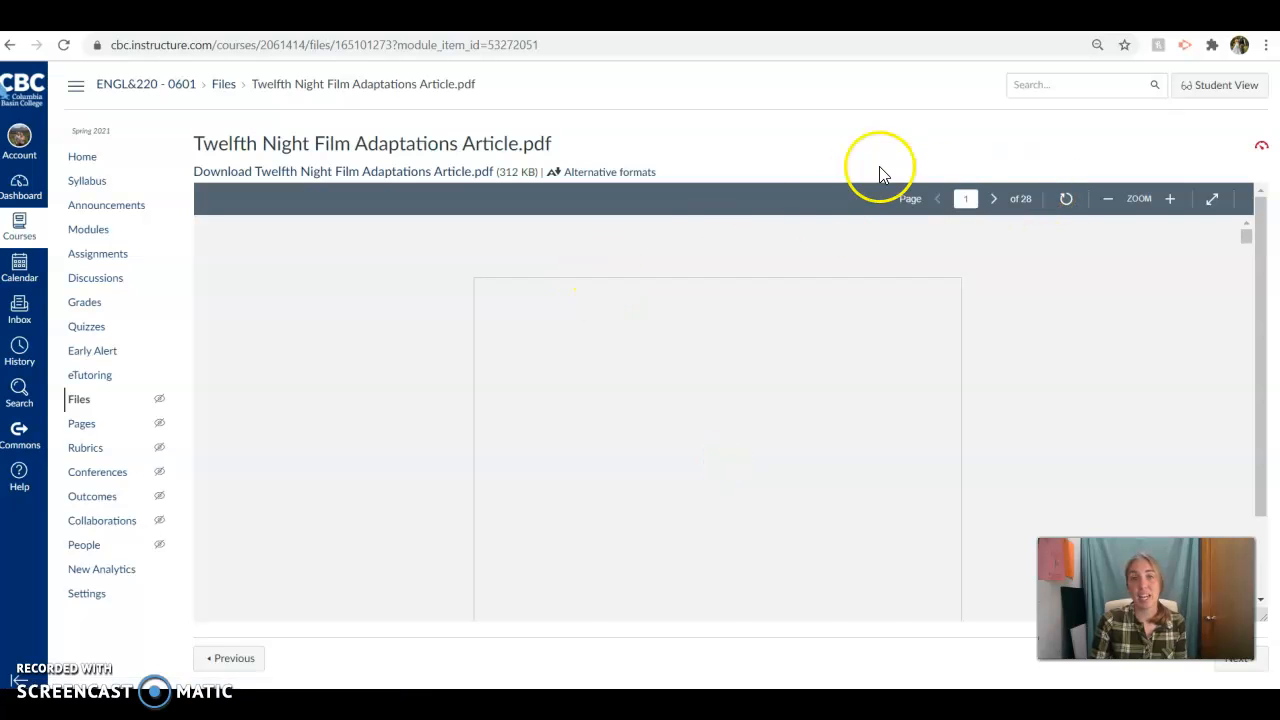
# - Page through the Malvolio adaptations PDF to the 'Twelfth Night (in 3 Panels)' figure on page 12
pyautogui.scroll(-3)
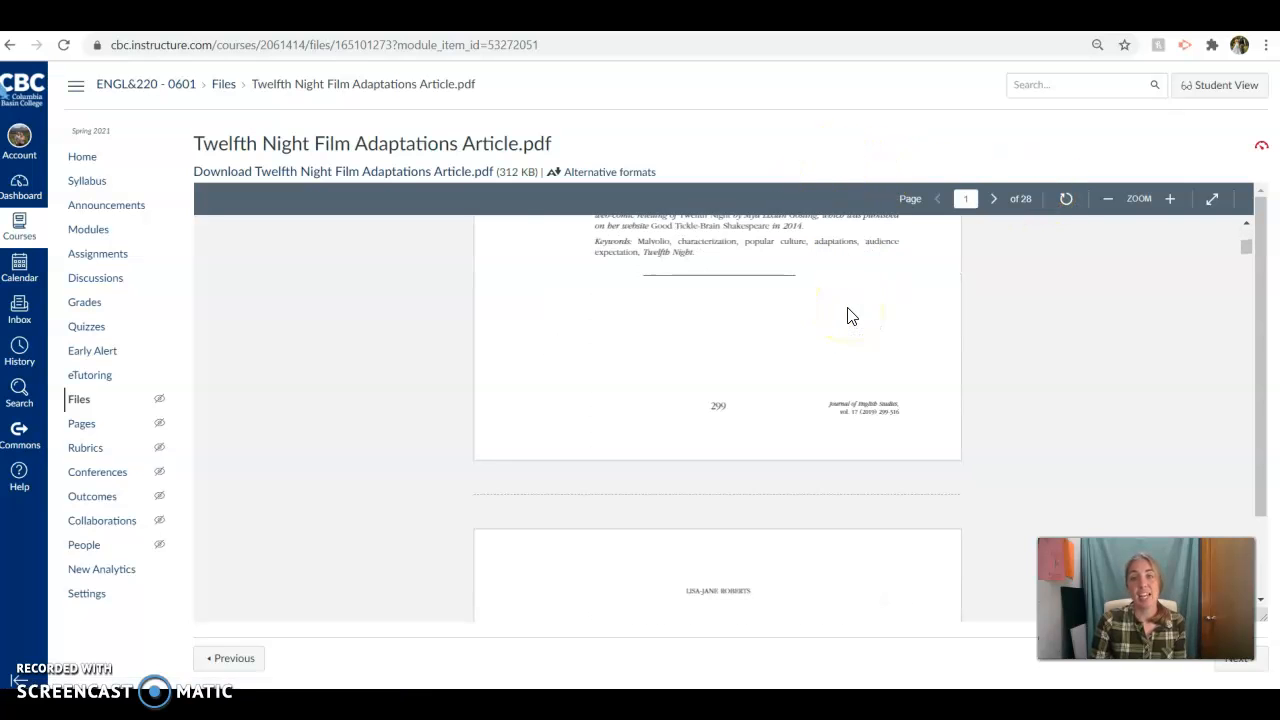
pyautogui.click(992, 198)
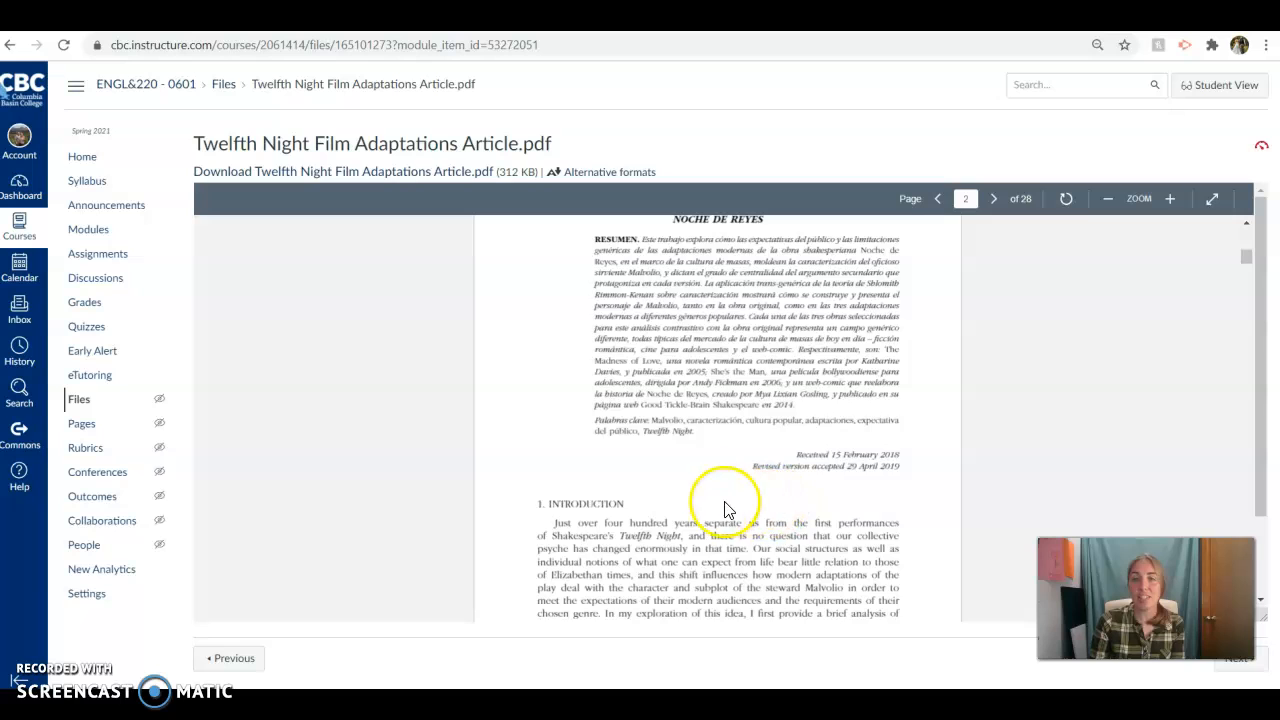
pyautogui.scroll(-3)
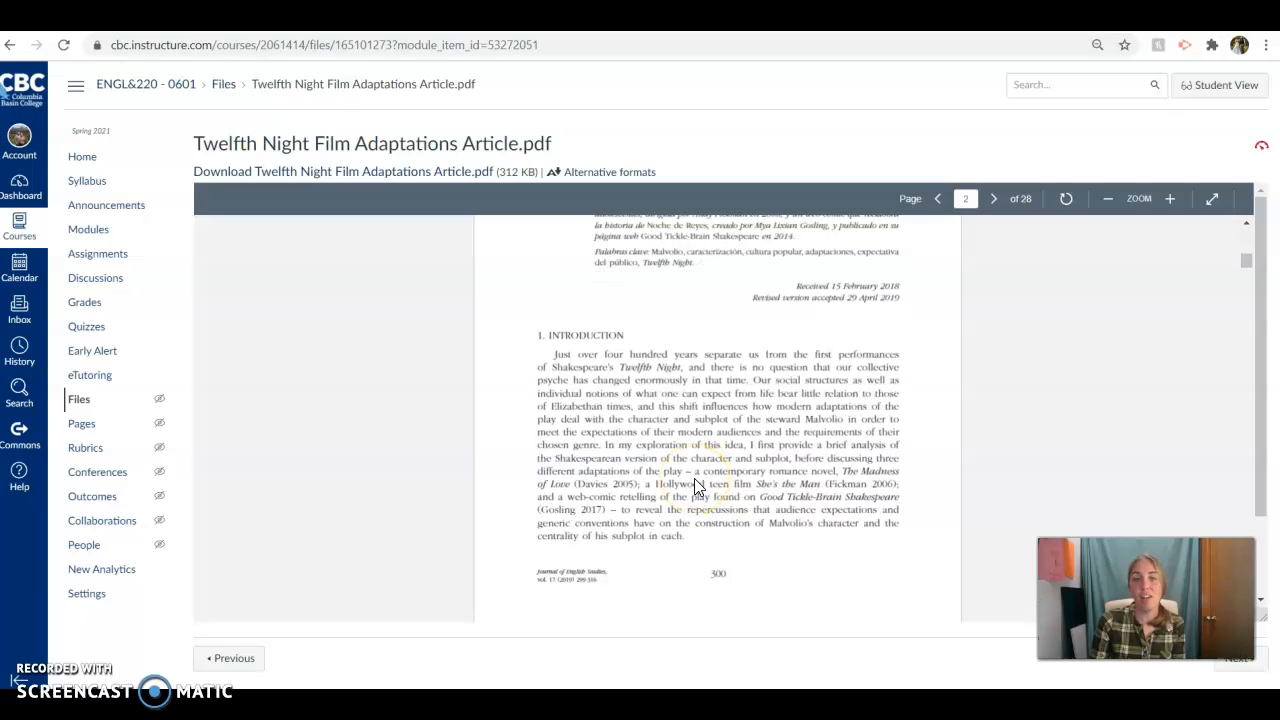
pyautogui.scroll(-3)
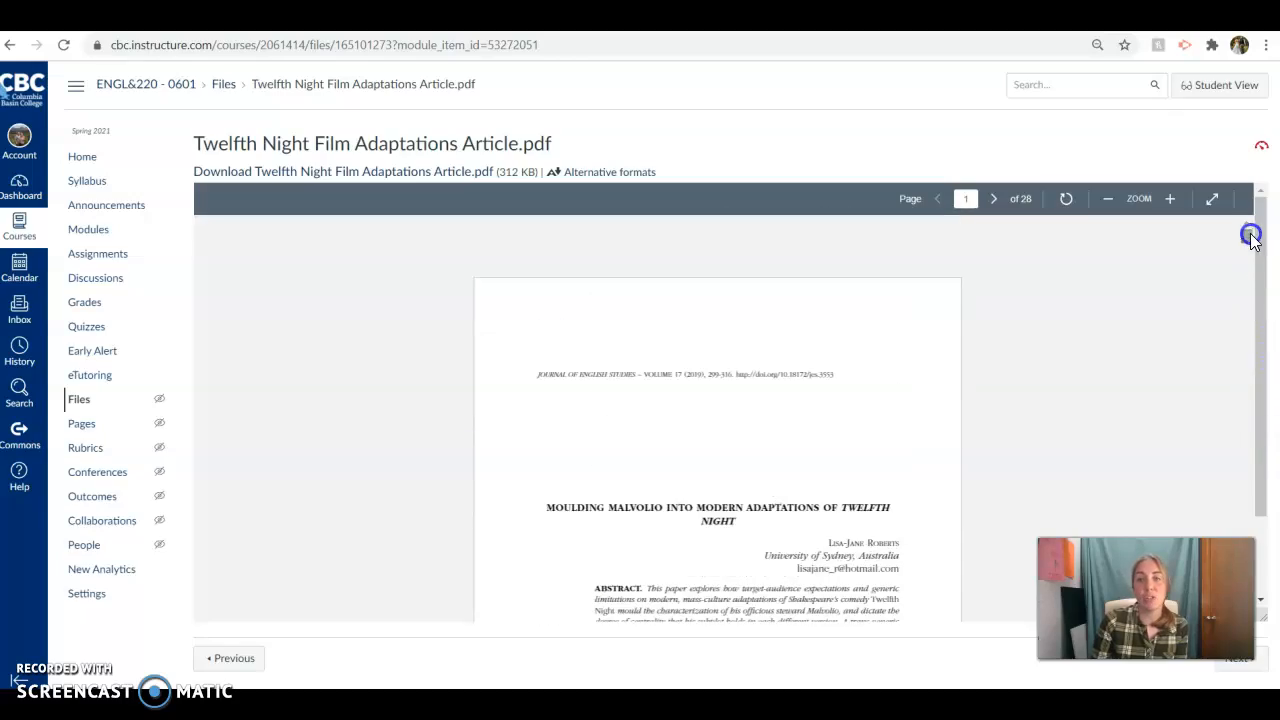
pyautogui.click(992, 198)
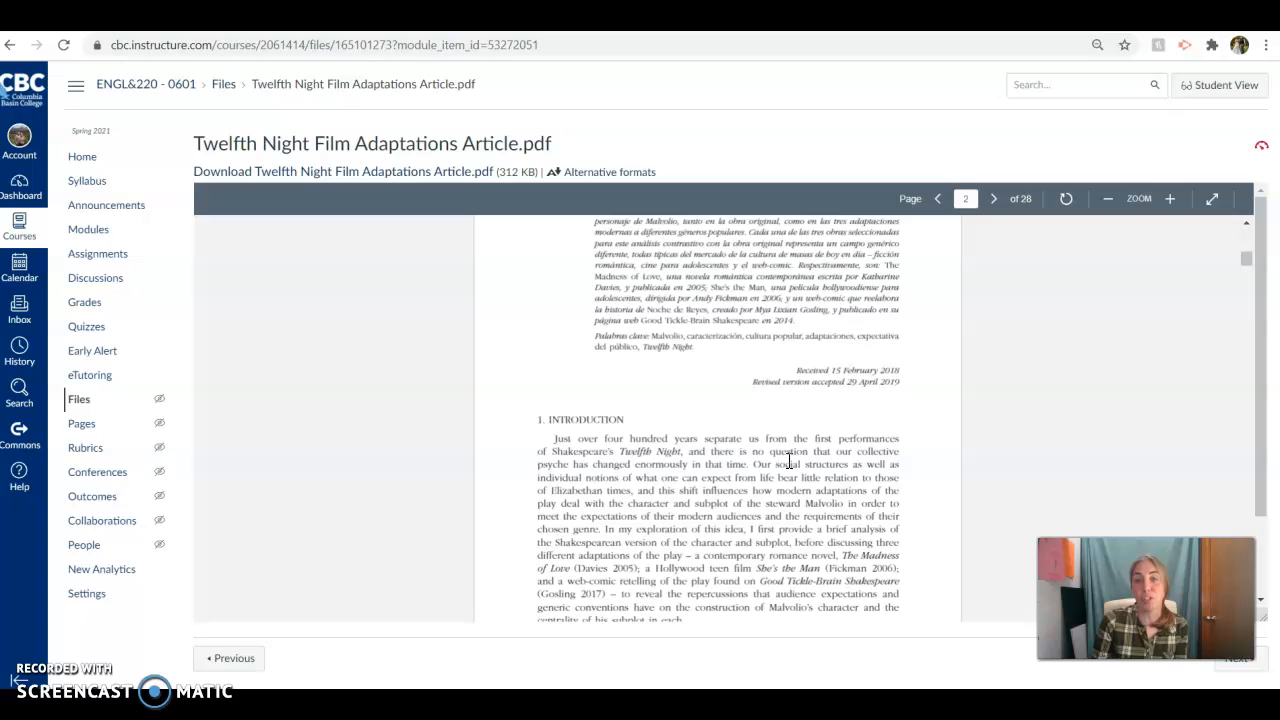
pyautogui.click(992, 198)
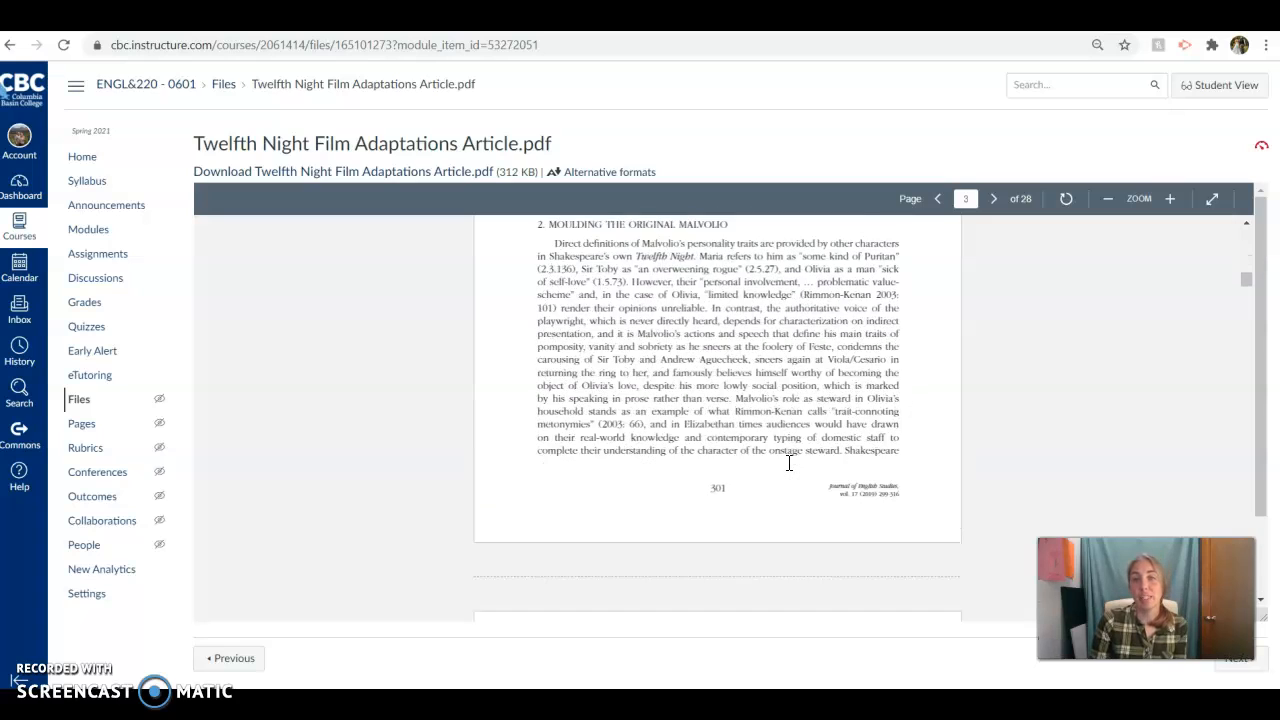
pyautogui.click(992, 198)
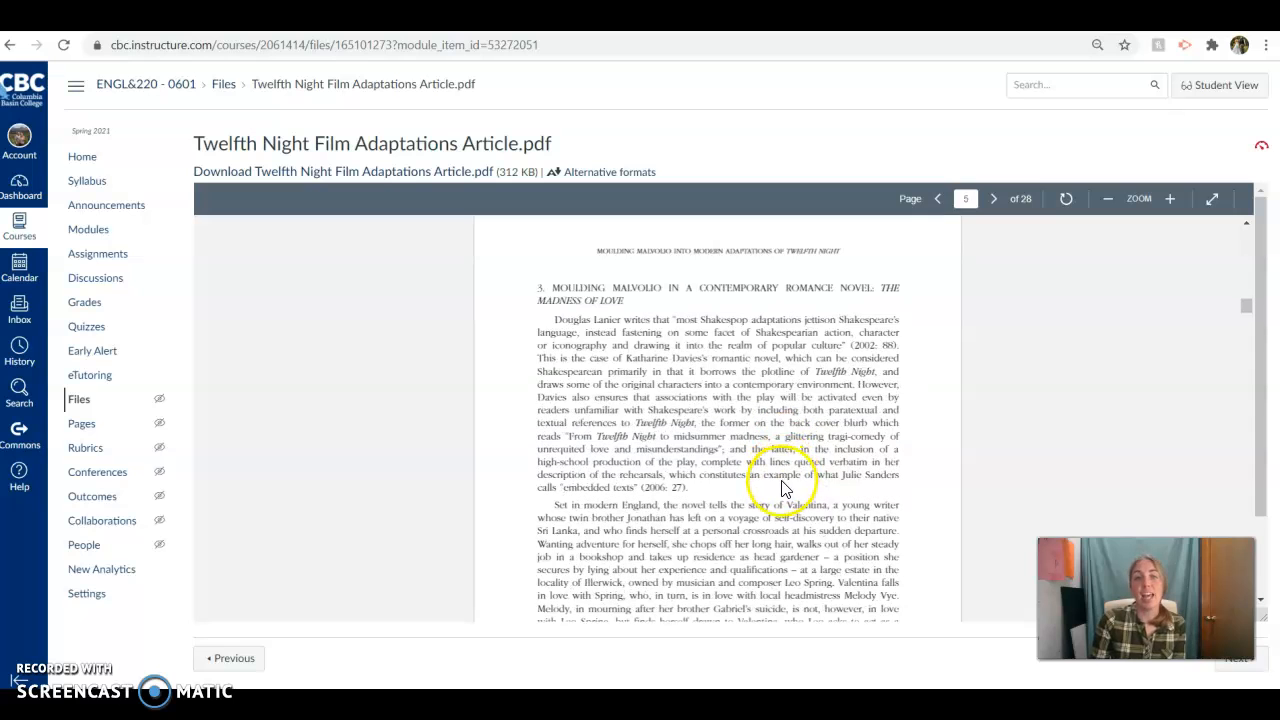
pyautogui.scroll(-3)
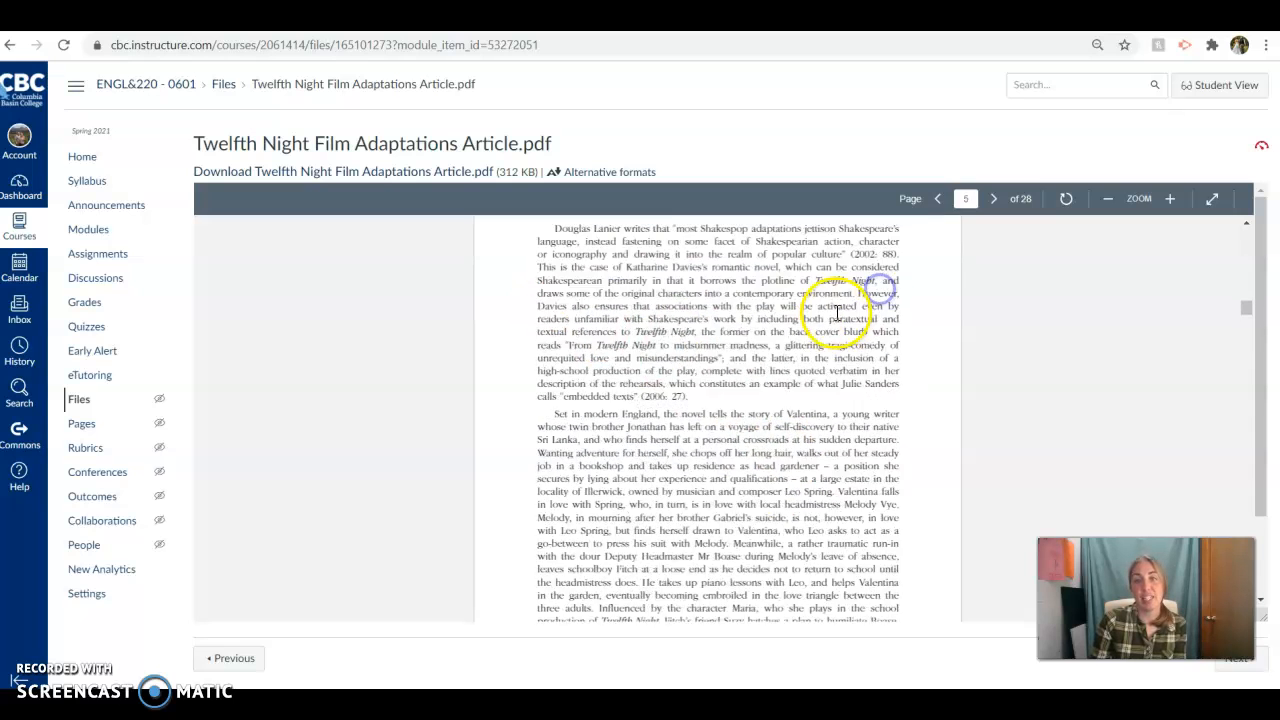
pyautogui.click(992, 198)
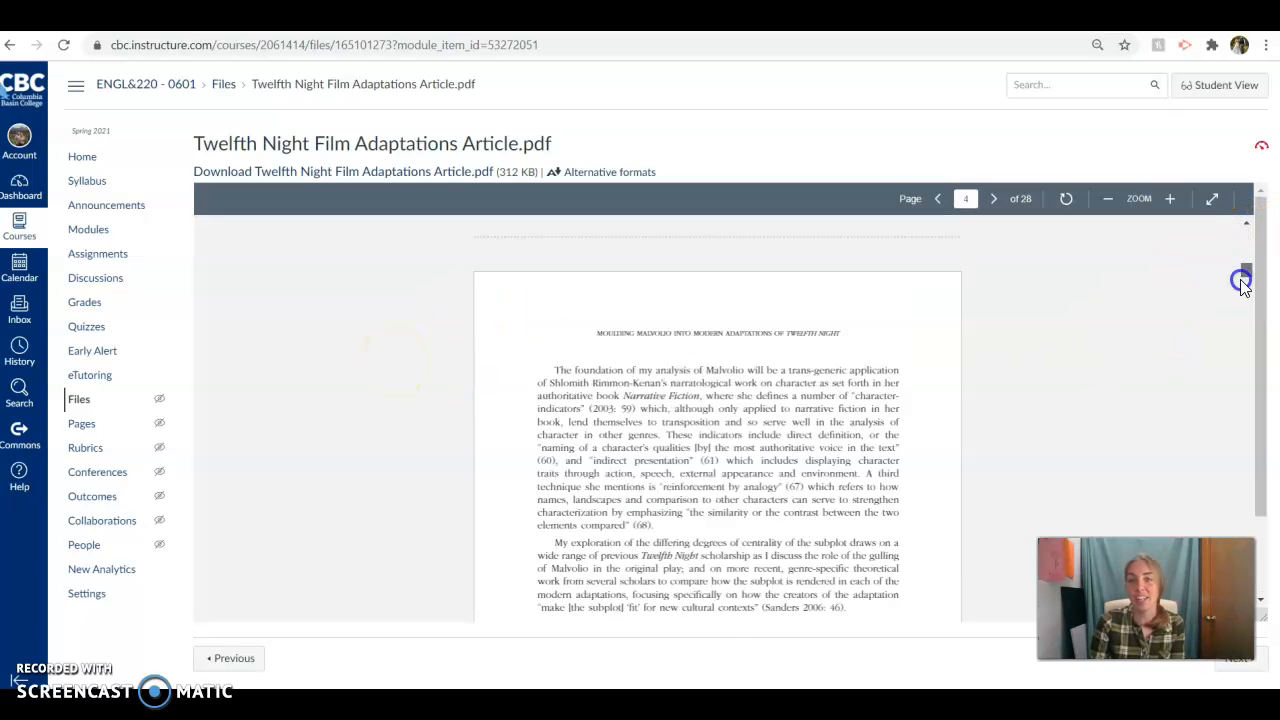
pyautogui.scroll(-3)
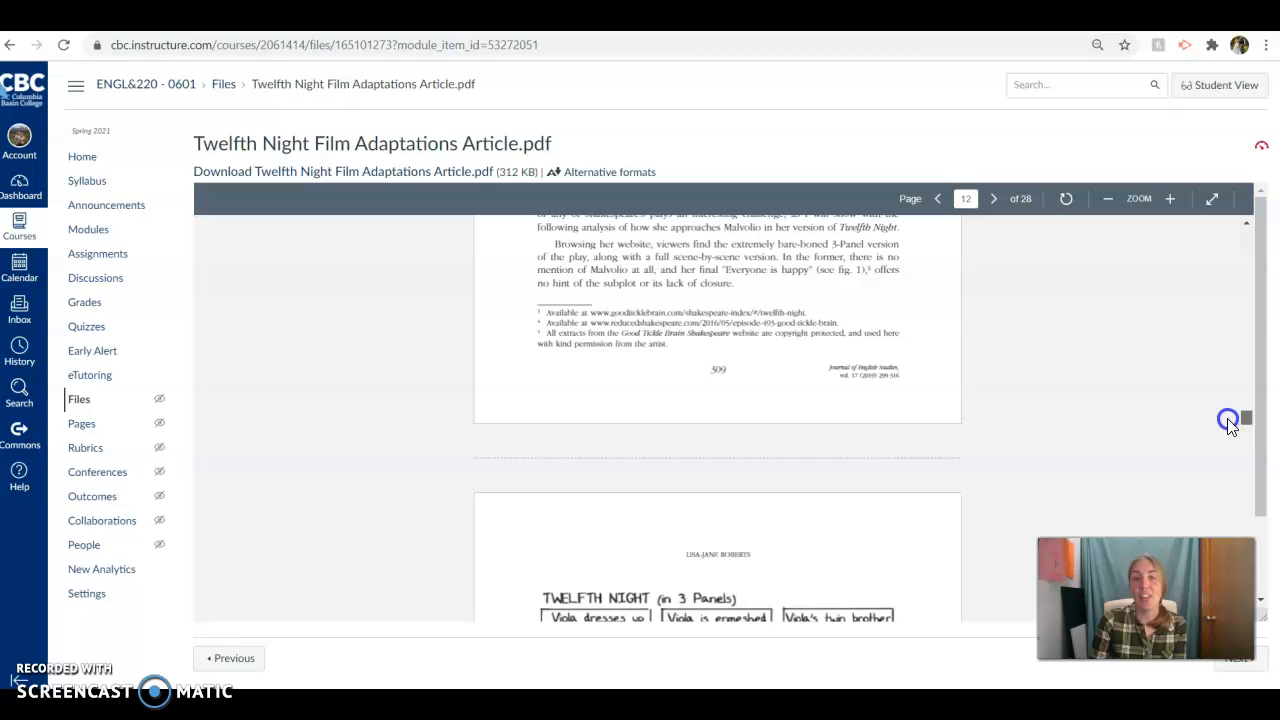
pyautogui.scroll(-3)
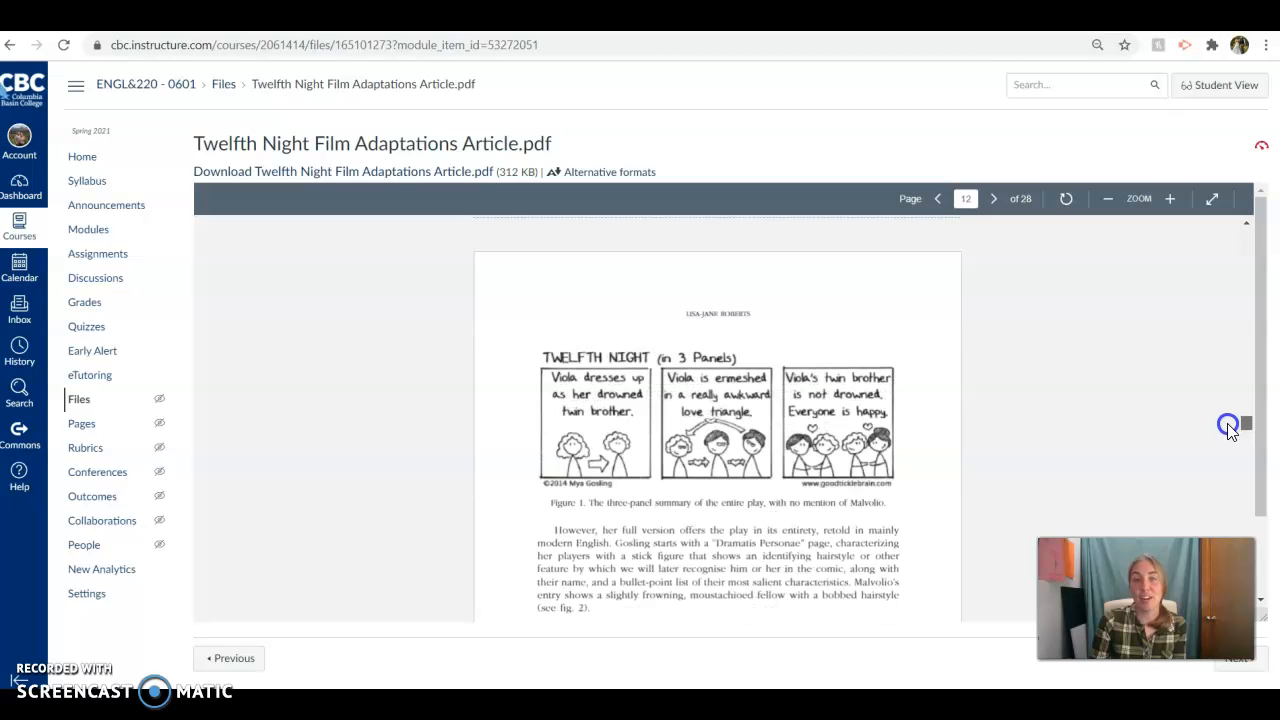
pyautogui.moveTo(796, 436)
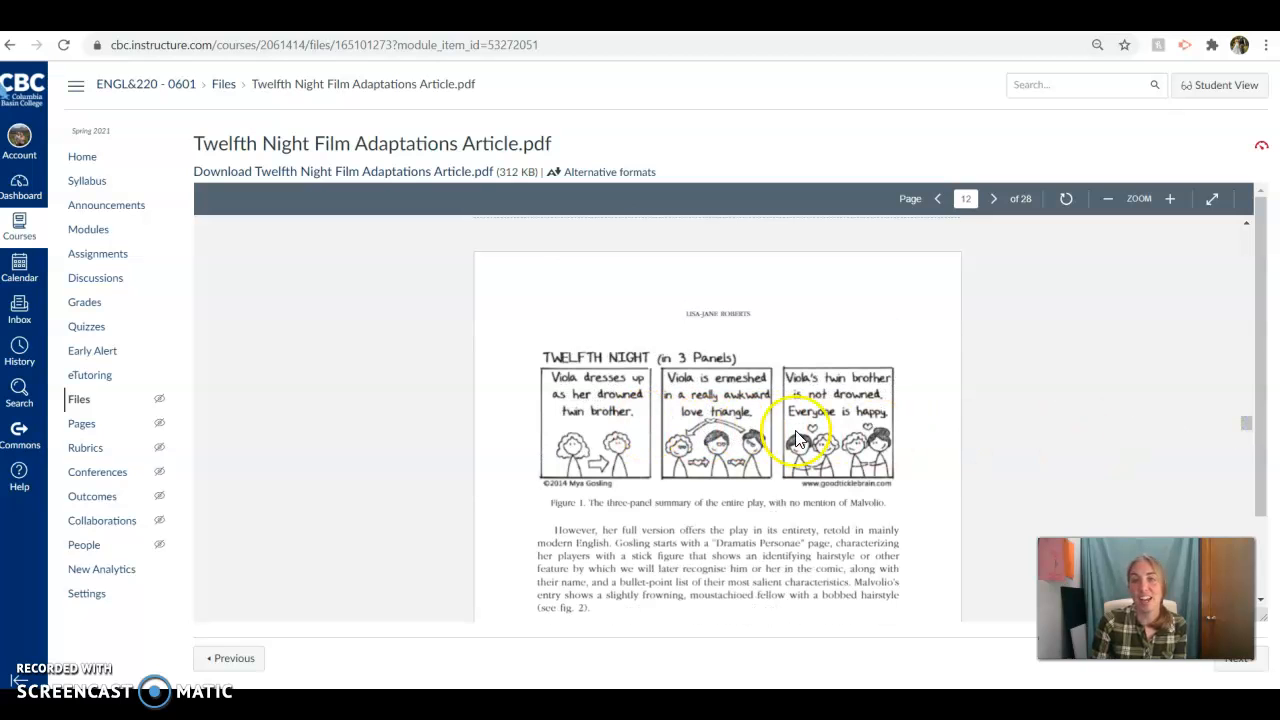
pyautogui.moveTo(1036, 436)
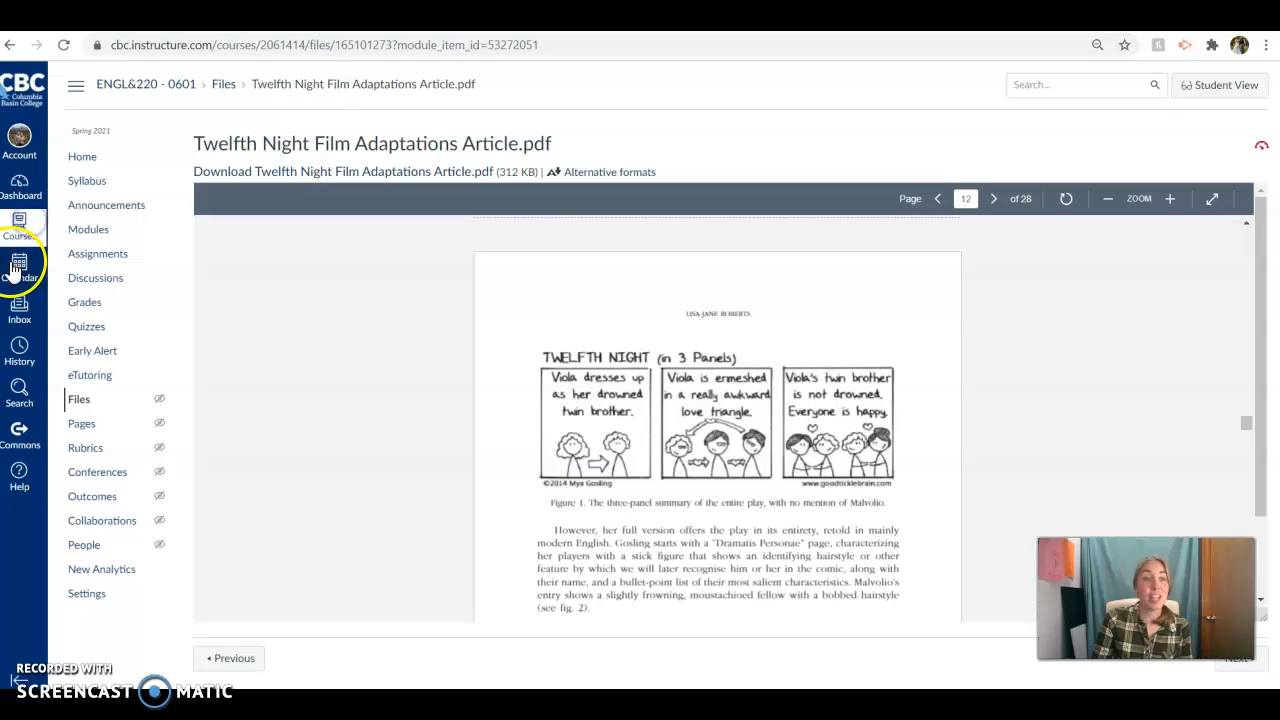
# - Open the course calendar for May 2021 showing the Twelfth Night week's tasks
pyautogui.click(20, 268)
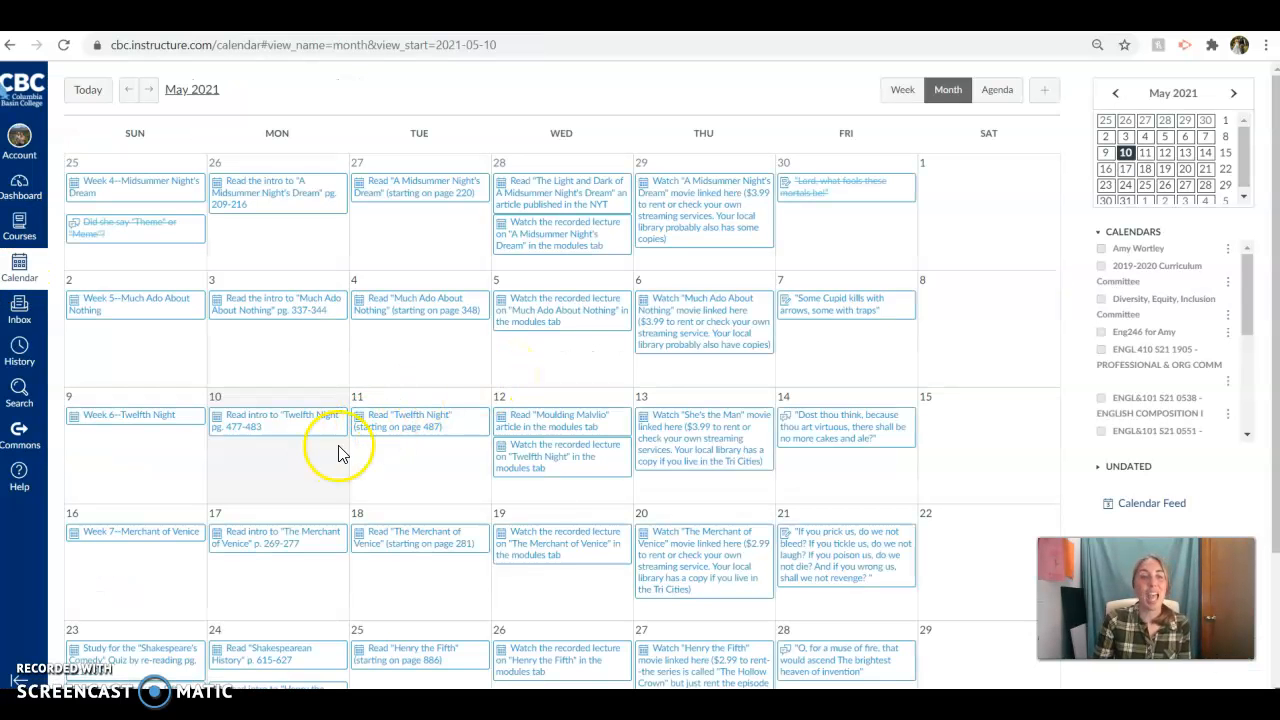
pyautogui.moveTo(528, 476)
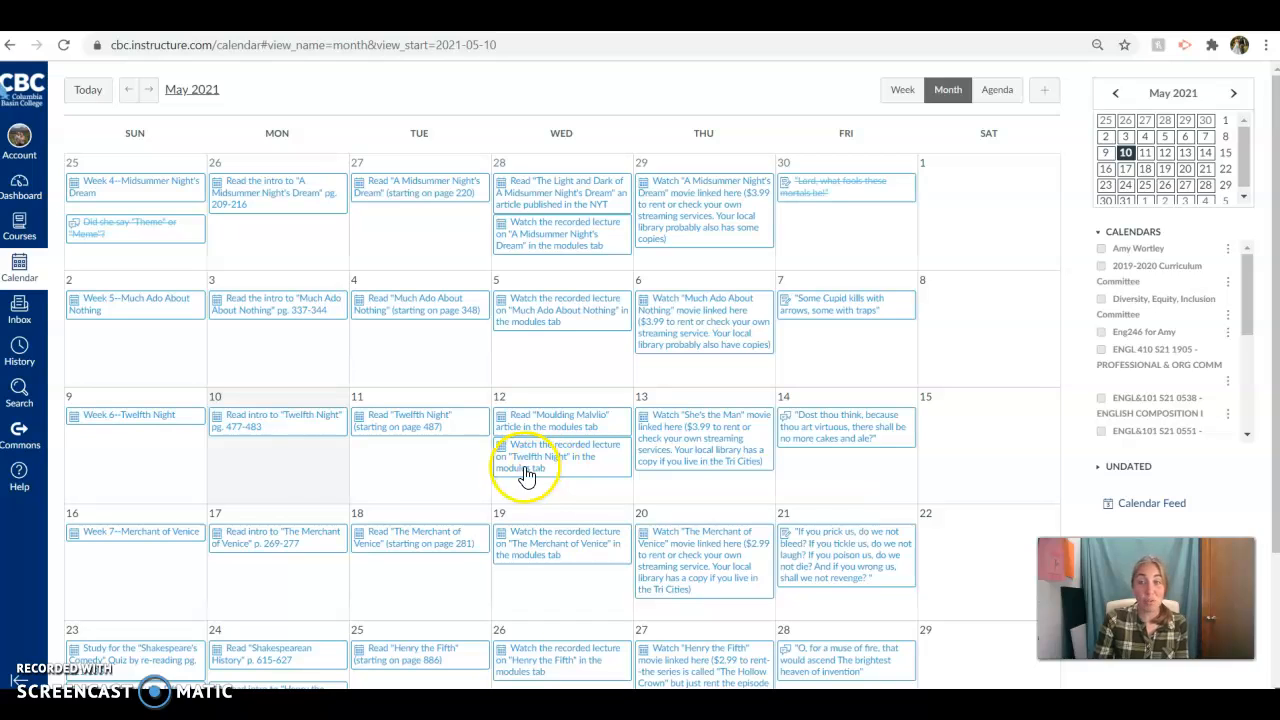